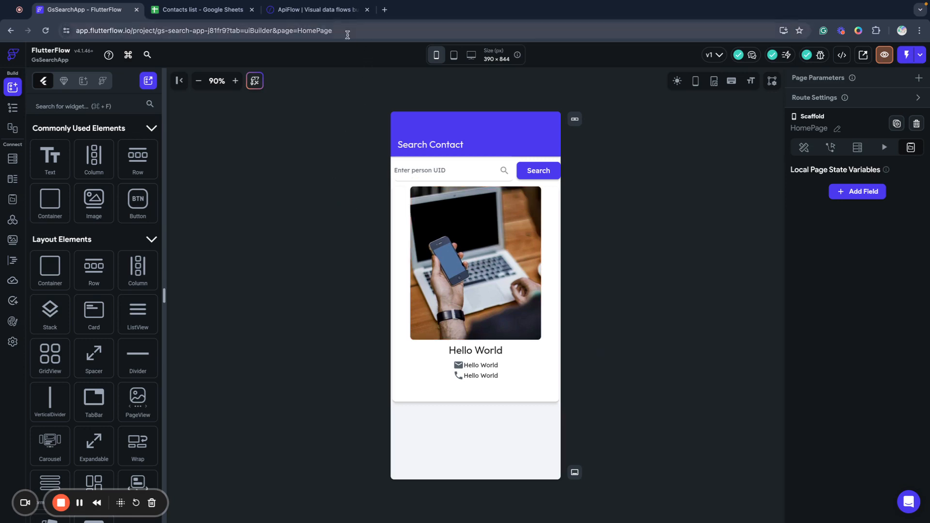
Step: Start a new ApiFlow project and choose Google Sheets as its service
left_click(315, 10)
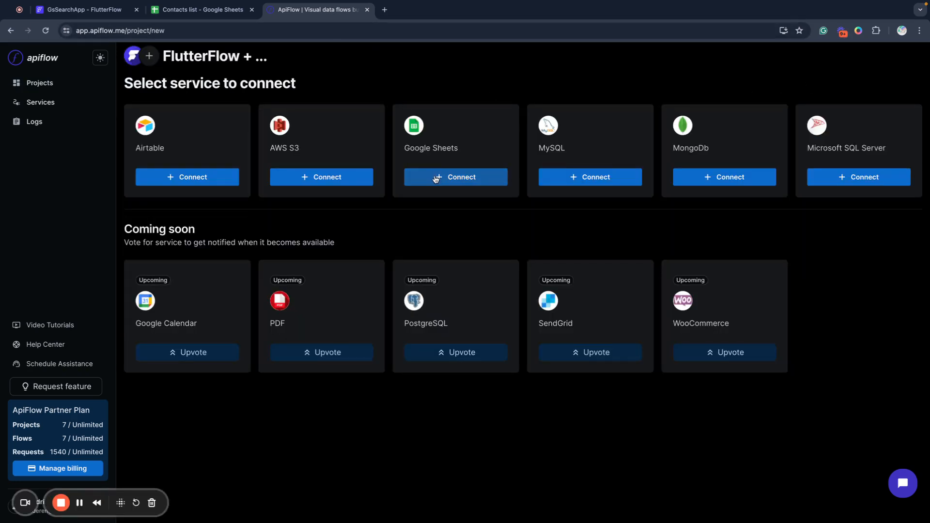
left_click(455, 176)
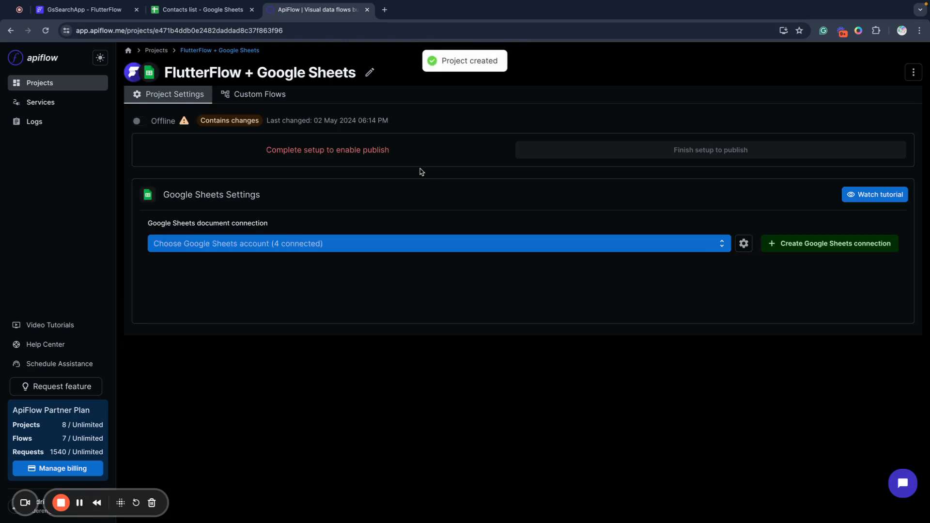
mouse_move(673, 203)
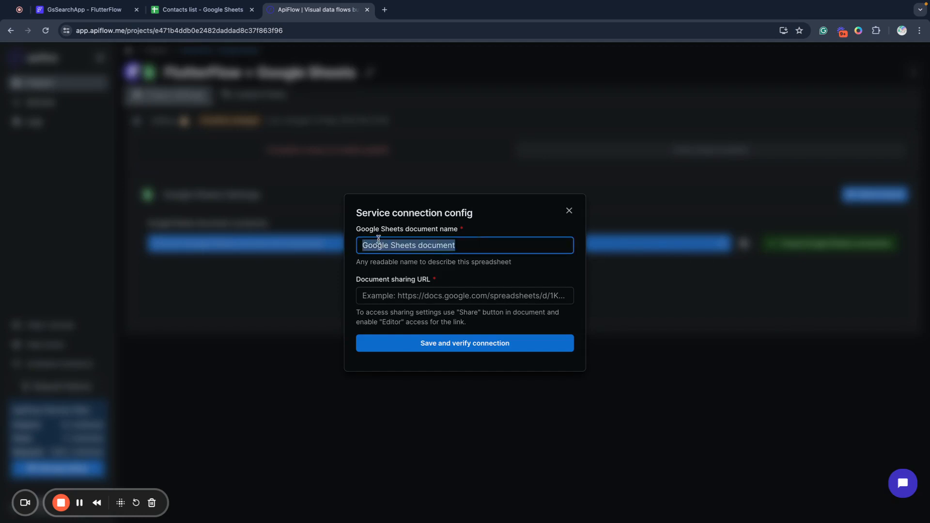
Step: Name the connection 'Google Sheets Contacts' and bring up the Contacts list spreadsheet
type("Go")
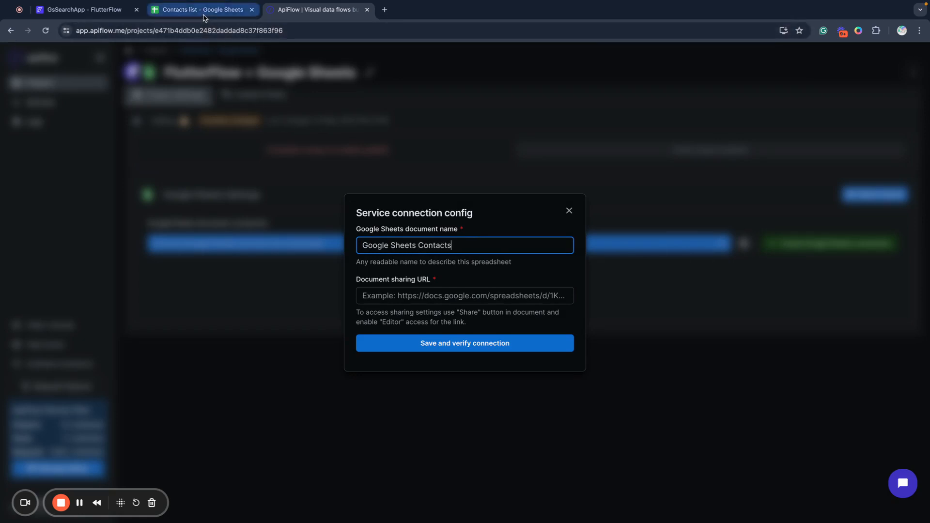
left_click(202, 10)
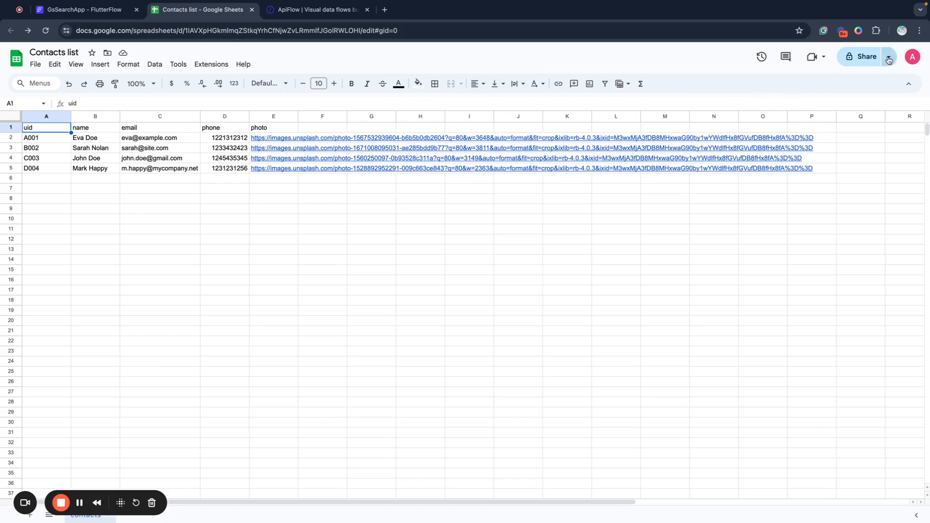
Step: Share Contacts list so anyone with the link can edit, and copy the link
left_click(865, 56)
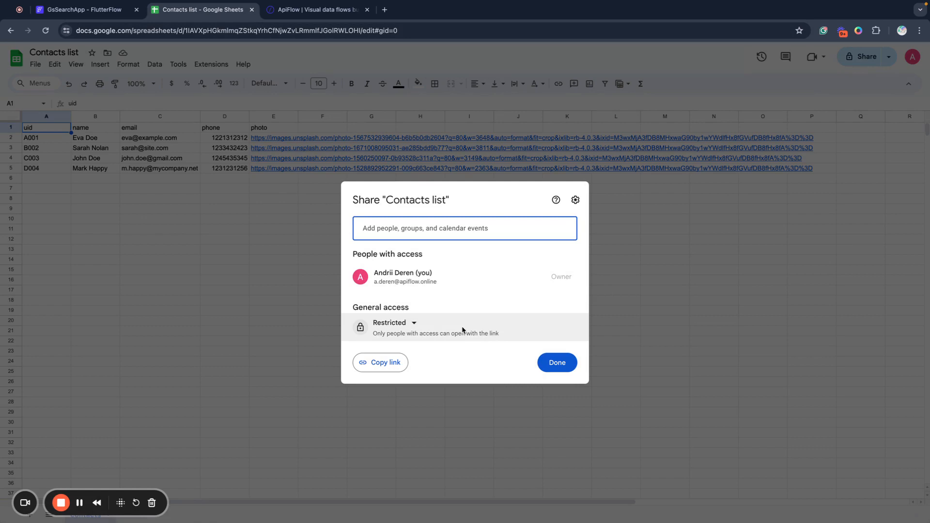
left_click(393, 322)
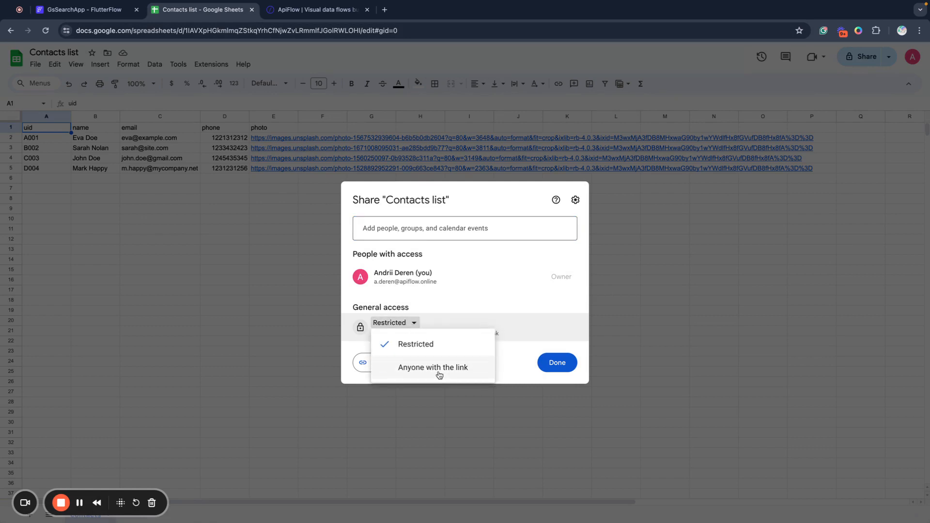
left_click(432, 367)
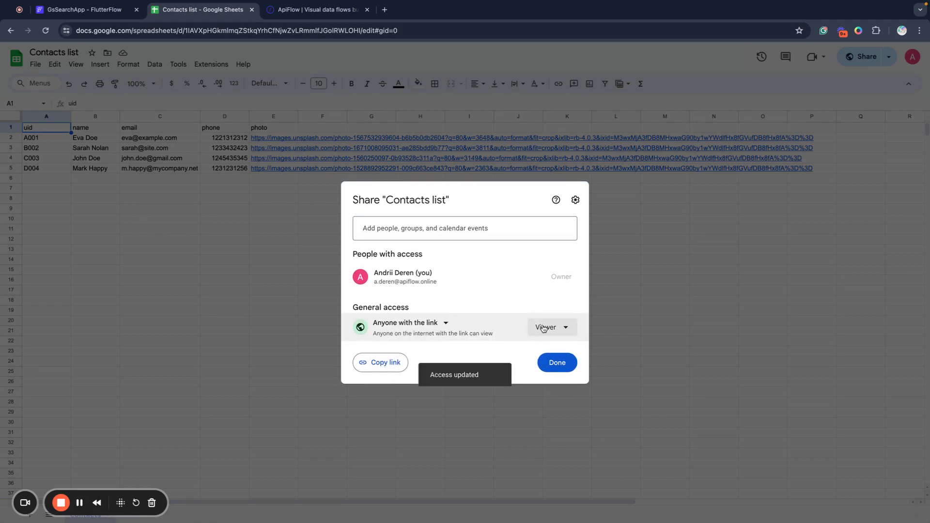
left_click(550, 327)
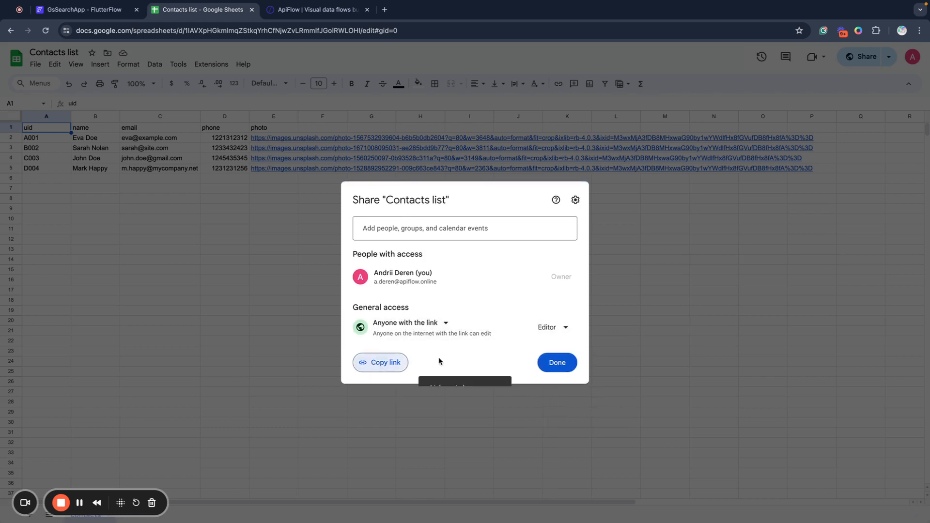
left_click(317, 10)
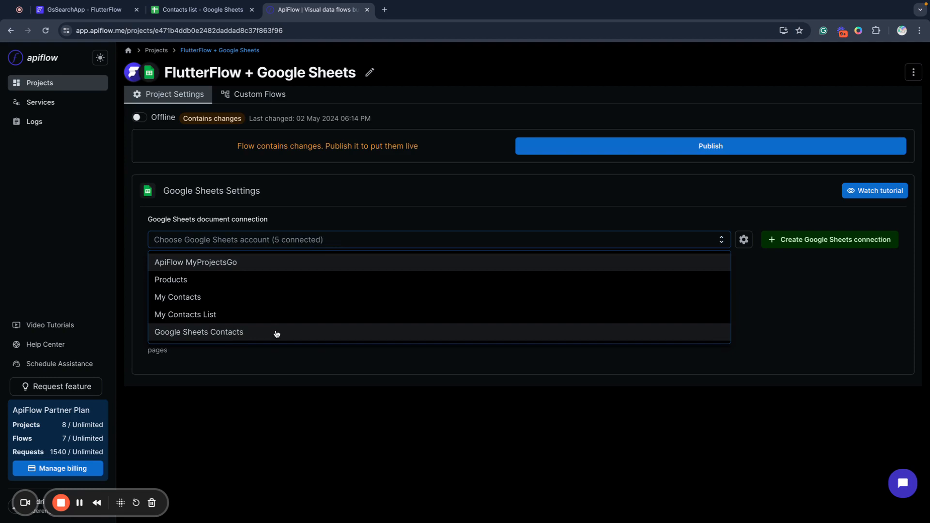
Step: Connect the project to Google Sheets Contacts, publish it, and download the Open API definitions
left_click(199, 332)
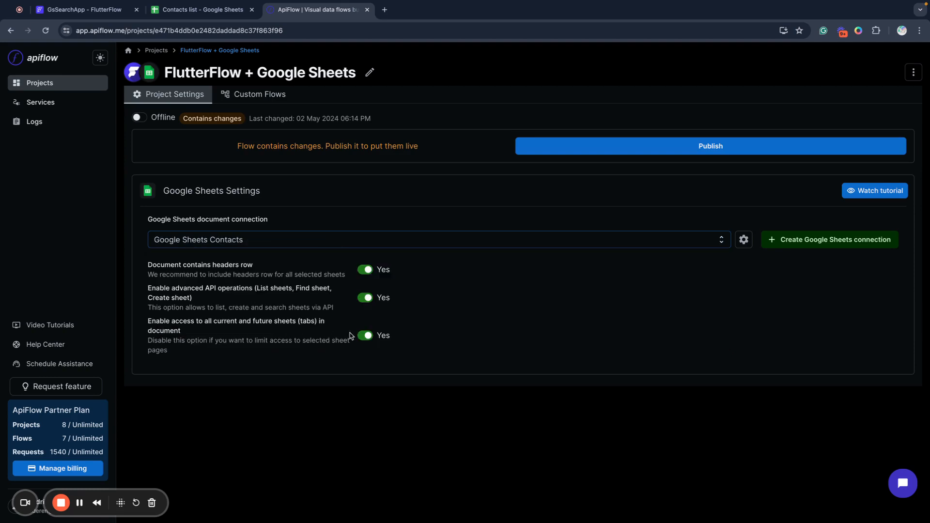
left_click(709, 146)
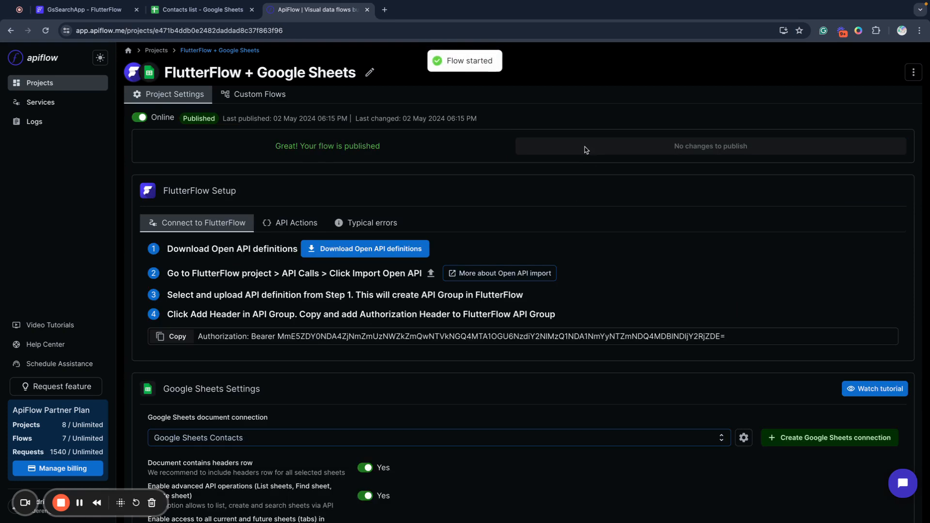
left_click(365, 249)
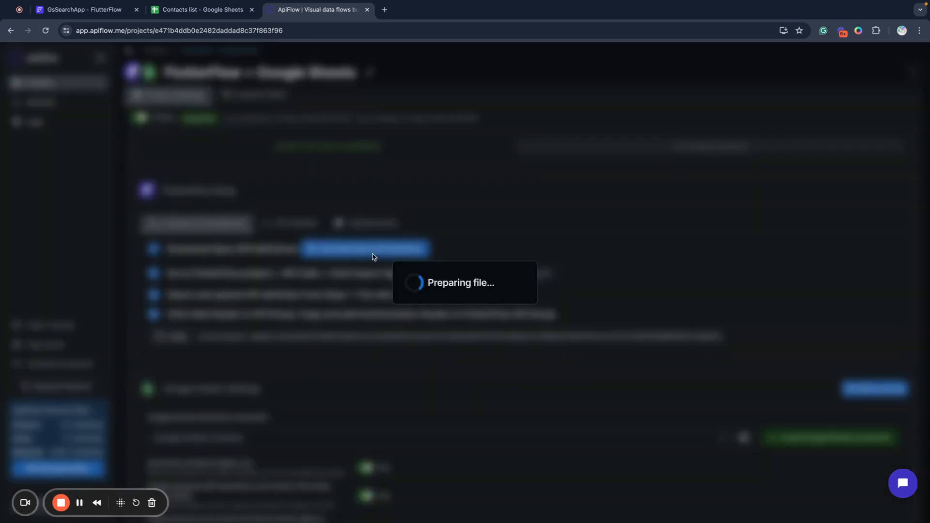
left_click(365, 246)
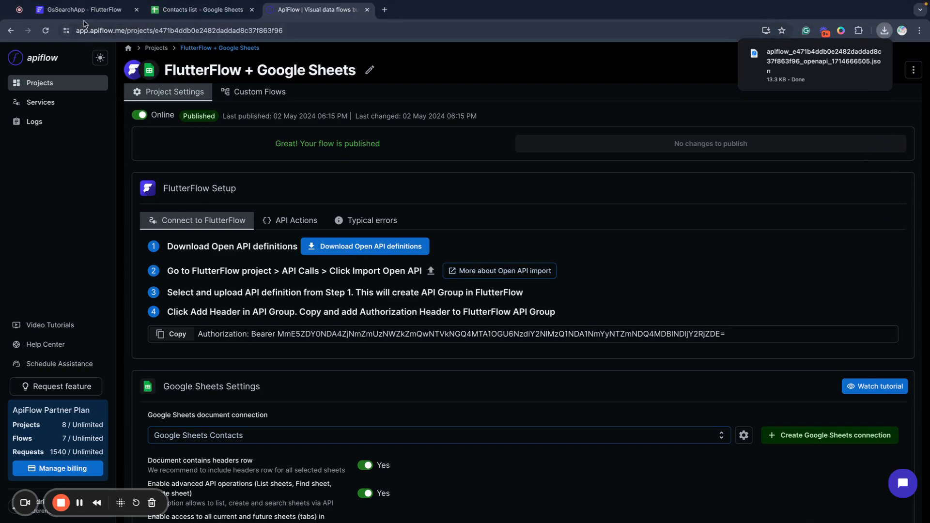
Step: Import the downloaded ApiFlow definitions JSON into FlutterFlow's API Calls and expand the group
left_click(84, 10)
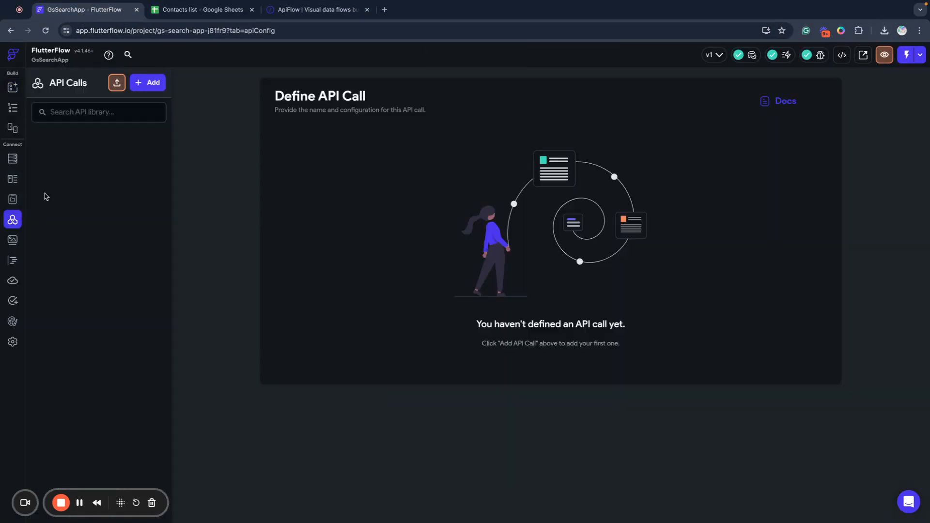
left_click(116, 82)
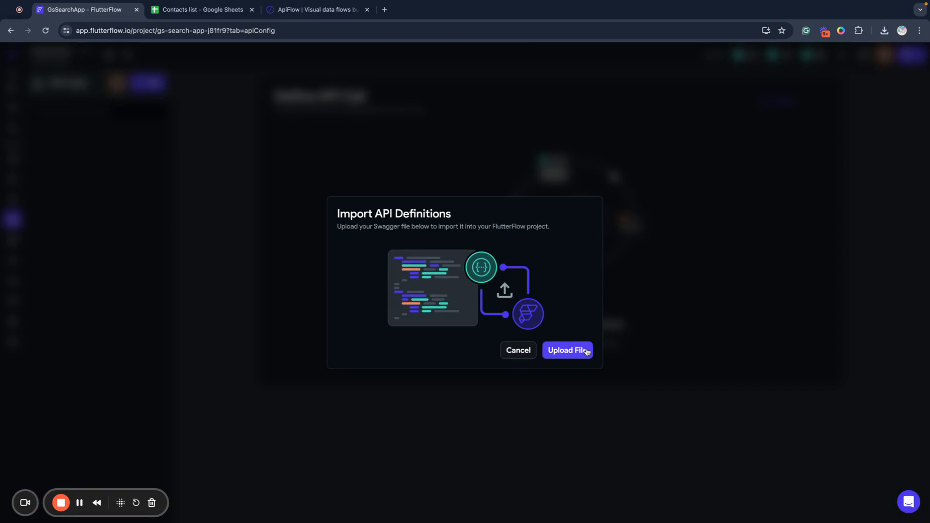
left_click(567, 350)
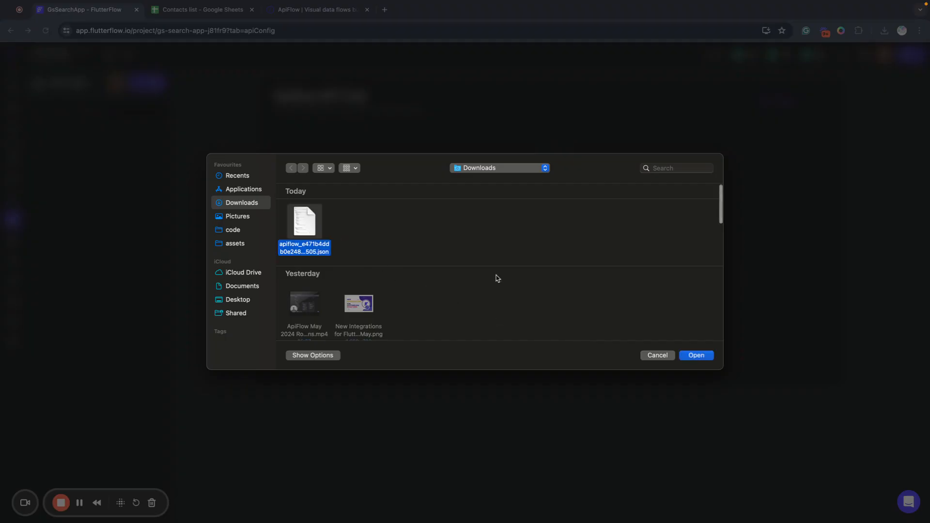
left_click(695, 355)
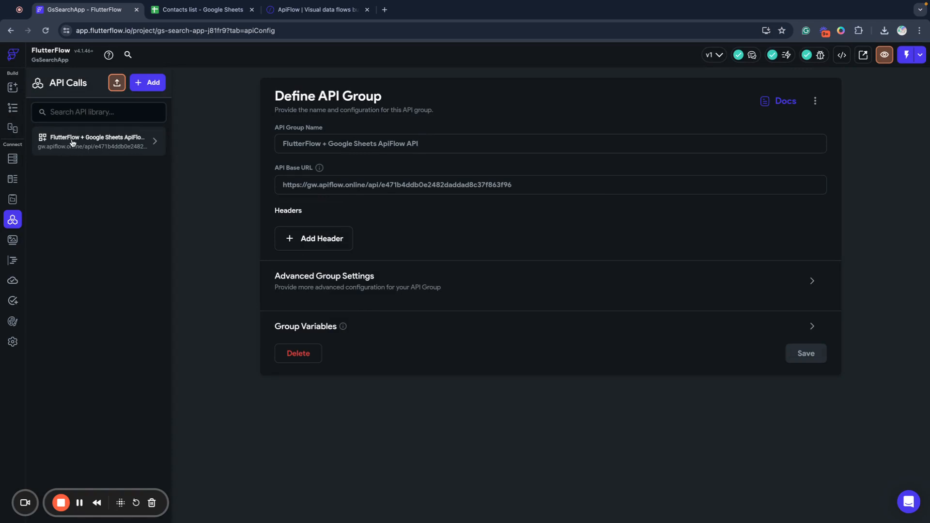
left_click(95, 142)
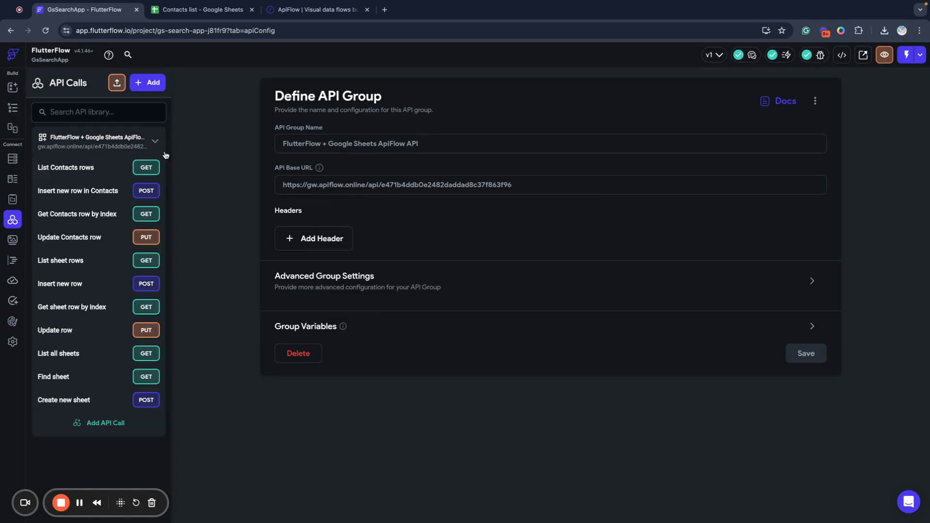
mouse_move(325, 22)
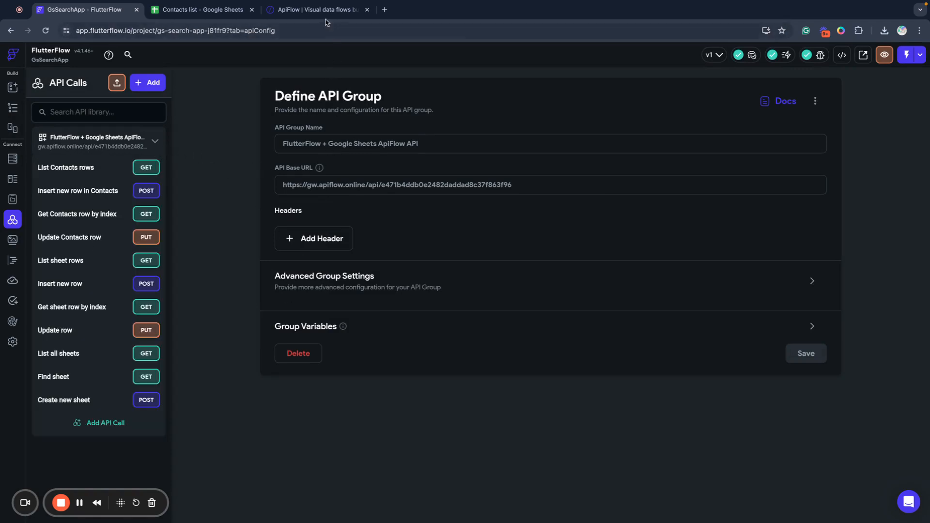
Step: Copy ApiFlow's Authorization Bearer header and add it as a header on the imported API group
left_click(315, 10)
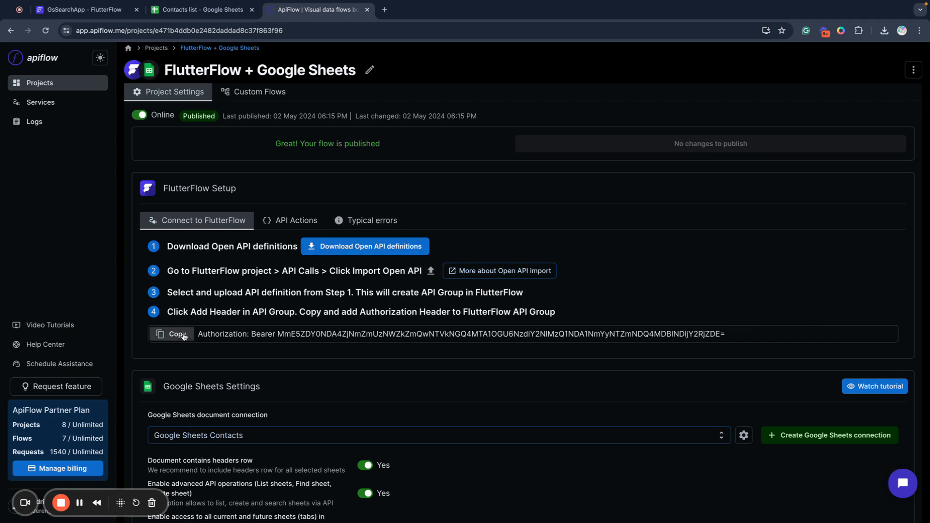
left_click(173, 334)
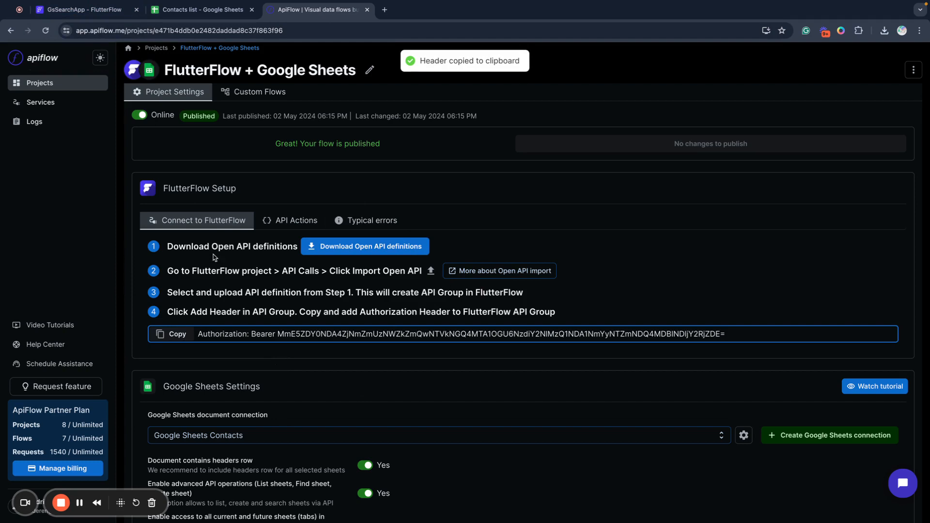
left_click(84, 10)
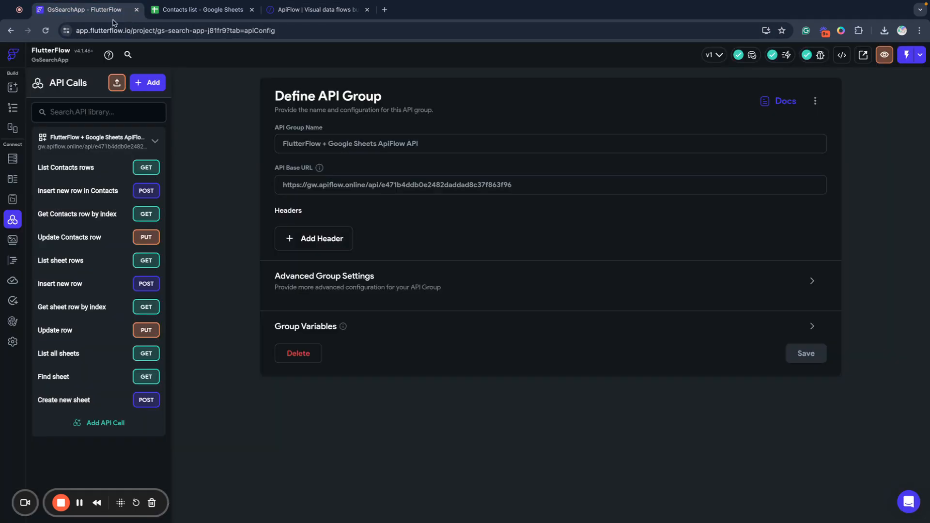
left_click(312, 239)
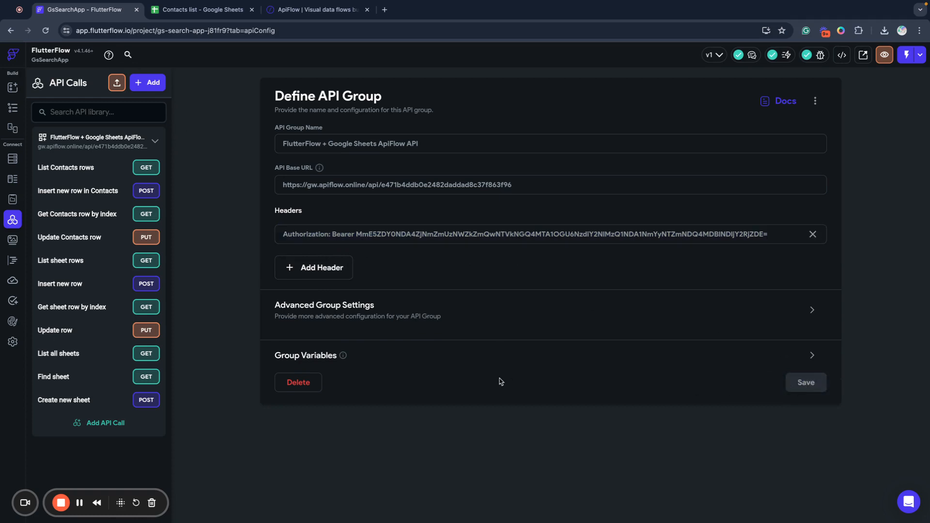
Step: Test the List Contacts rows call and include its search variable in the test
left_click(66, 168)
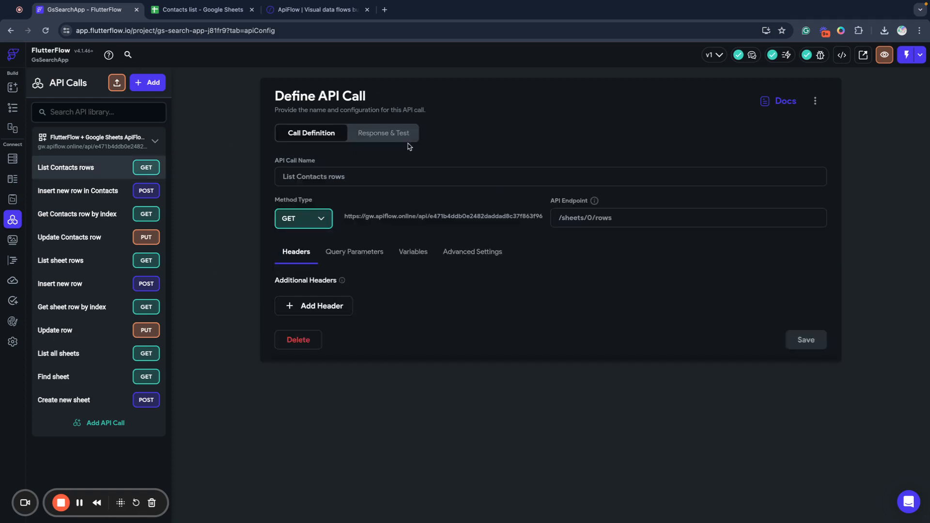
left_click(383, 133)
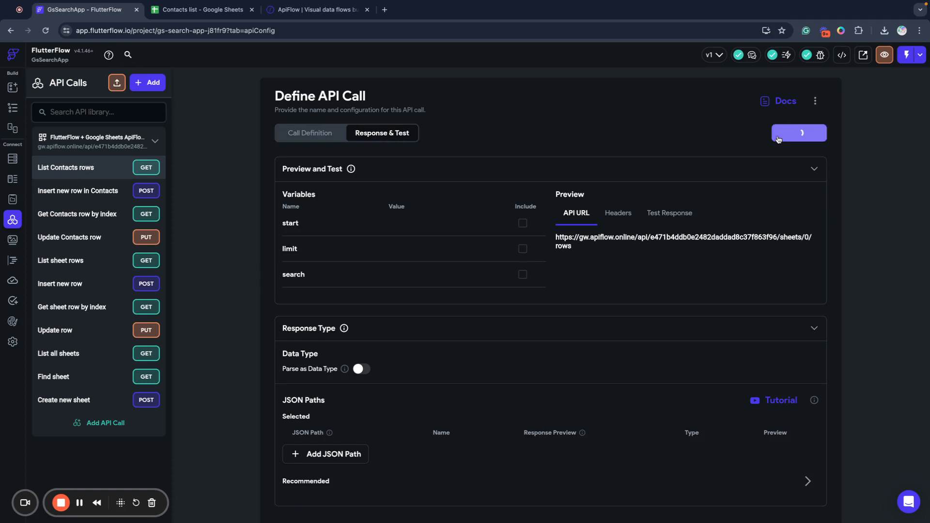
left_click(798, 132)
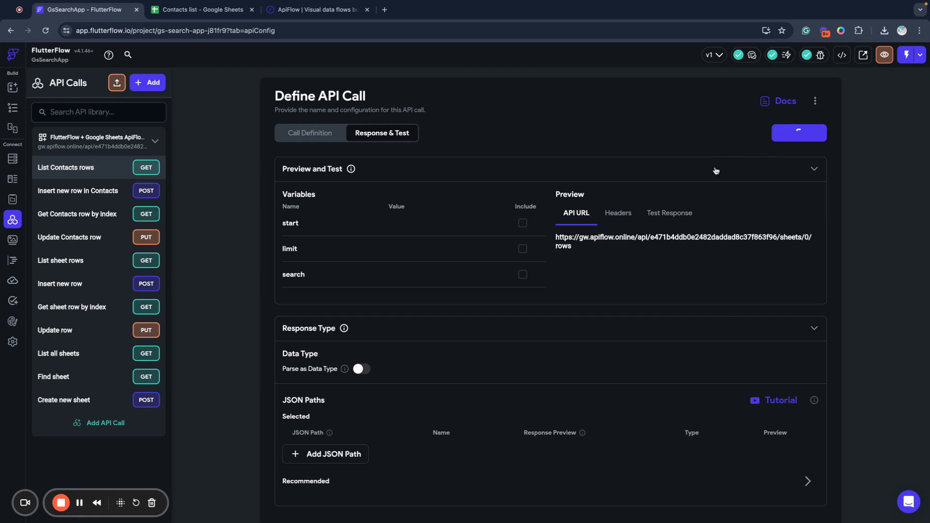
left_click(798, 132)
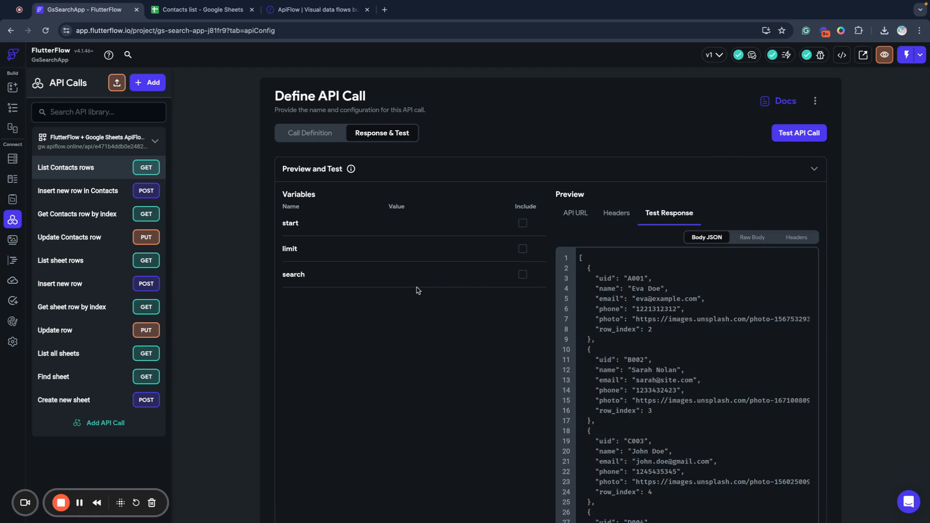
left_click(445, 274)
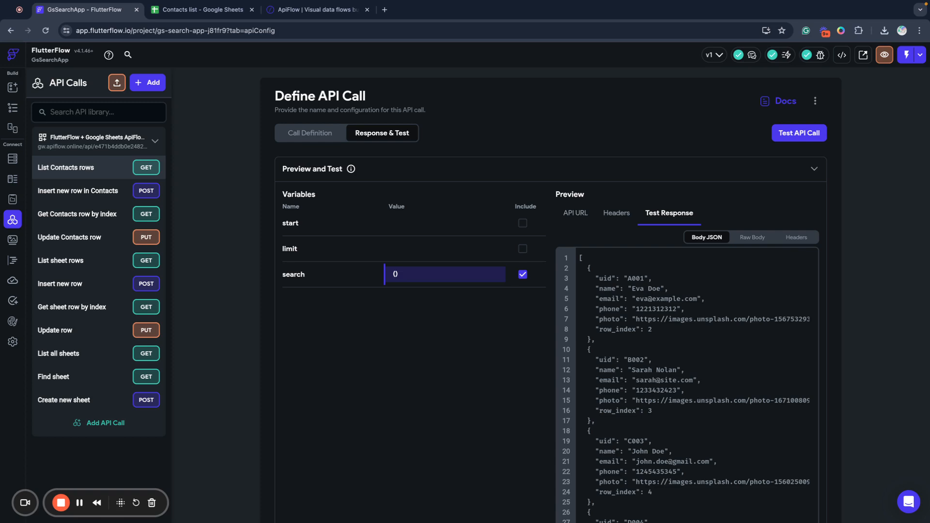
Step: Check the sheet's uid column and enter (uid:B002) as the search value
left_click(201, 9)
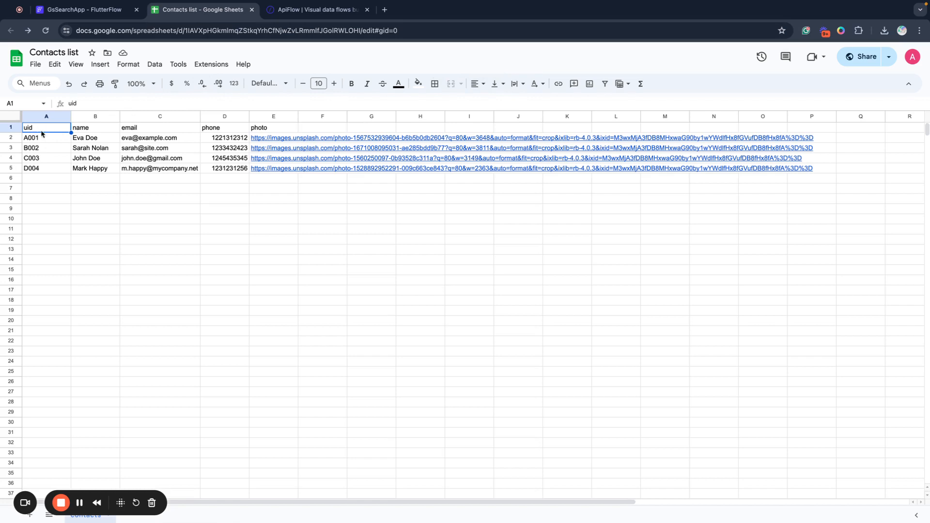
left_click(83, 10)
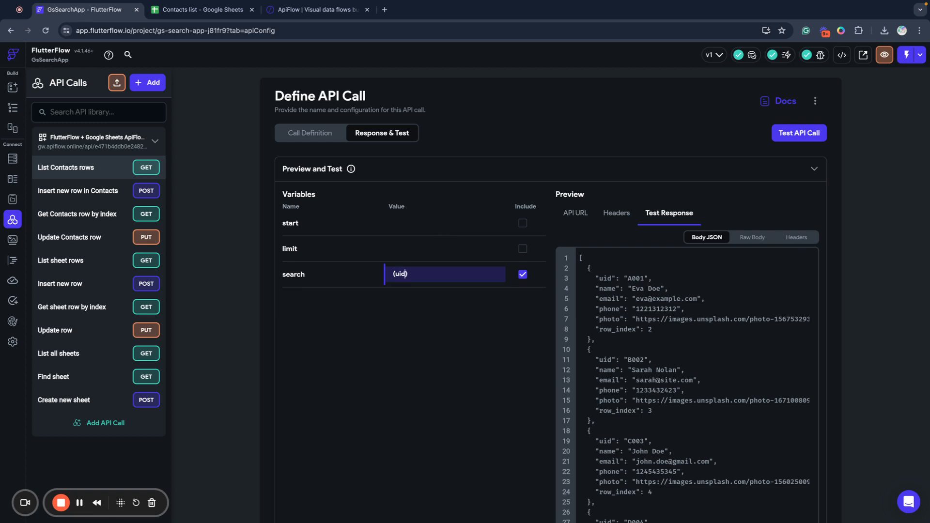
type(":")
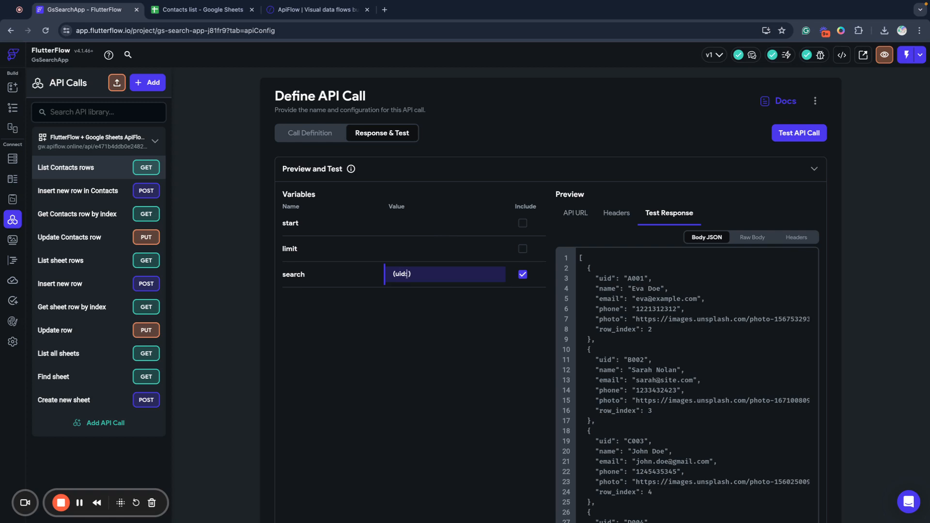
type("B00")
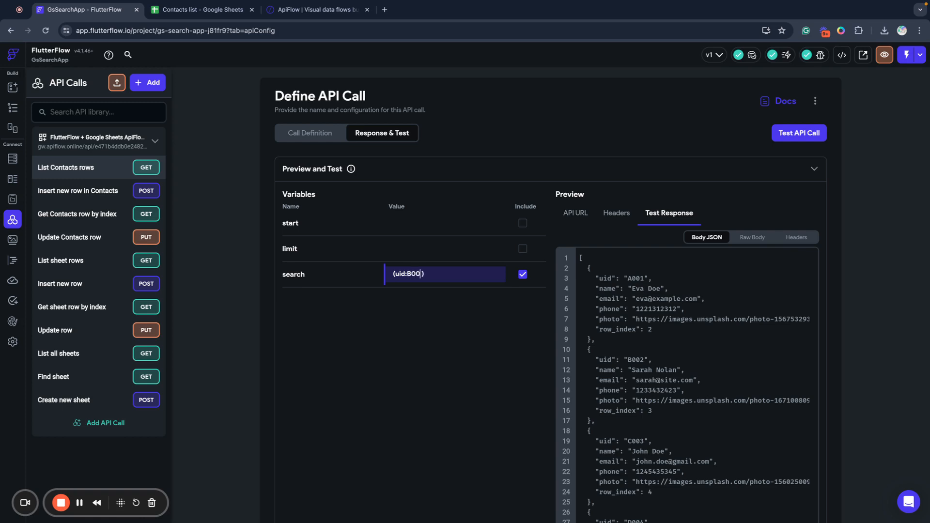
type("2)")
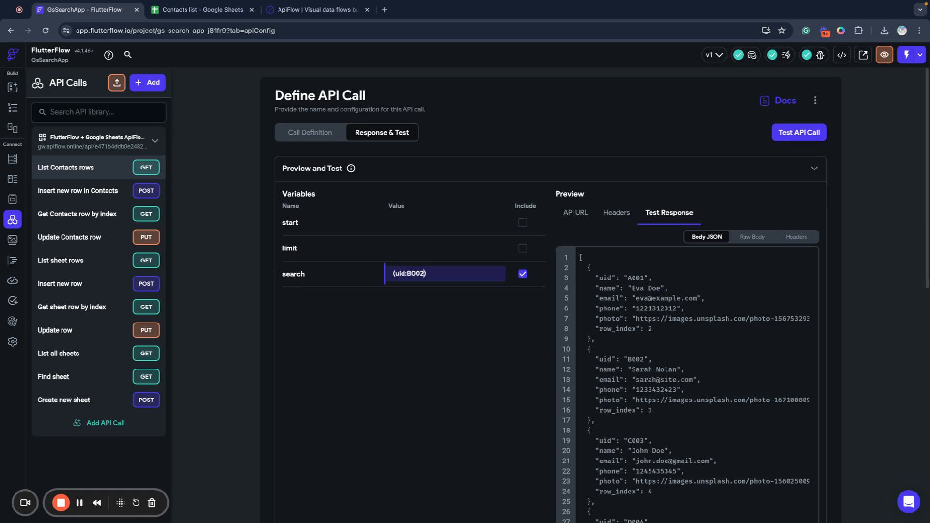
left_click(421, 315)
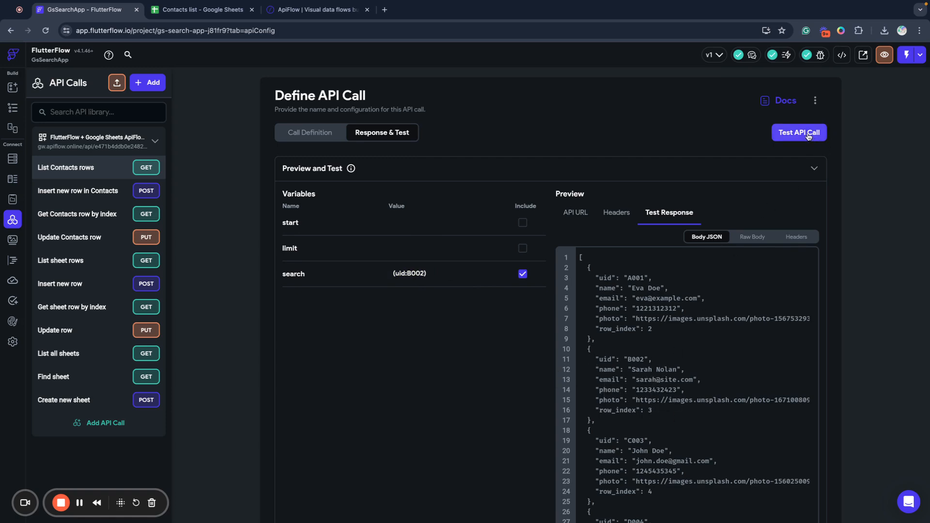
left_click(798, 132)
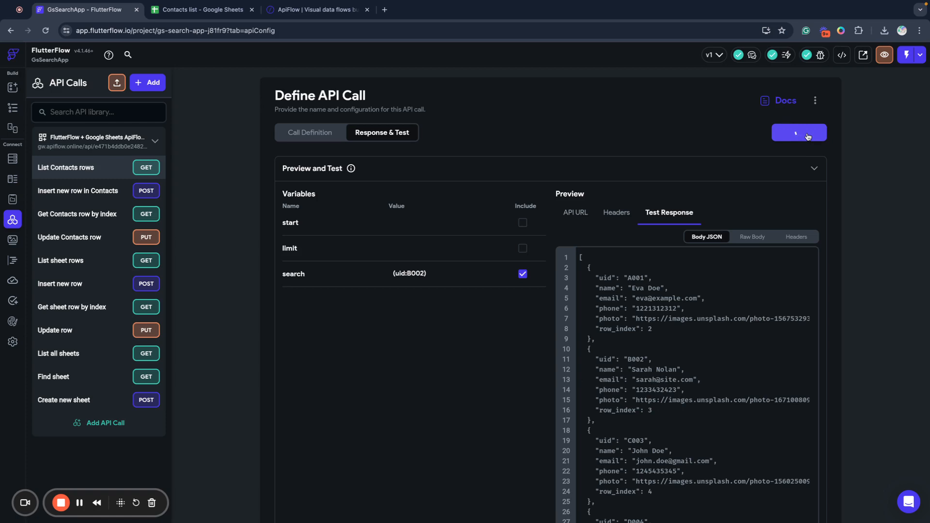
left_click(799, 132)
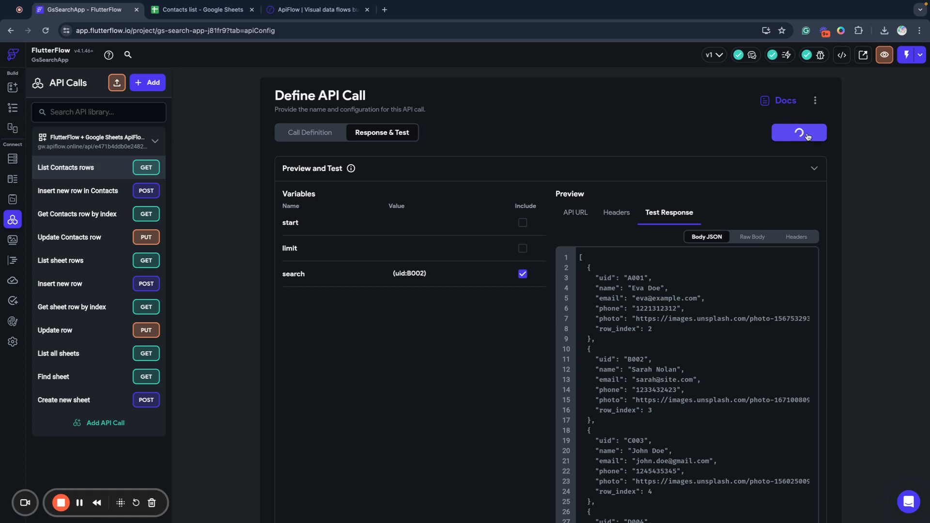
left_click(798, 133)
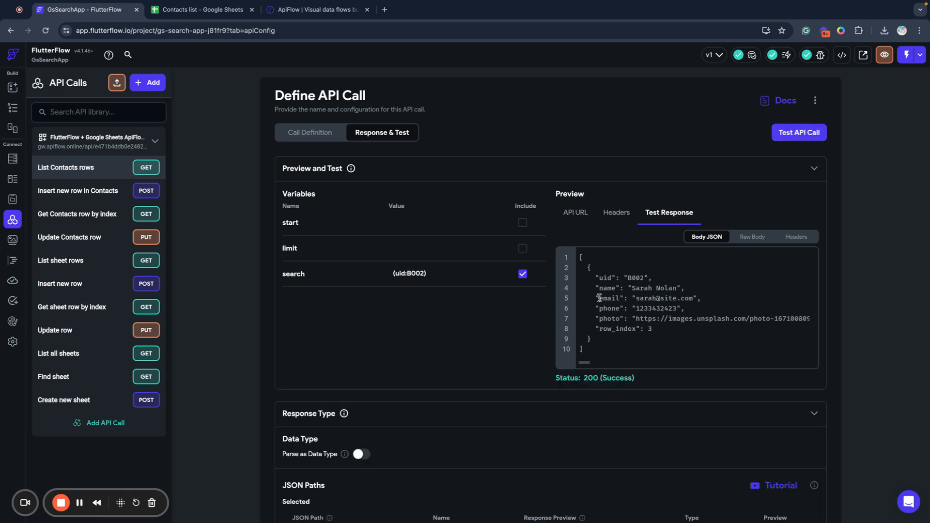
left_click_drag(597, 297, 587, 338)
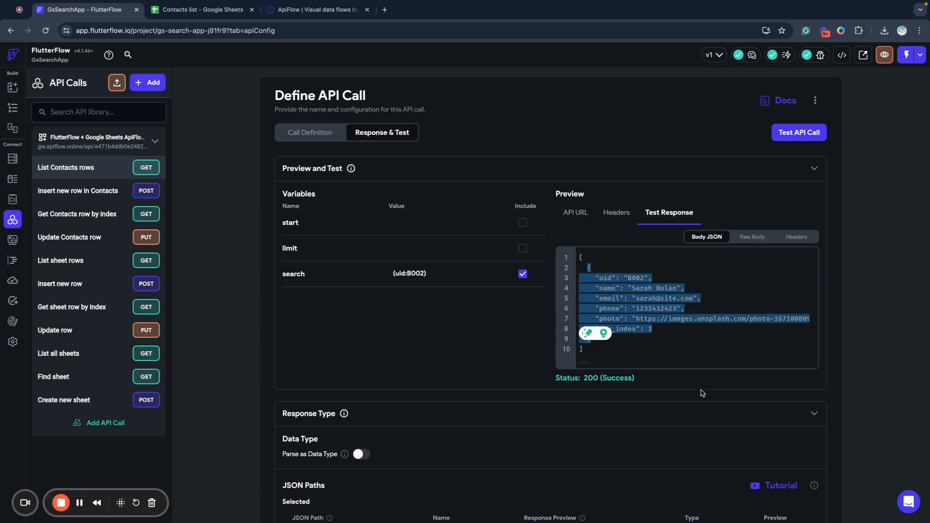
scroll("down", 3)
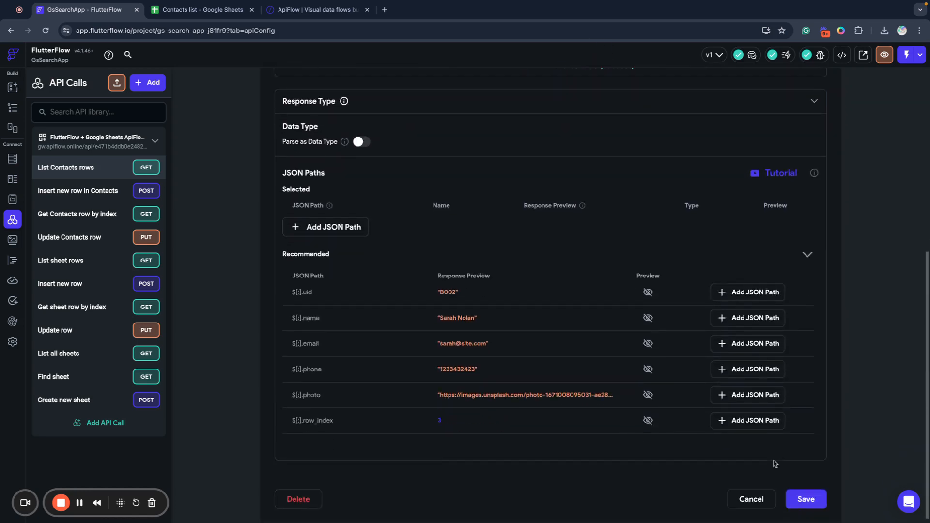
left_click(382, 77)
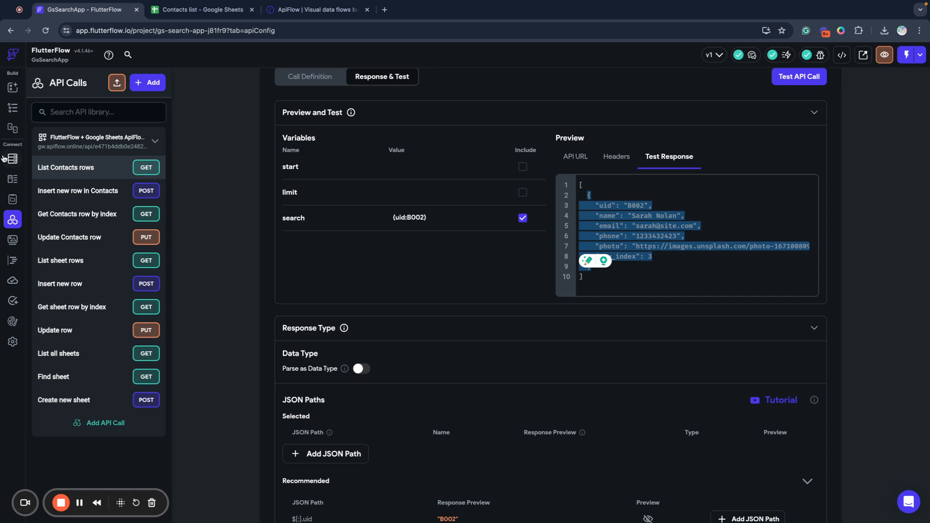
left_click(12, 178)
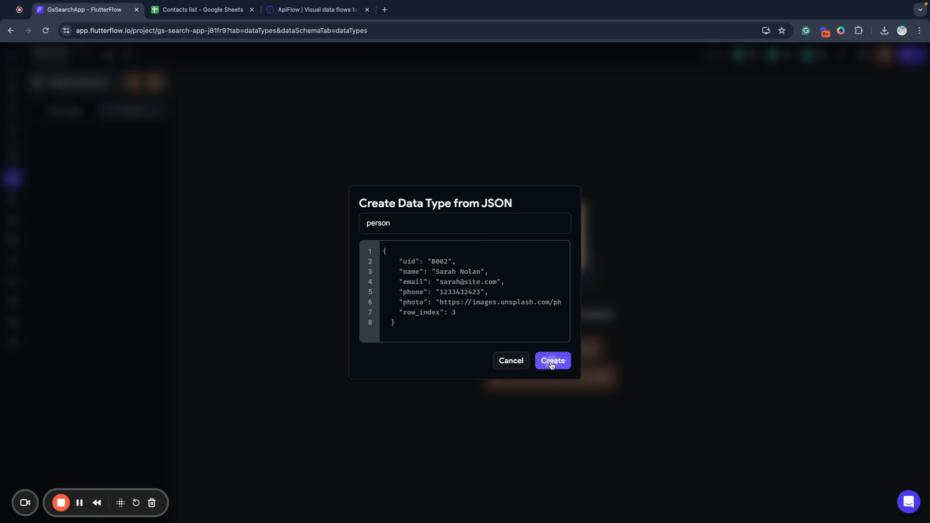
left_click(551, 360)
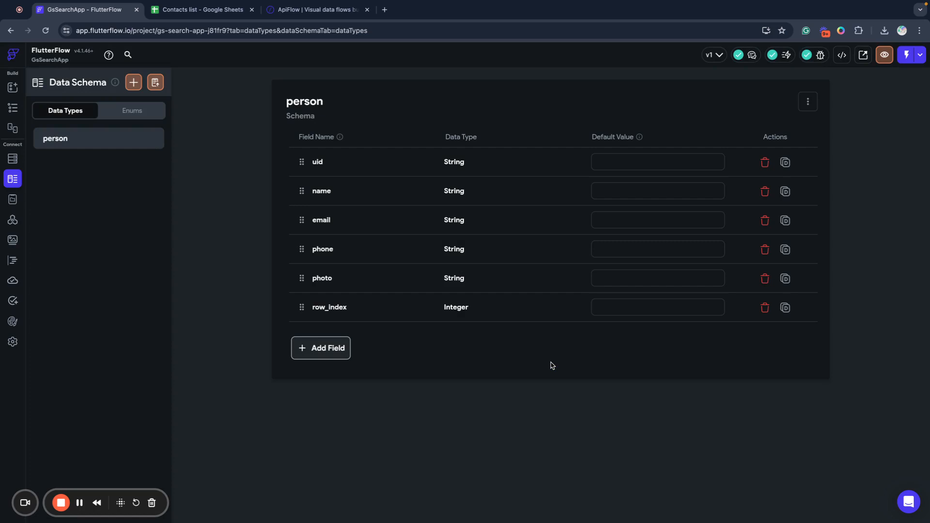
mouse_move(586, 271)
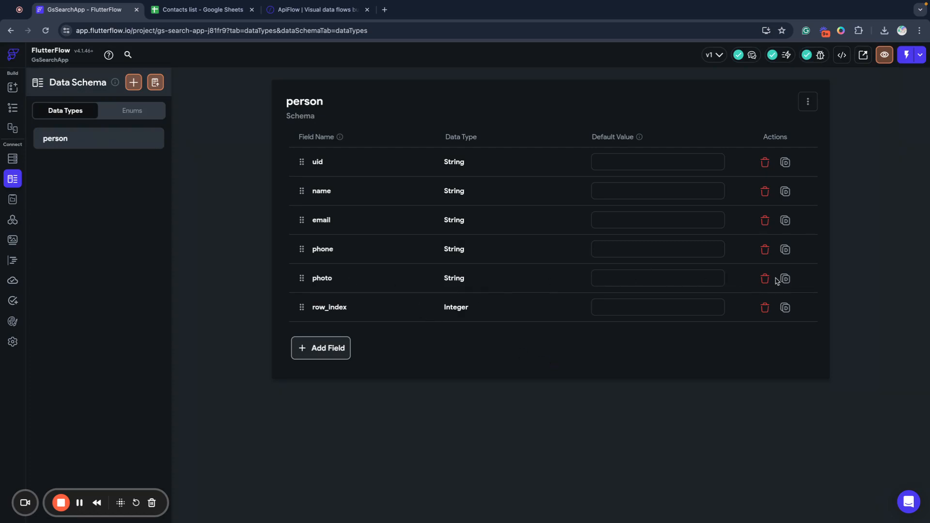
Step: Add a 'photo' field of type Image Path to the person data type
left_click(321, 348)
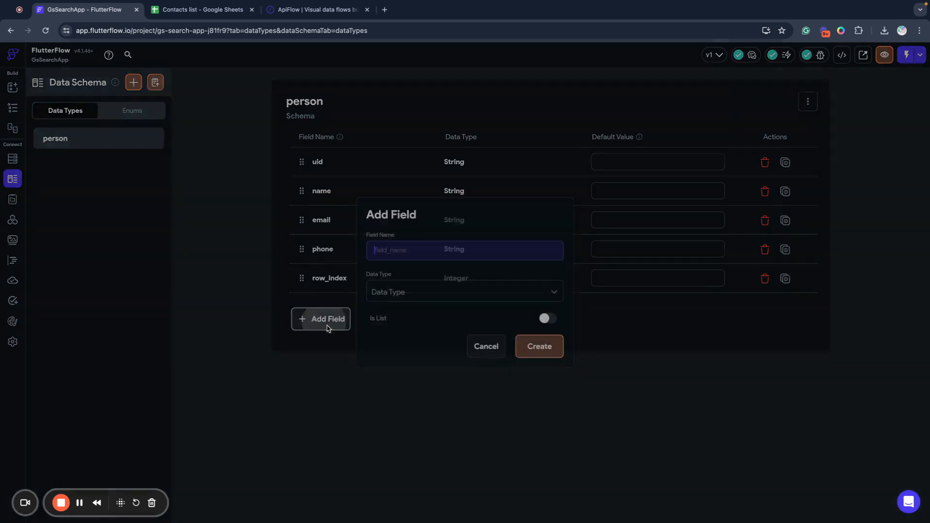
type("pho")
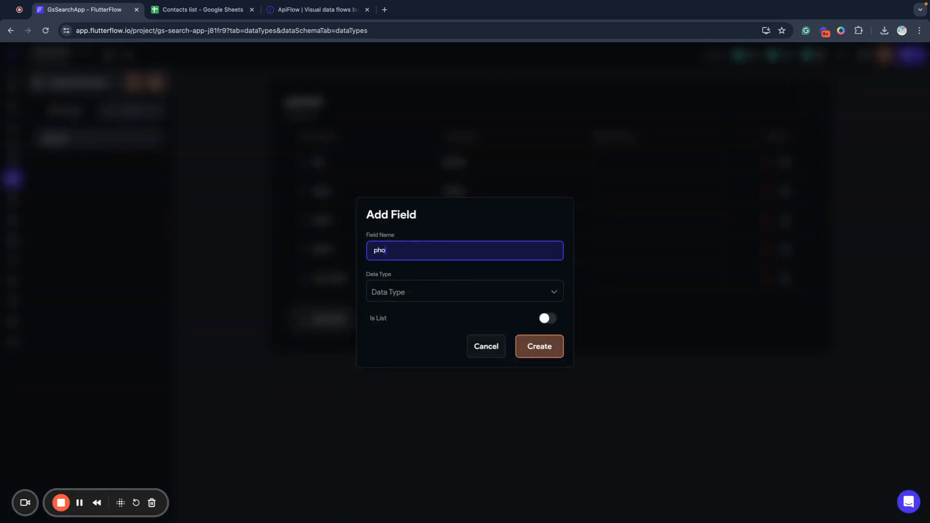
left_click(464, 292)
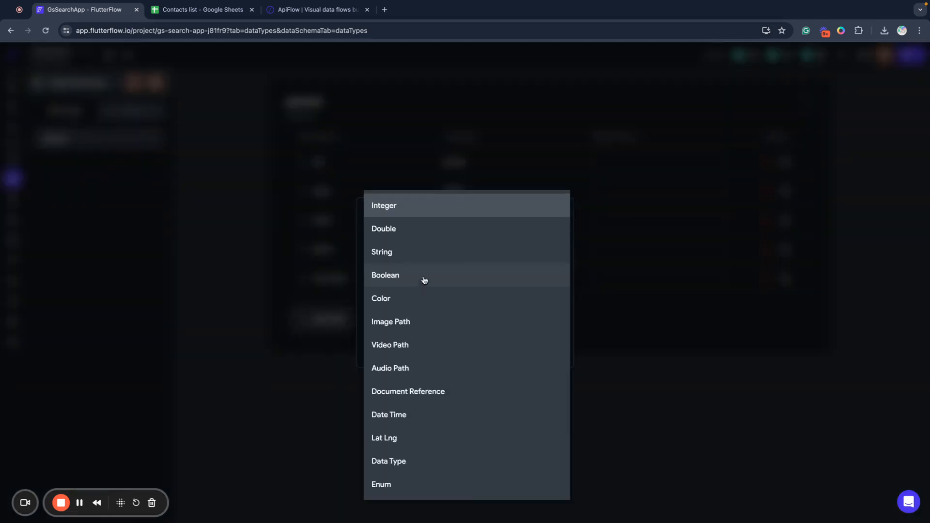
mouse_move(416, 321)
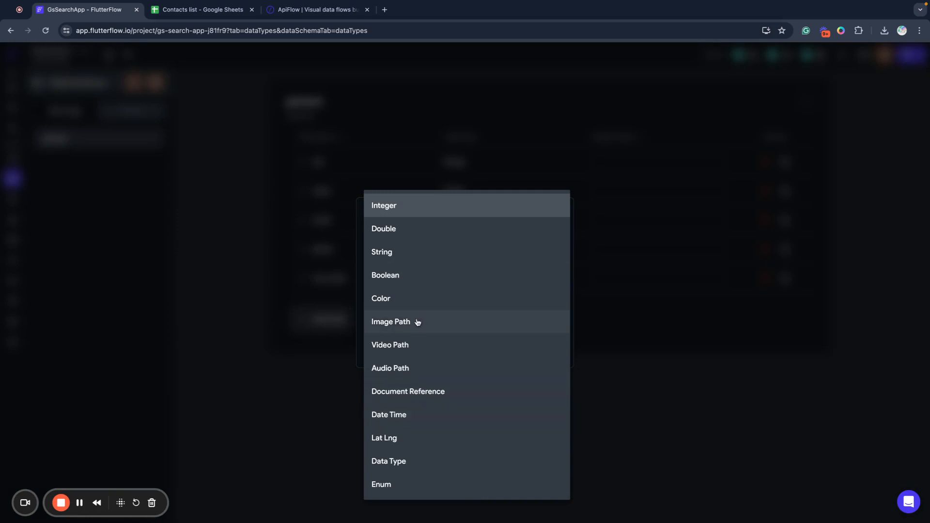
left_click(390, 322)
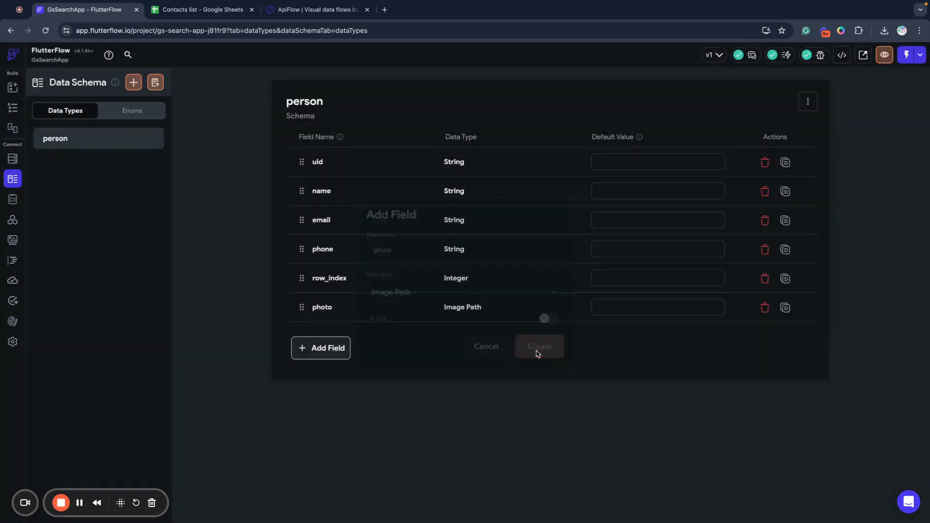
left_click(538, 346)
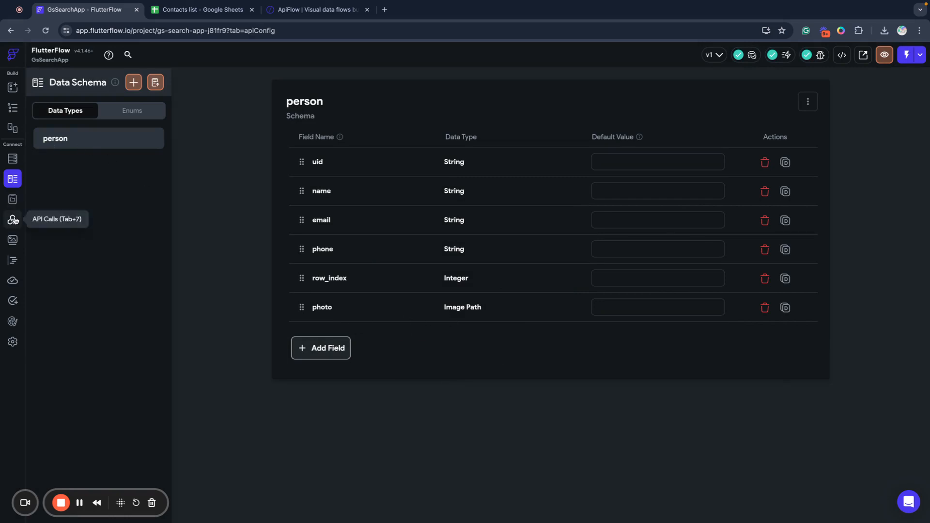
Step: Set the List Contacts rows response to parse as a list of the person data type
left_click(12, 220)
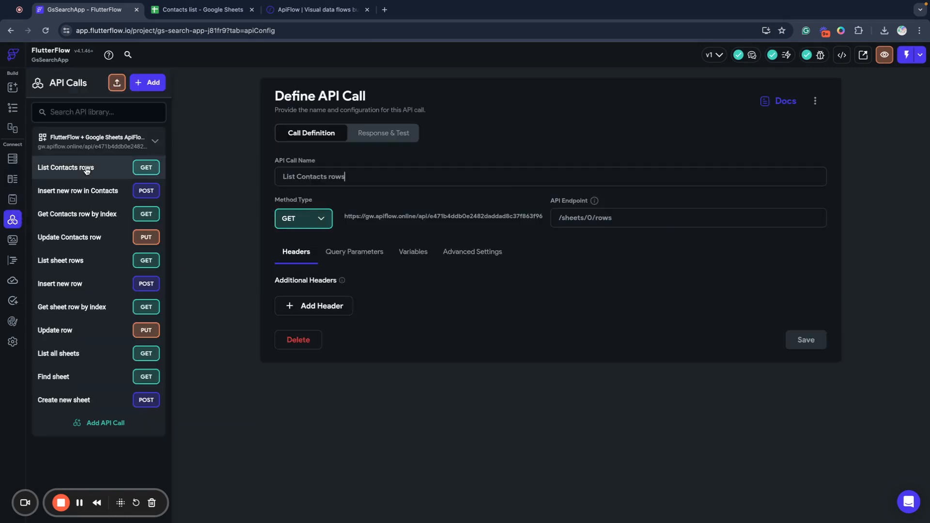
left_click(383, 133)
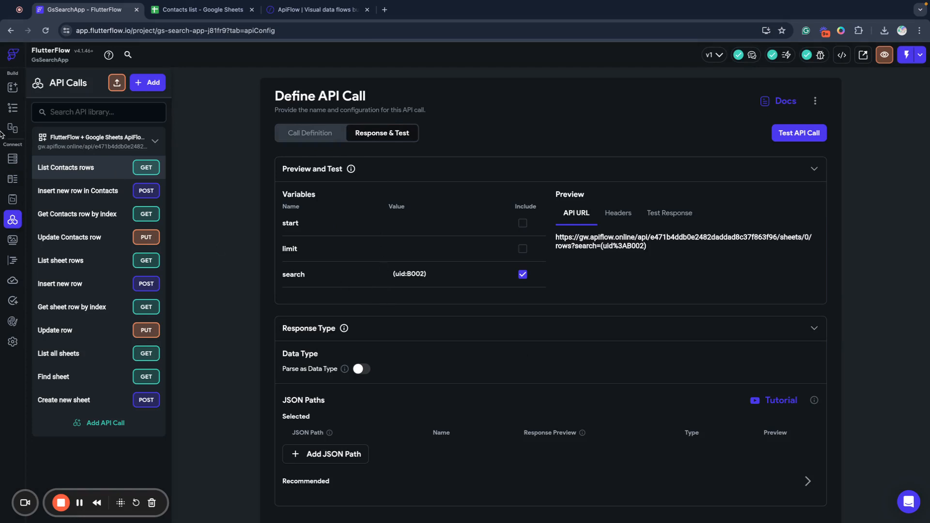
mouse_move(286, 303)
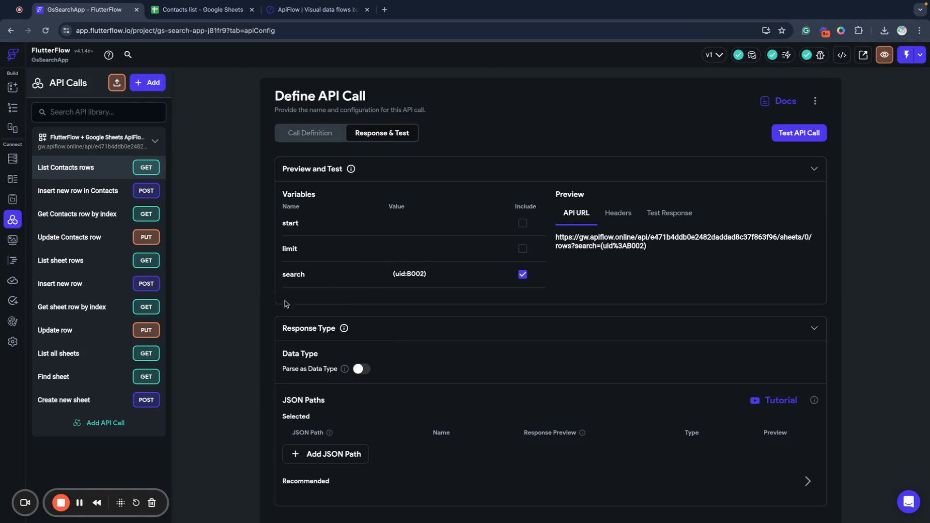
mouse_move(319, 381)
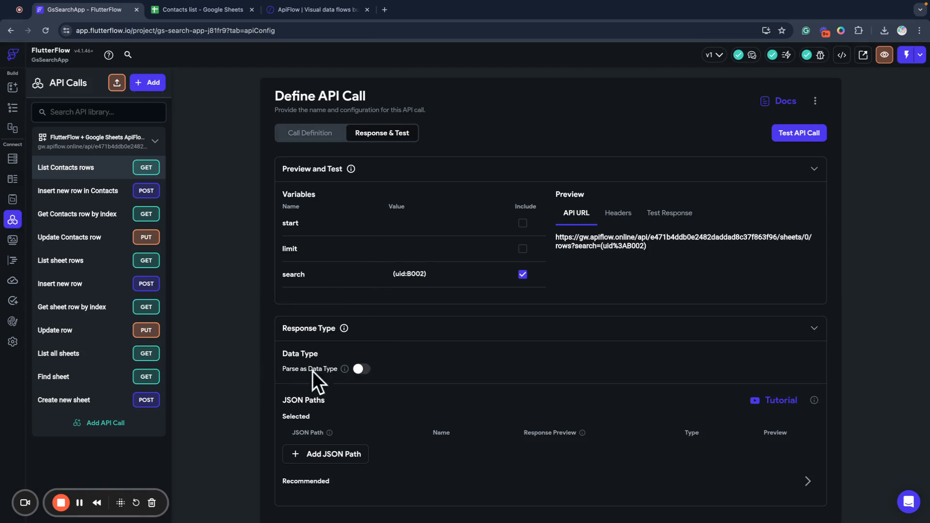
left_click(360, 368)
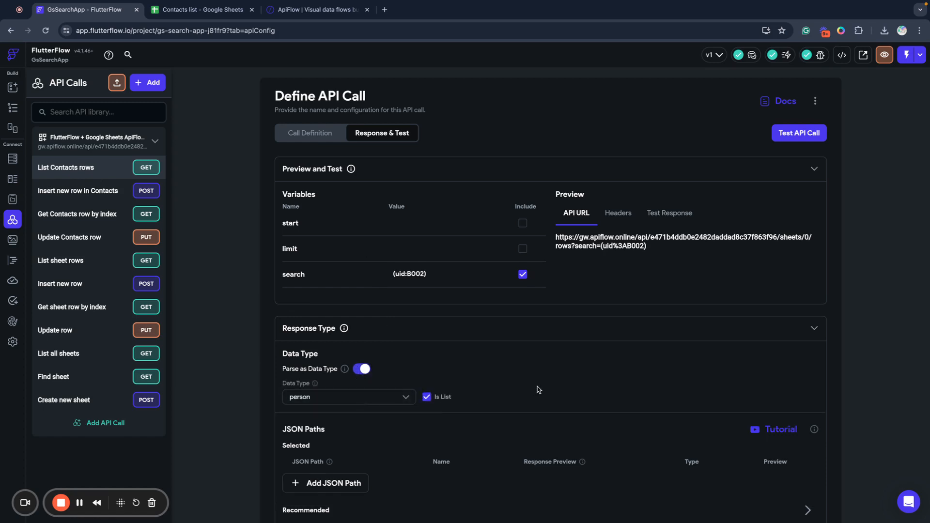
scroll("down", 3)
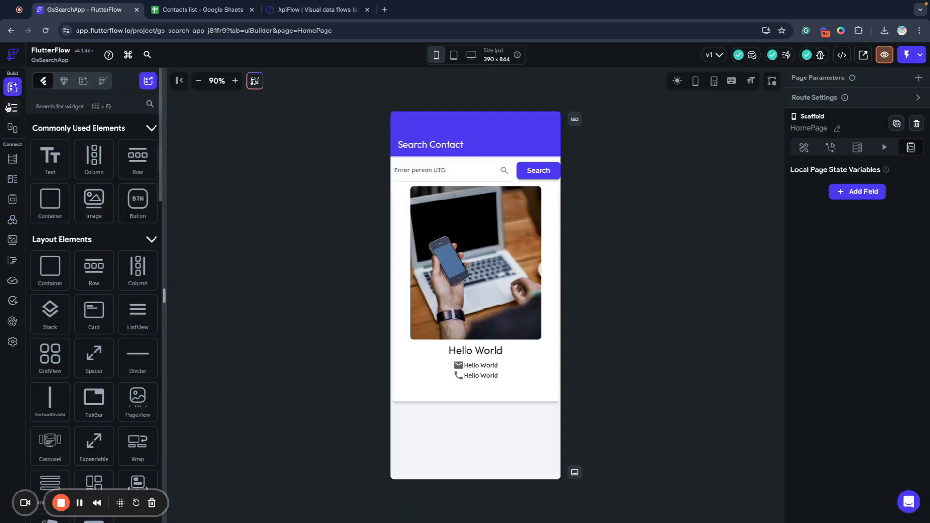
Step: Add a HomePage local state variable named person of the person data type
left_click(13, 107)
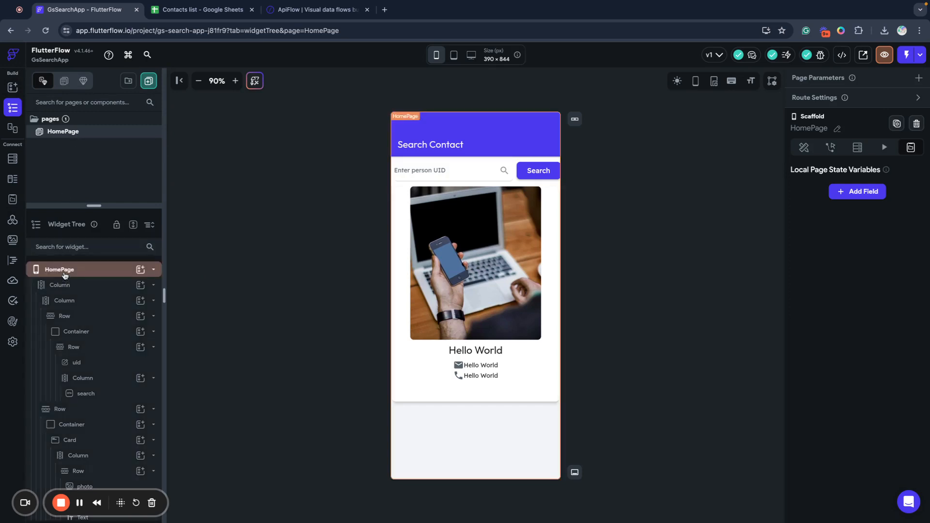
left_click(447, 170)
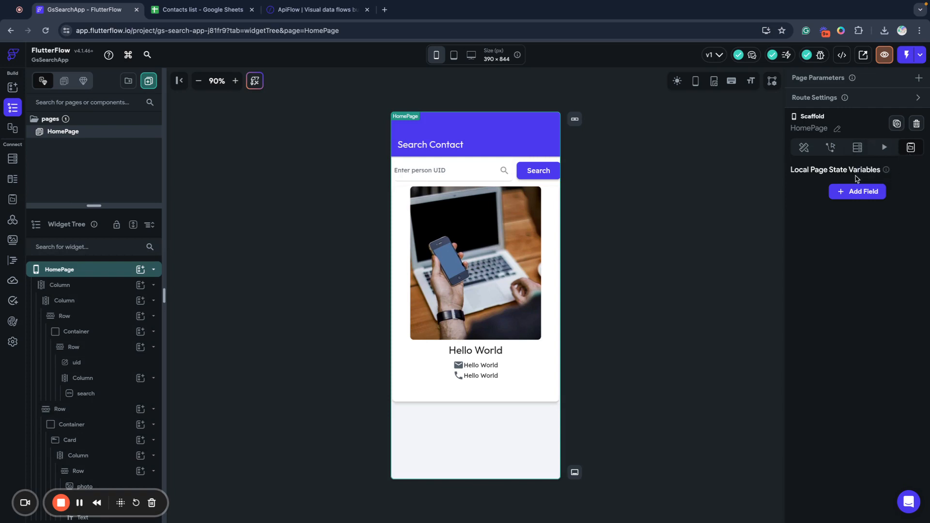
left_click(856, 191)
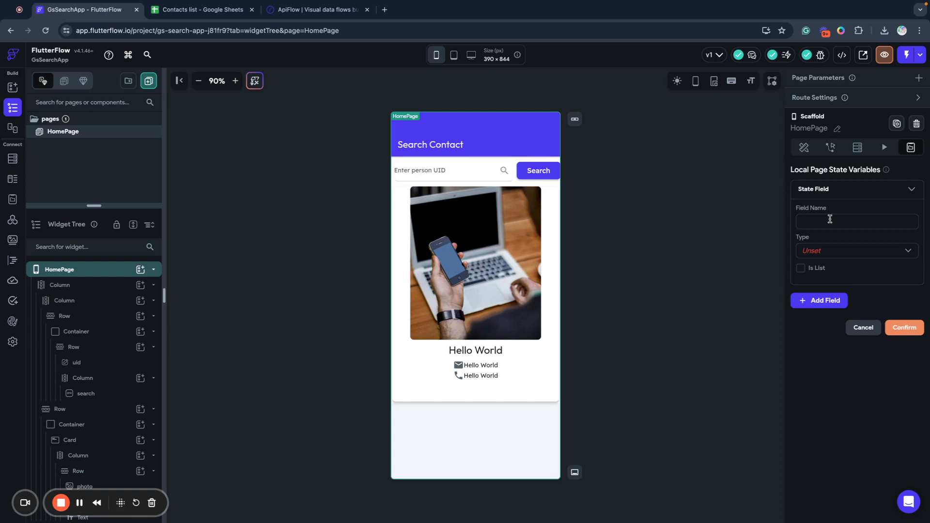
type("person")
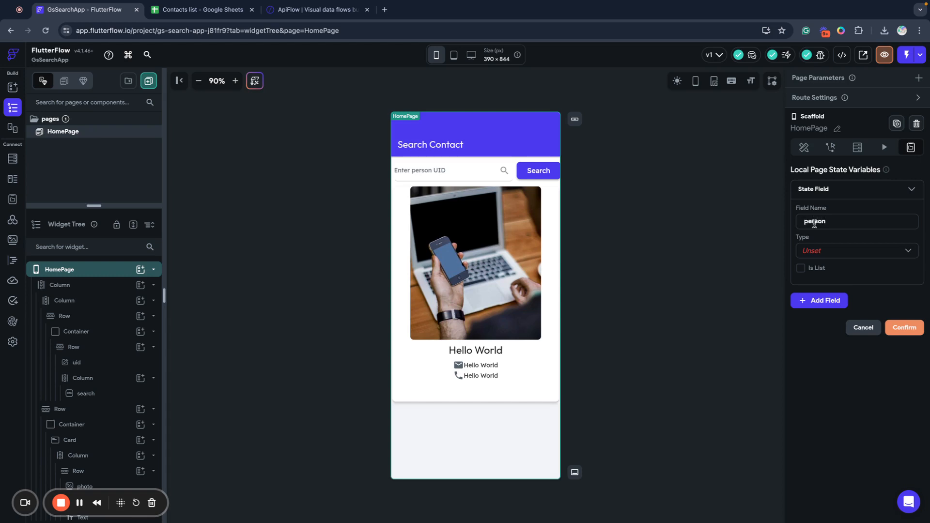
left_click(855, 250)
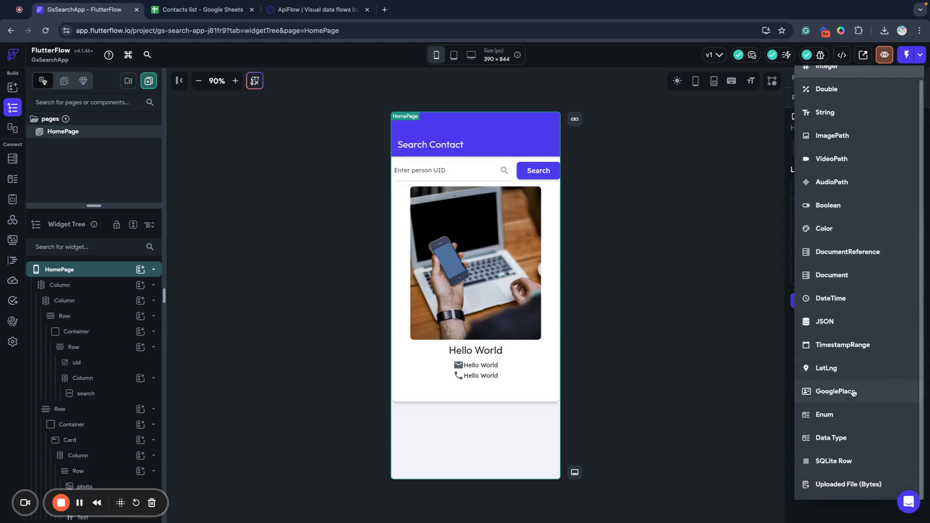
left_click(831, 438)
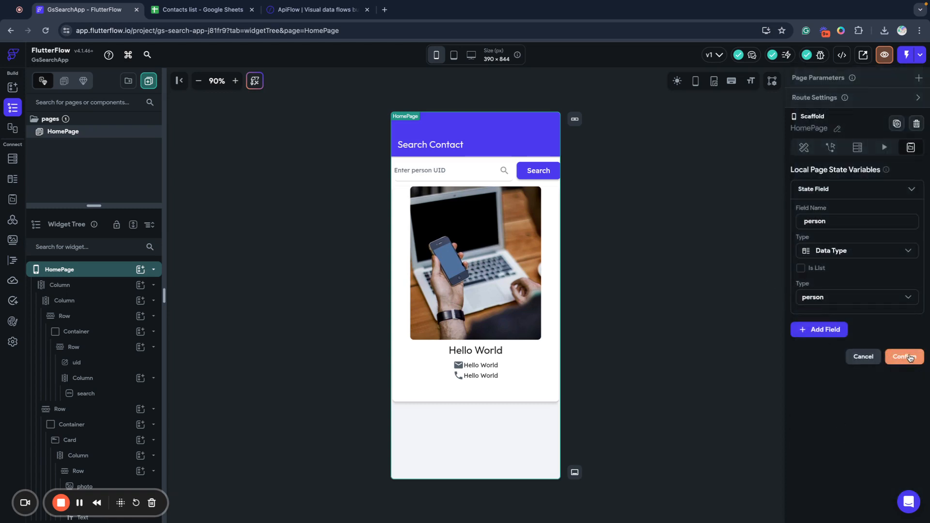
left_click(904, 357)
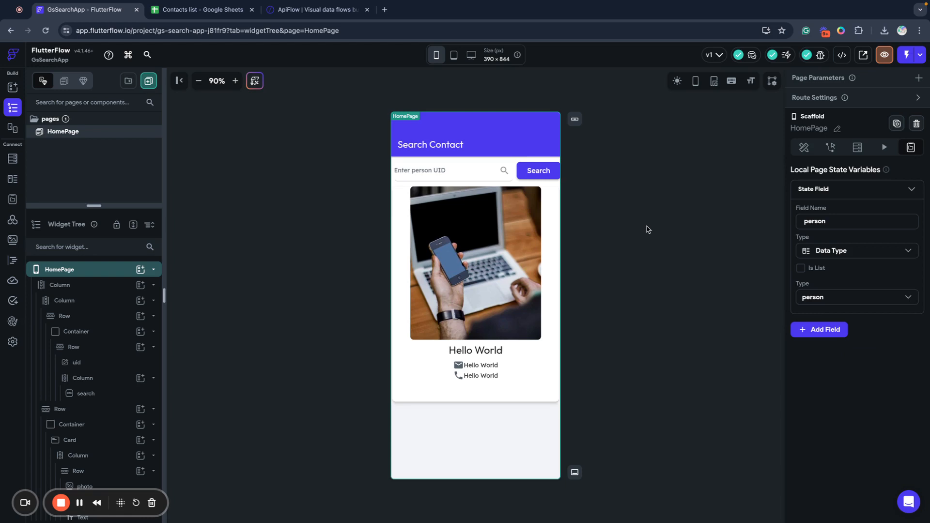
left_click(474, 264)
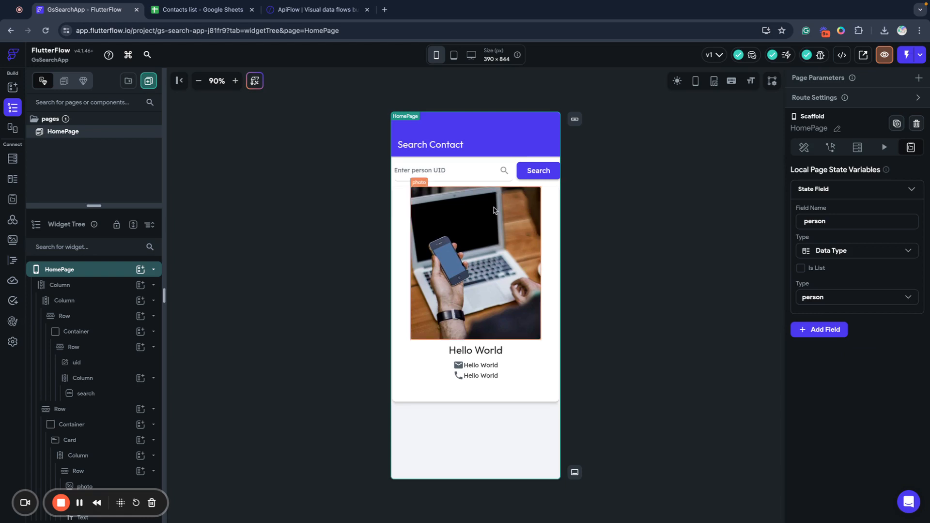
Step: Bind the card photo image path to the person page state's photo field
left_click(475, 264)
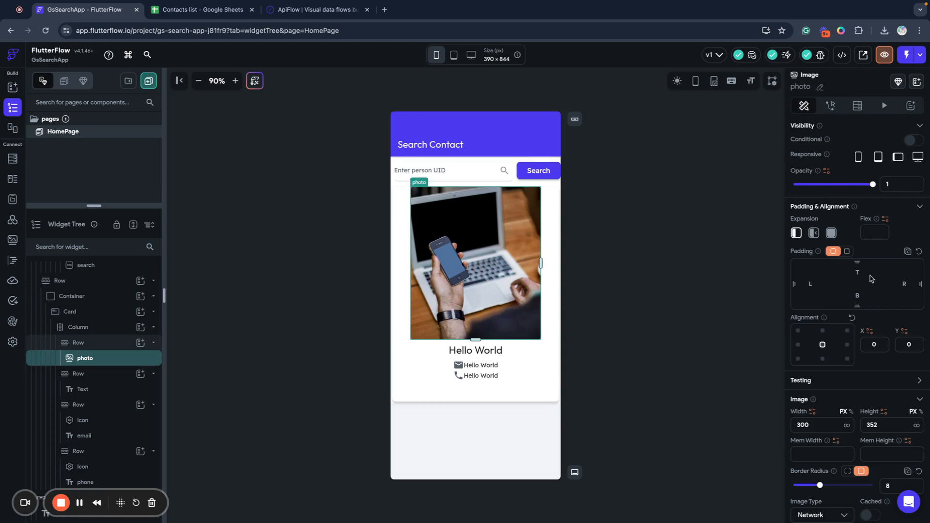
scroll("down", 3)
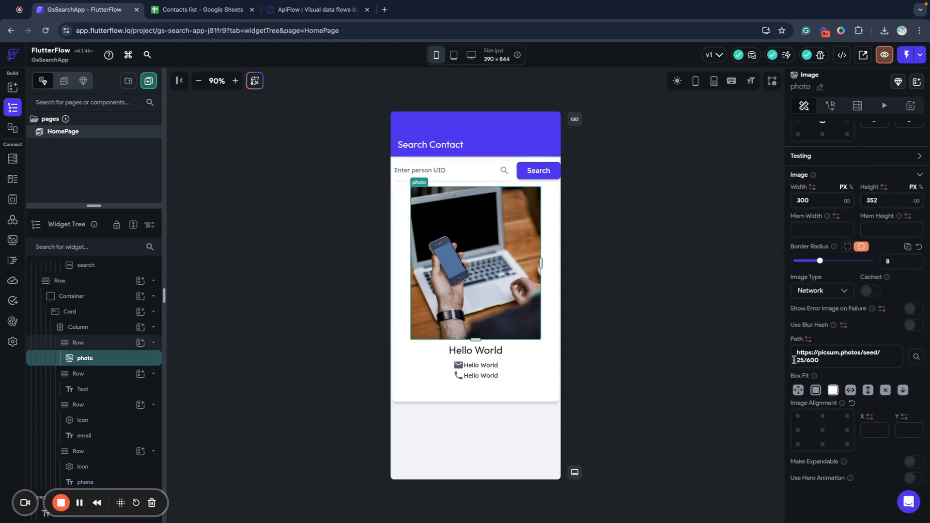
left_click(915, 355)
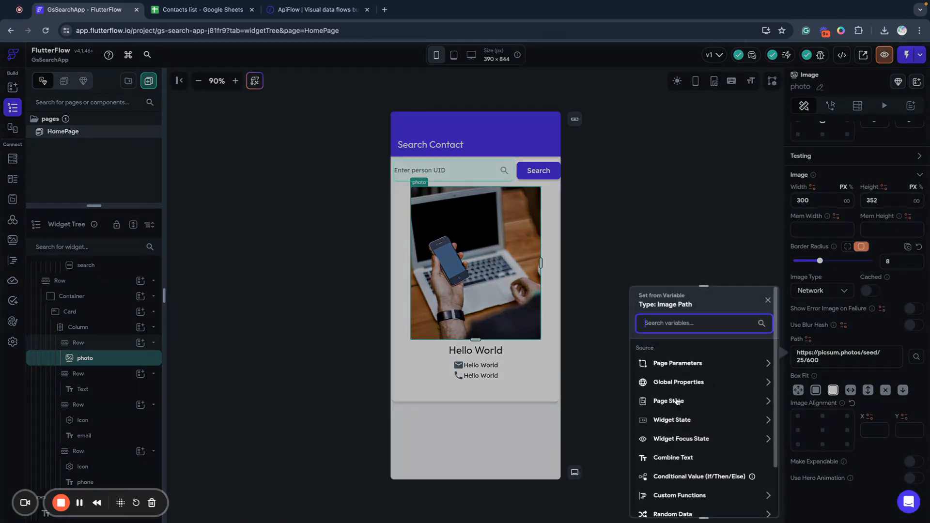
left_click(667, 400)
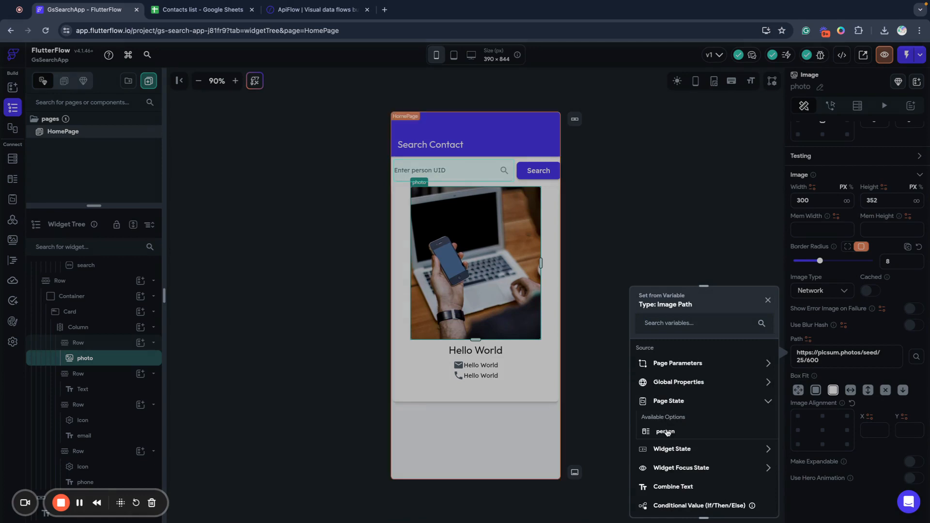
left_click(664, 431)
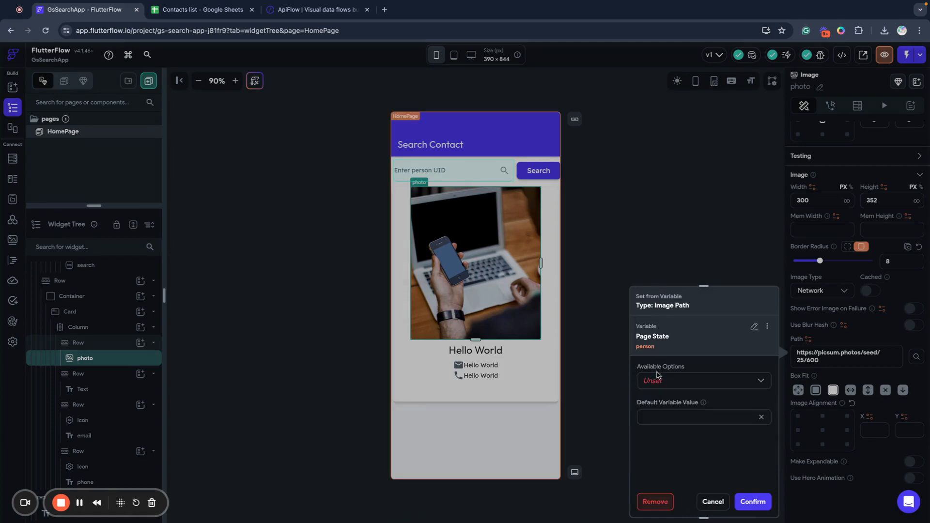
left_click(703, 379)
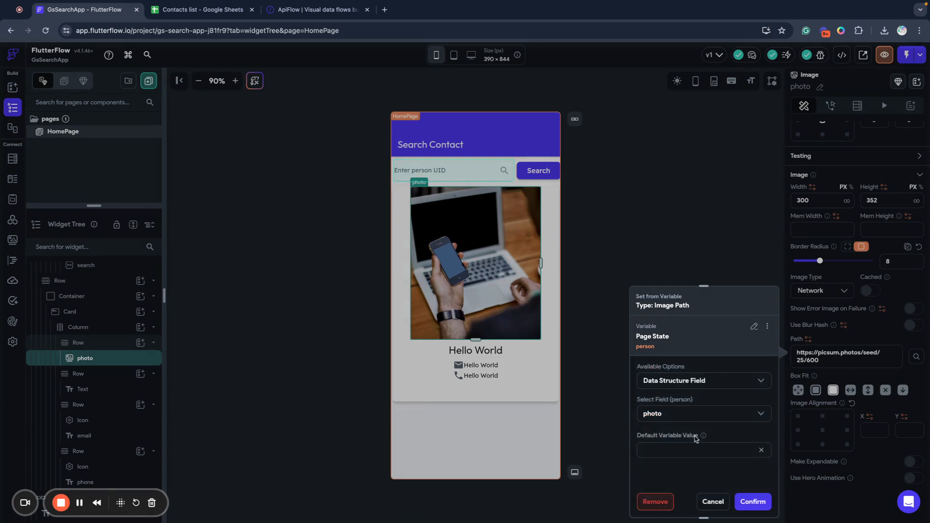
left_click(750, 500)
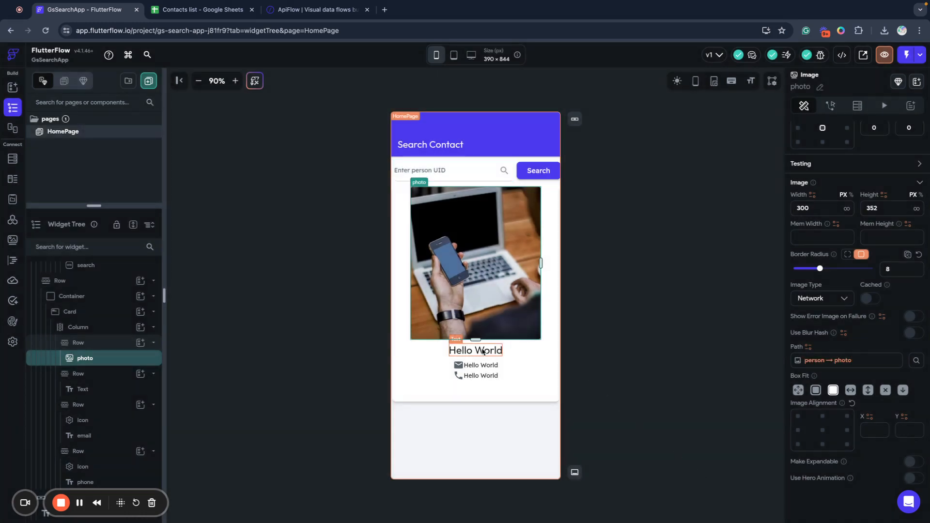
Step: Bind the Hello World text to person's name field, default 'Some Name', display 'Name'
left_click(474, 349)
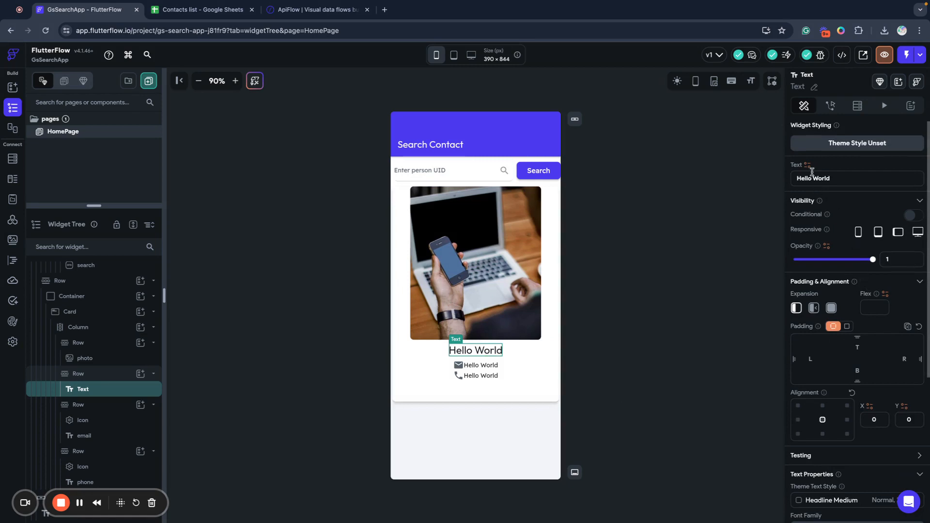
left_click(807, 166)
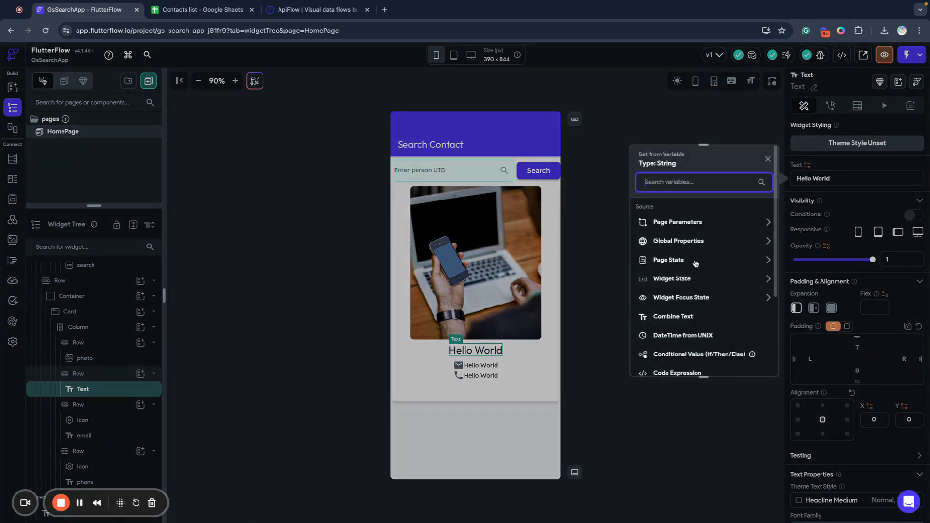
left_click(668, 260)
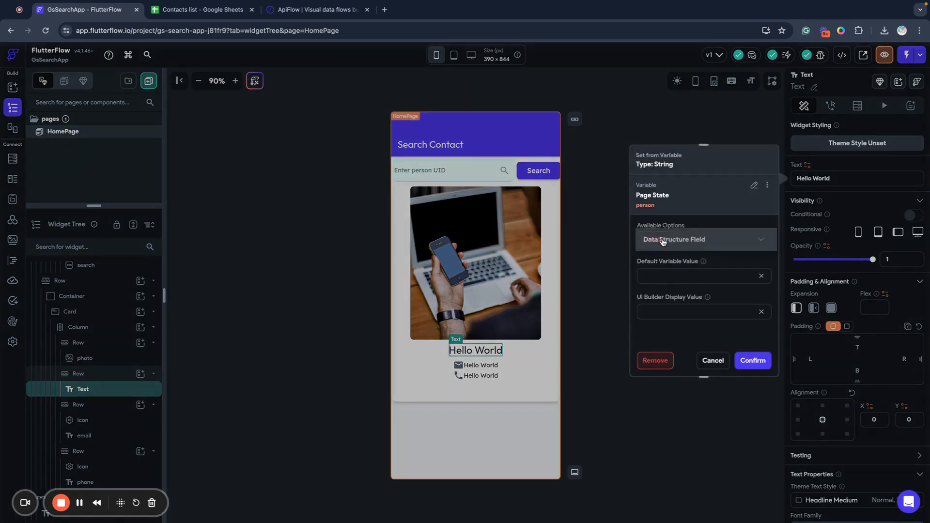
left_click(703, 240)
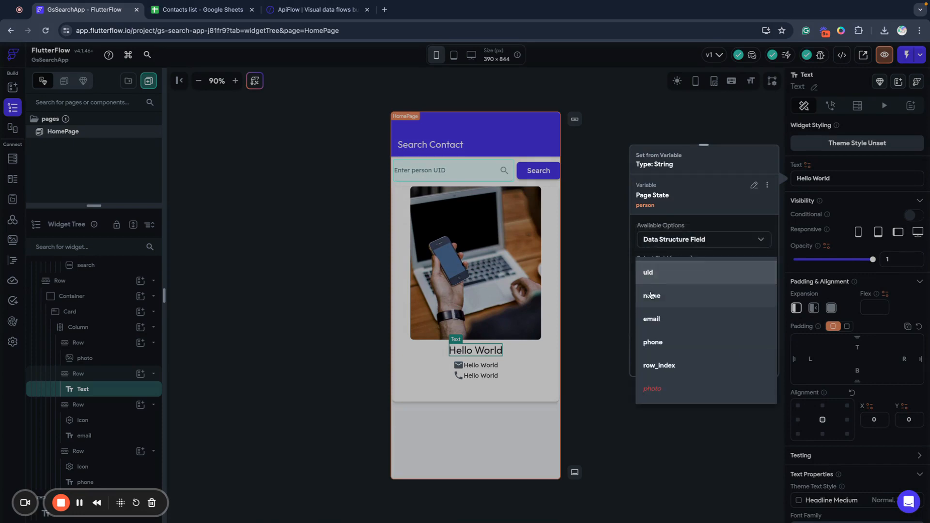
left_click(651, 295)
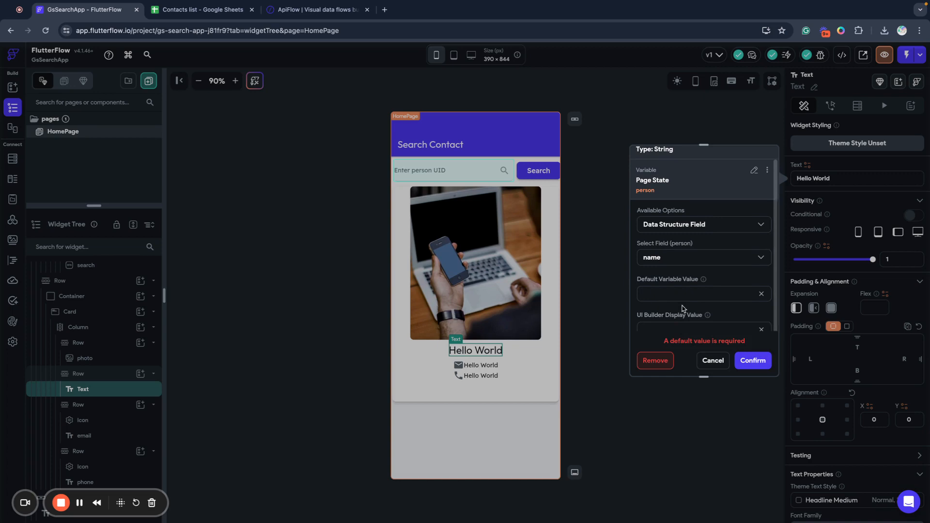
type("s")
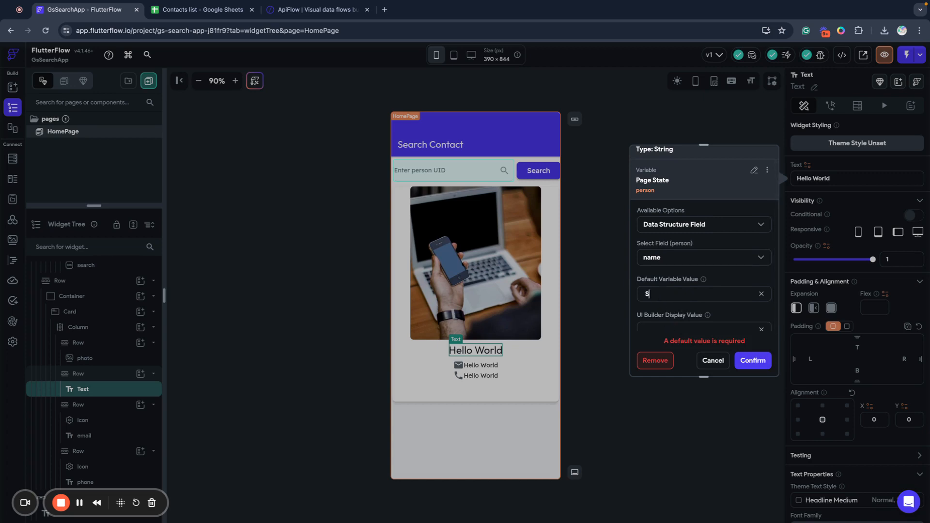
type("ome Name")
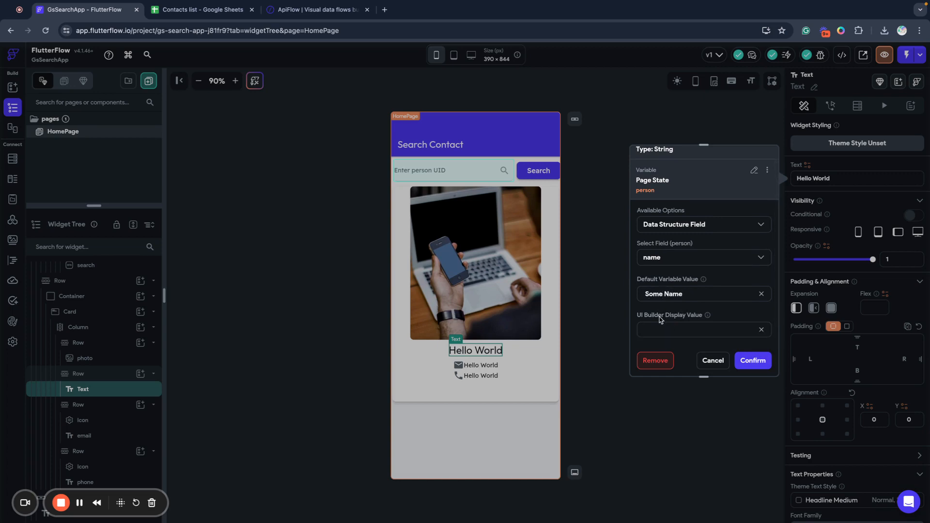
type("Name")
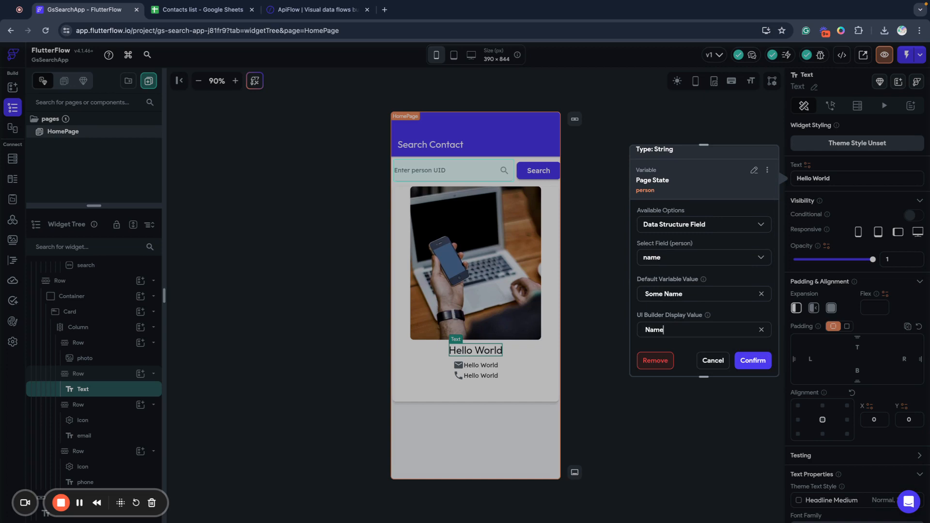
left_click(751, 360)
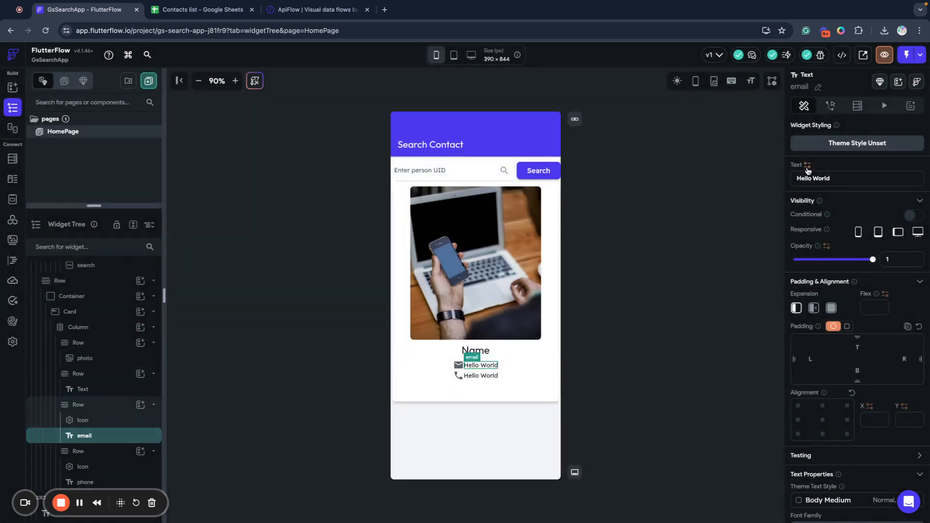
left_click(802, 164)
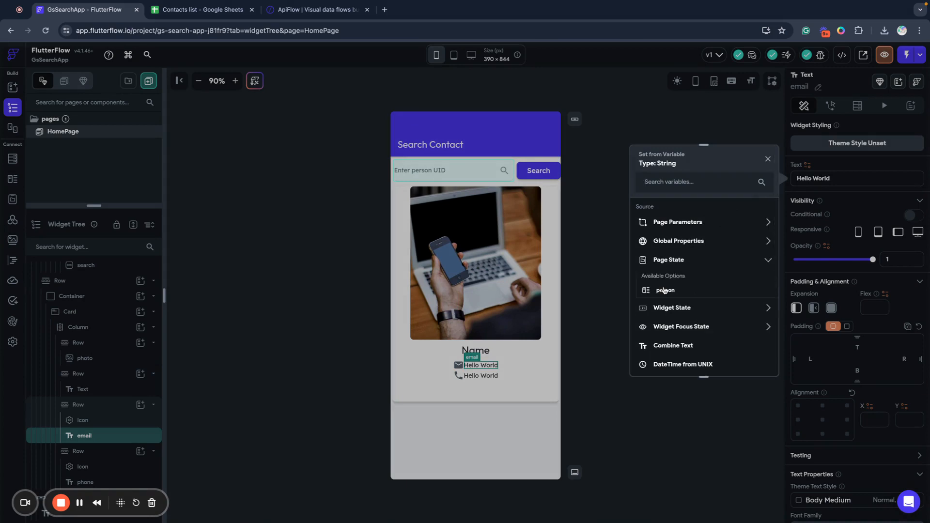
left_click(665, 290)
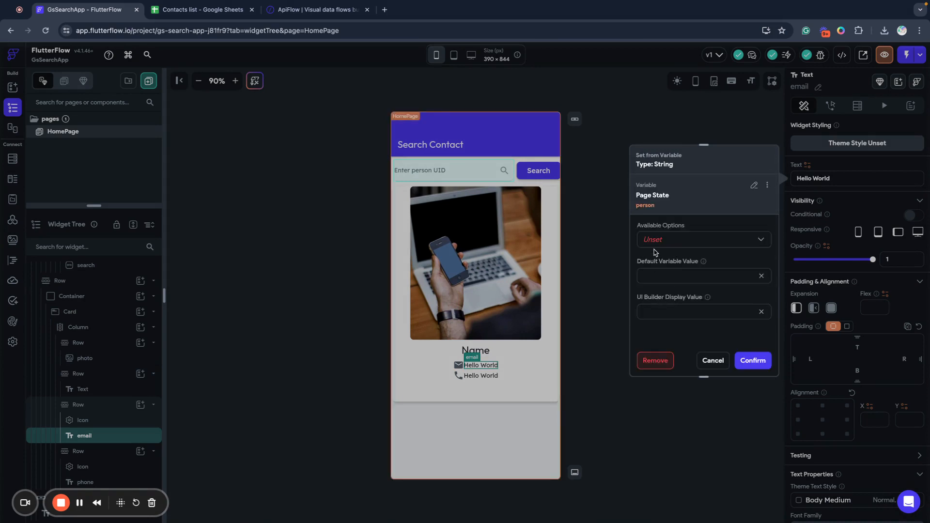
left_click(703, 239)
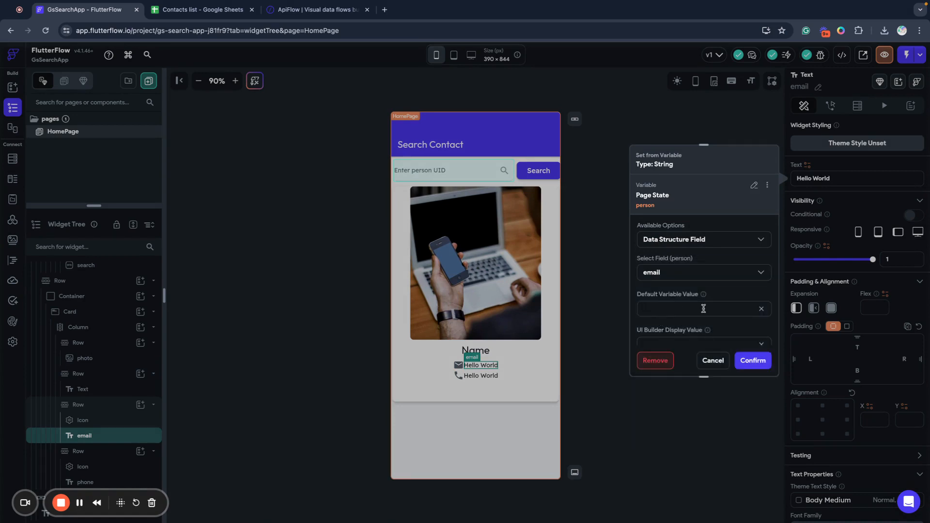
type("email@")
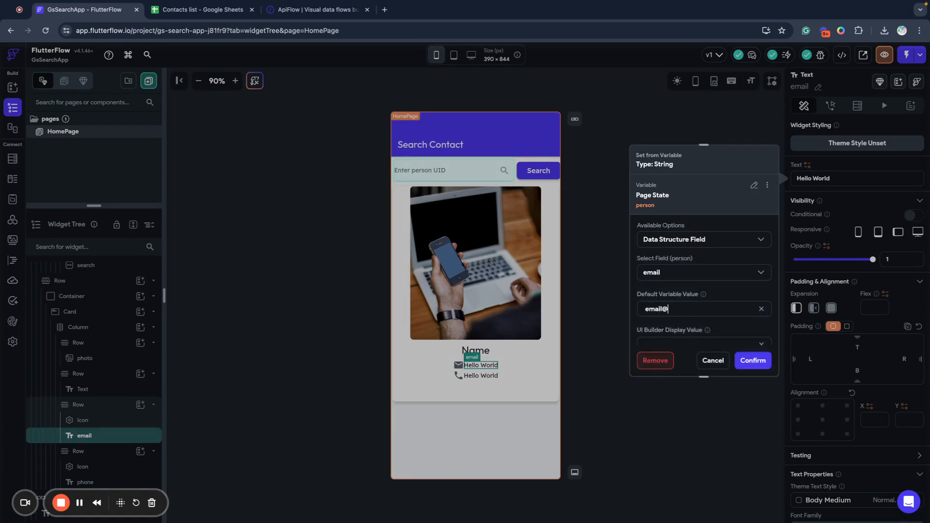
type("some.com")
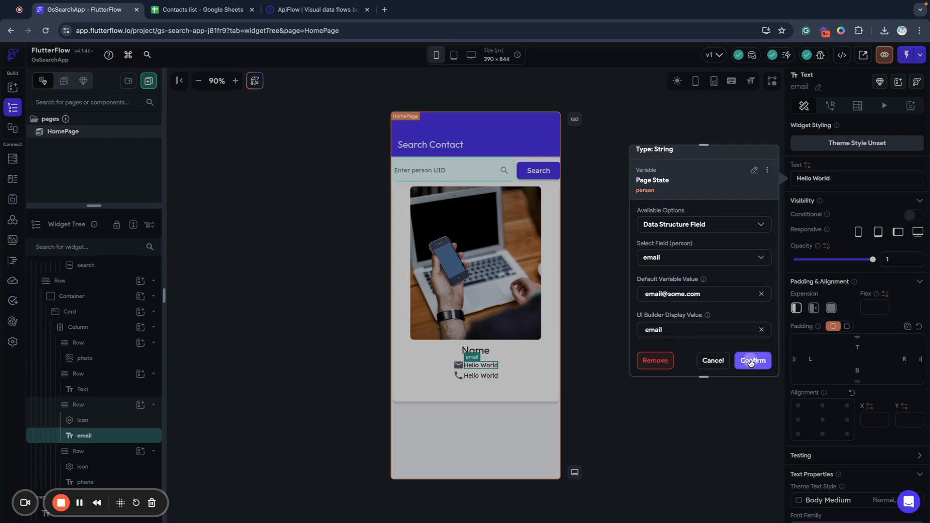
left_click(753, 361)
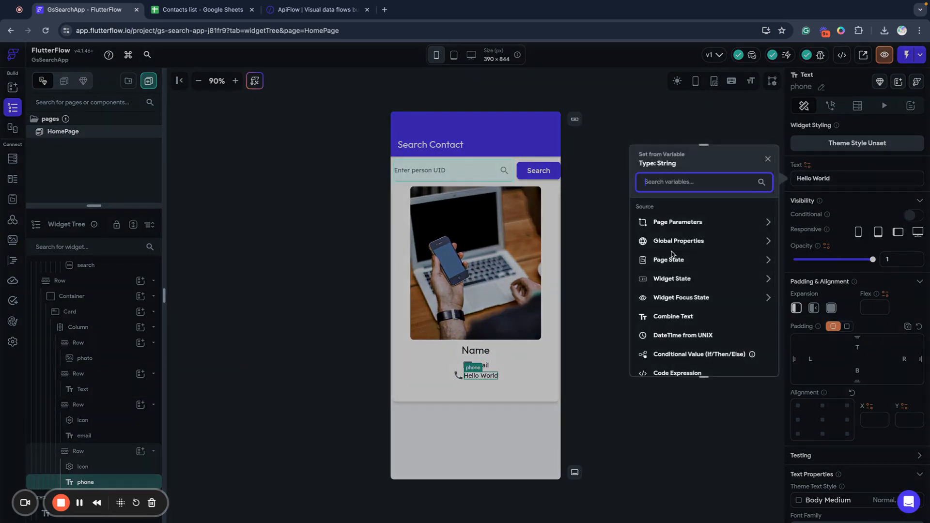
Step: Bind the phone text to person's phone field, default 123123, display 'phone'
left_click(667, 259)
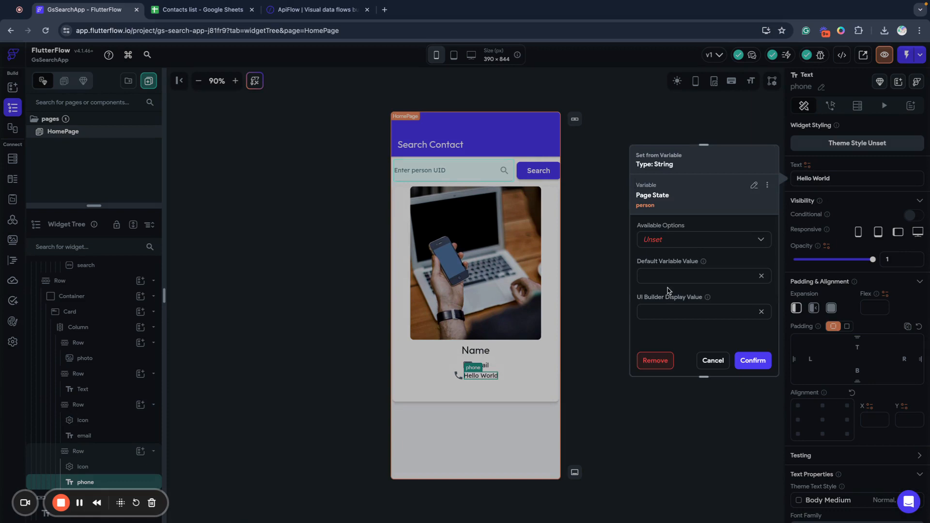
left_click(703, 240)
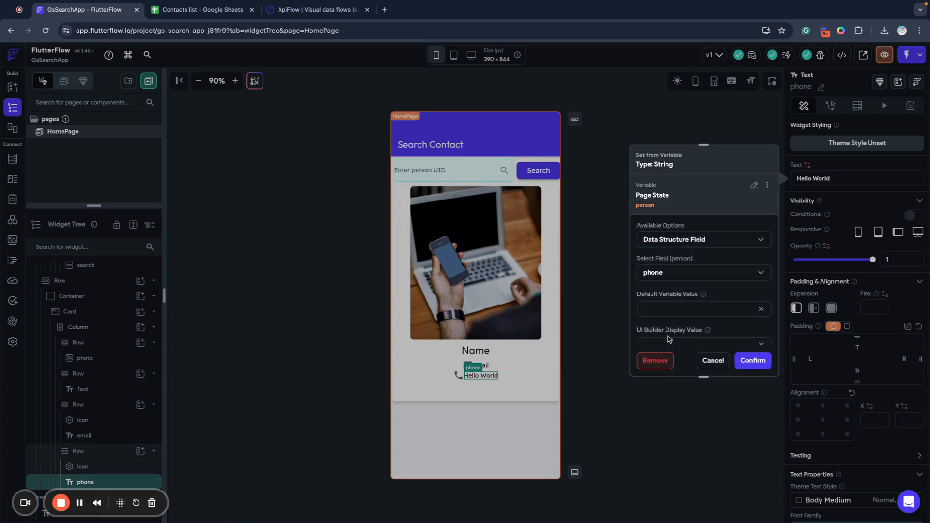
type("12312312312")
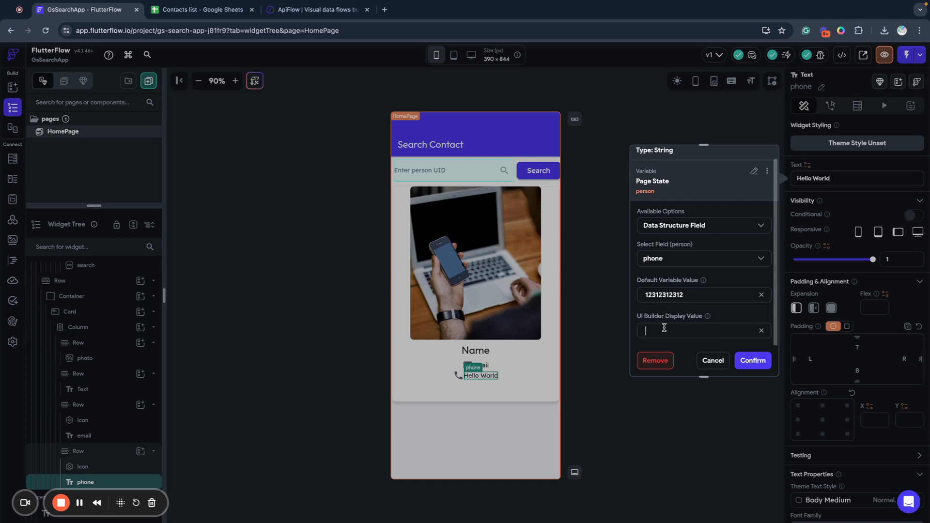
type("phone")
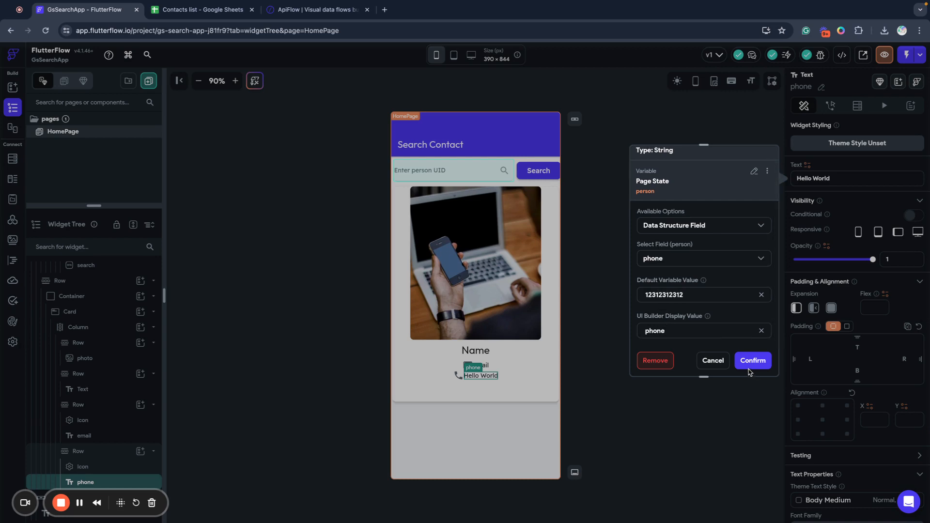
left_click(752, 360)
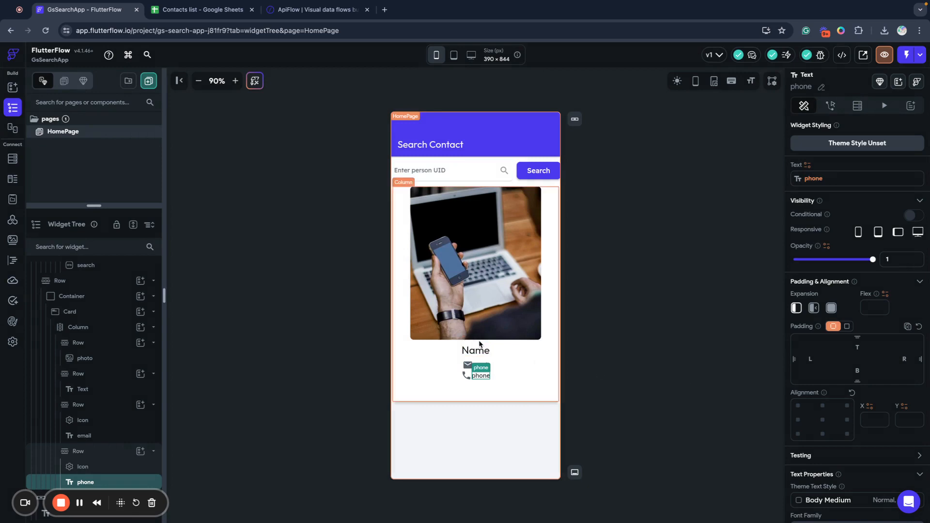
left_click(599, 214)
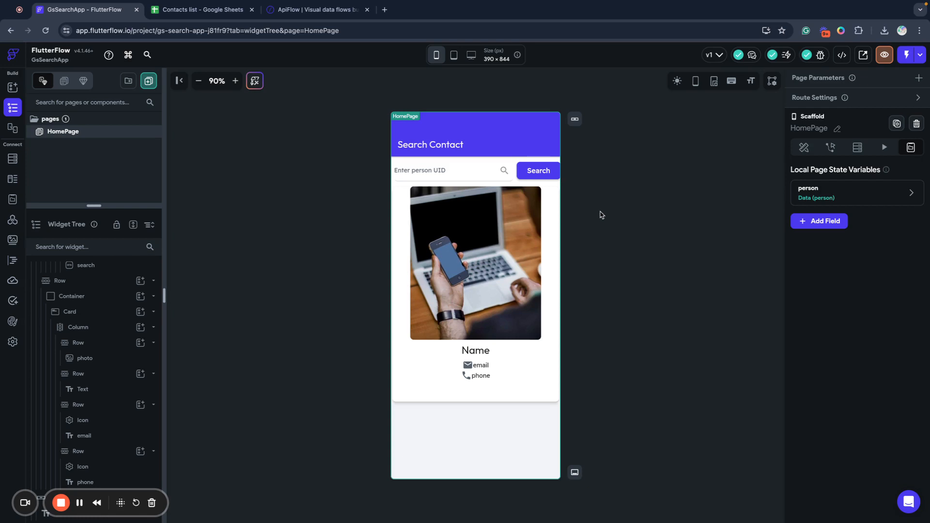
Step: Select the Search button and bring up its On Tap action editor
left_click(536, 171)
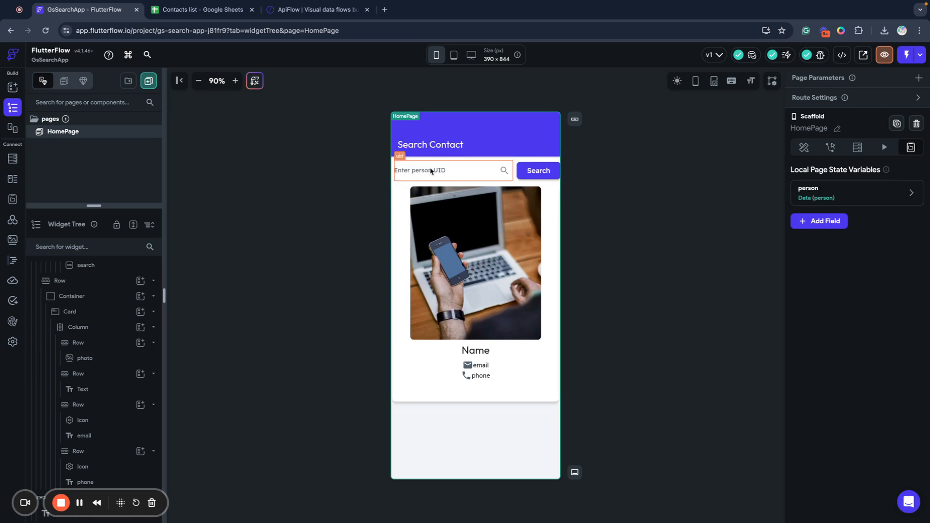
left_click(537, 170)
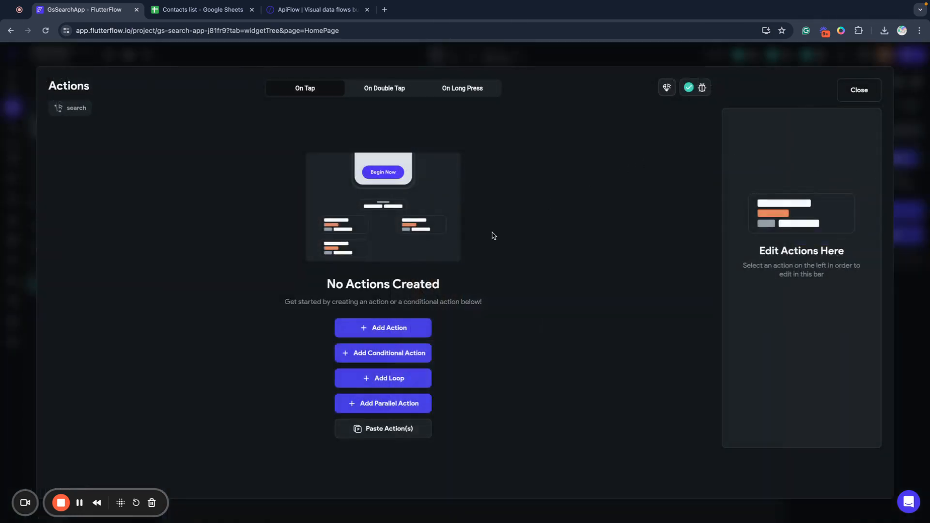
Step: Add an on-tap API Call action to List Contacts rows and add its search variable
left_click(383, 327)
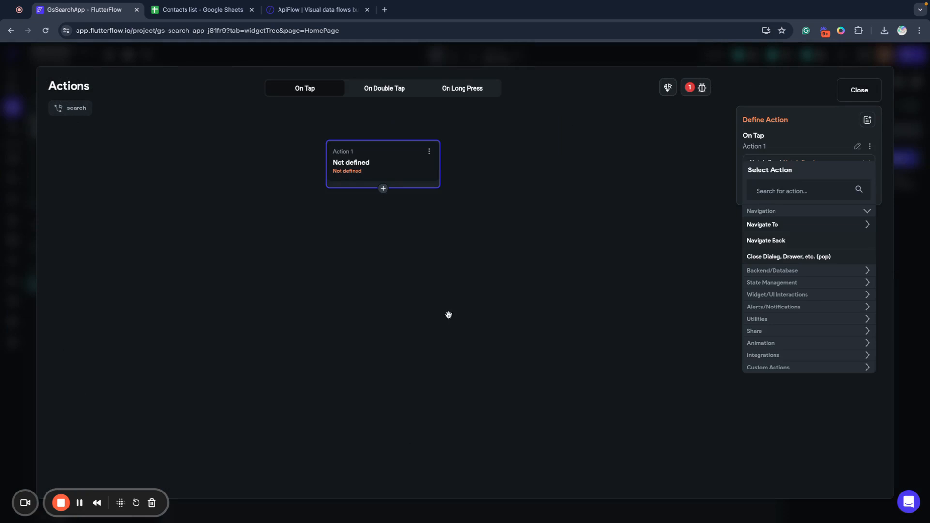
mouse_move(587, 159)
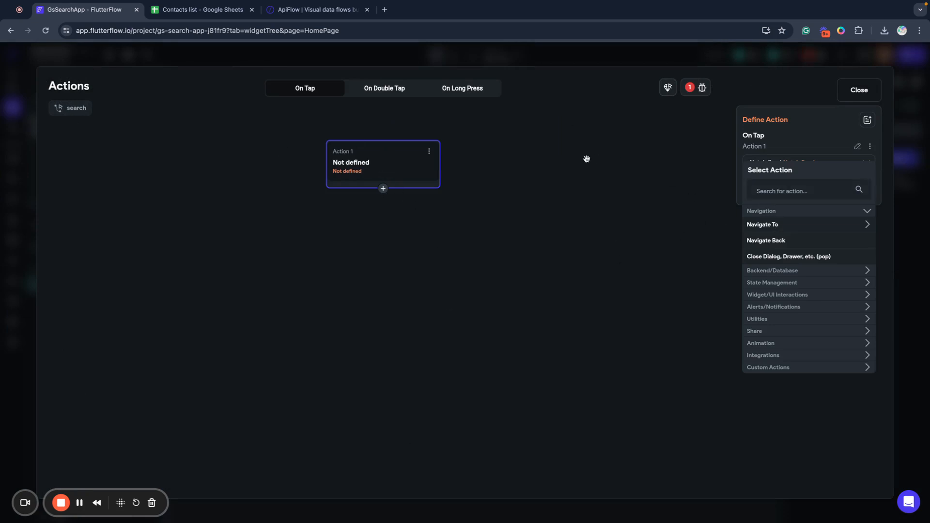
mouse_move(780, 238)
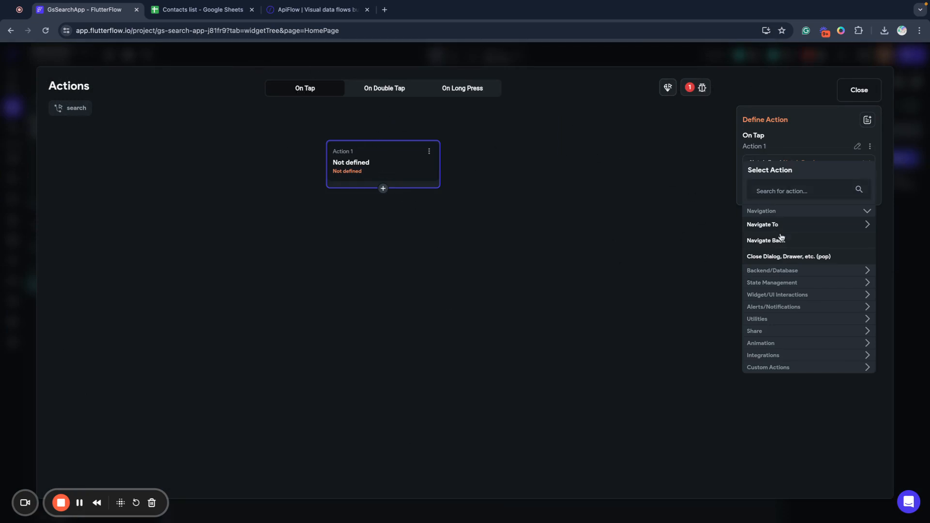
left_click(772, 270)
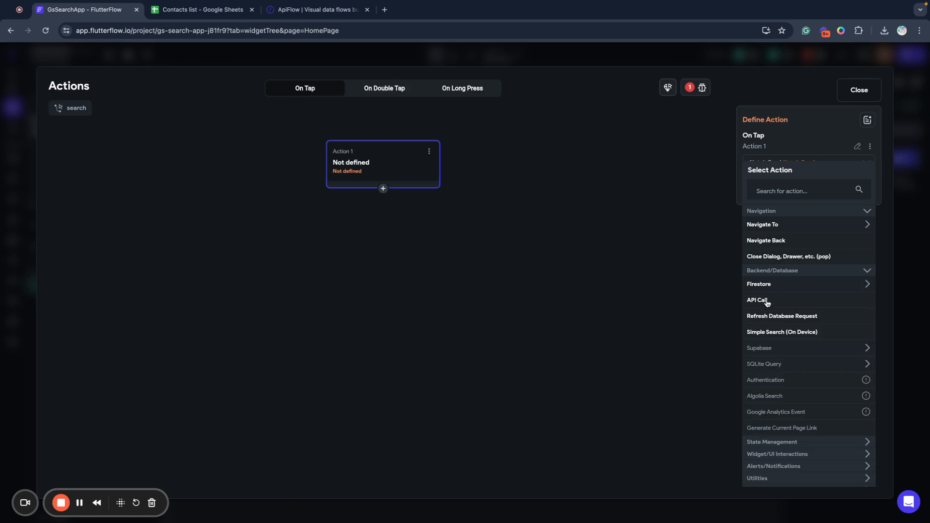
left_click(756, 299)
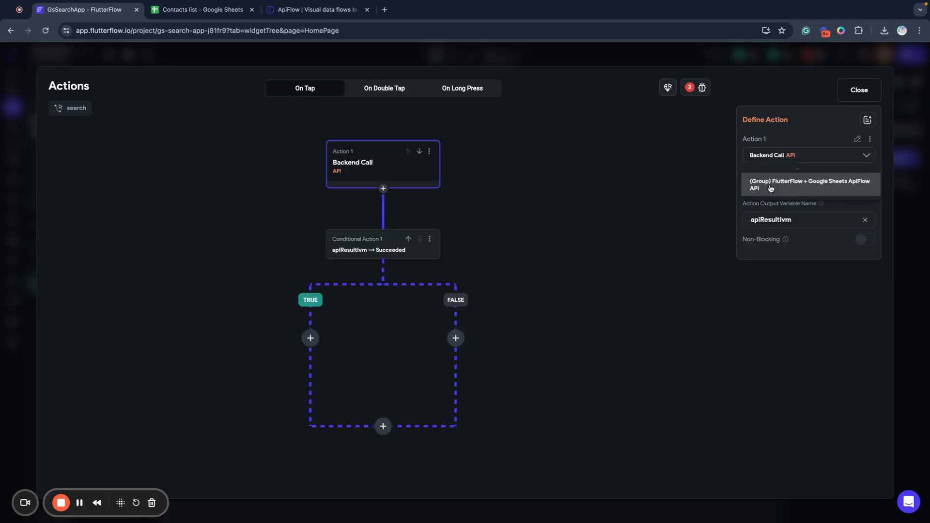
left_click(808, 184)
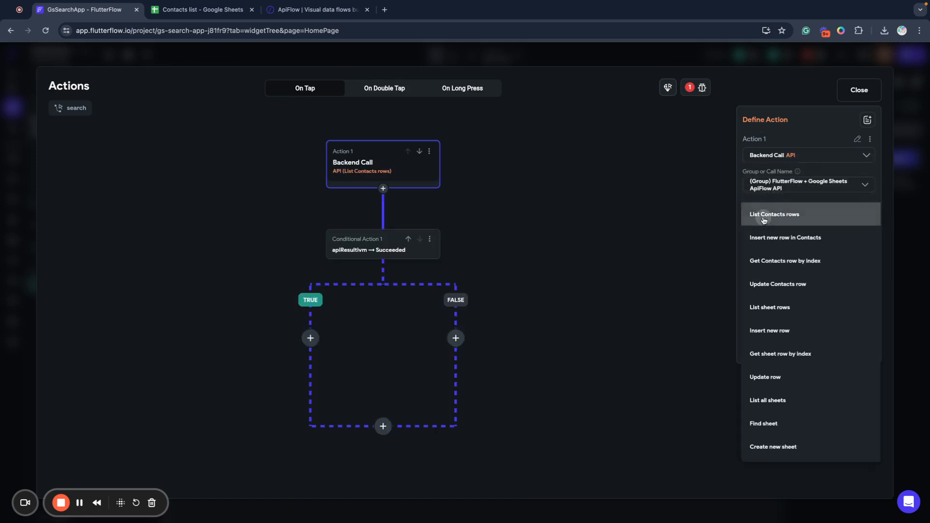
left_click(774, 214)
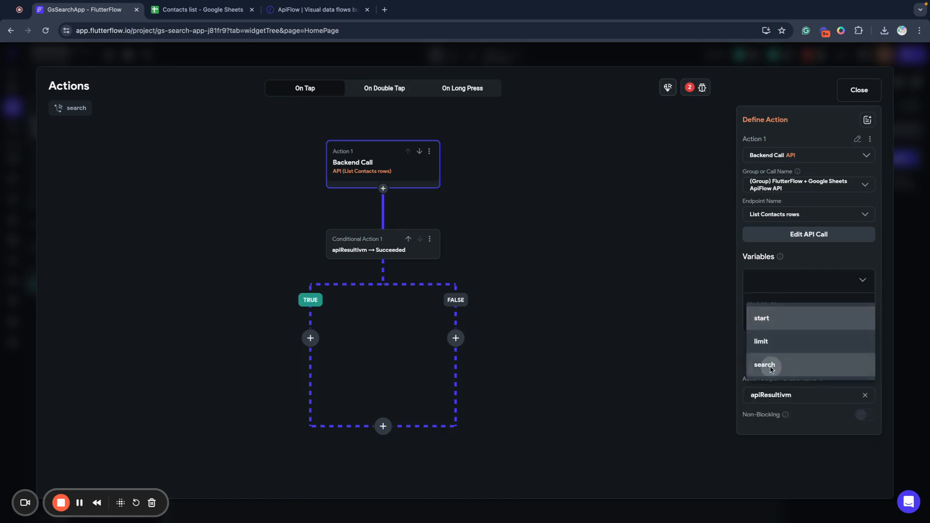
left_click(765, 365)
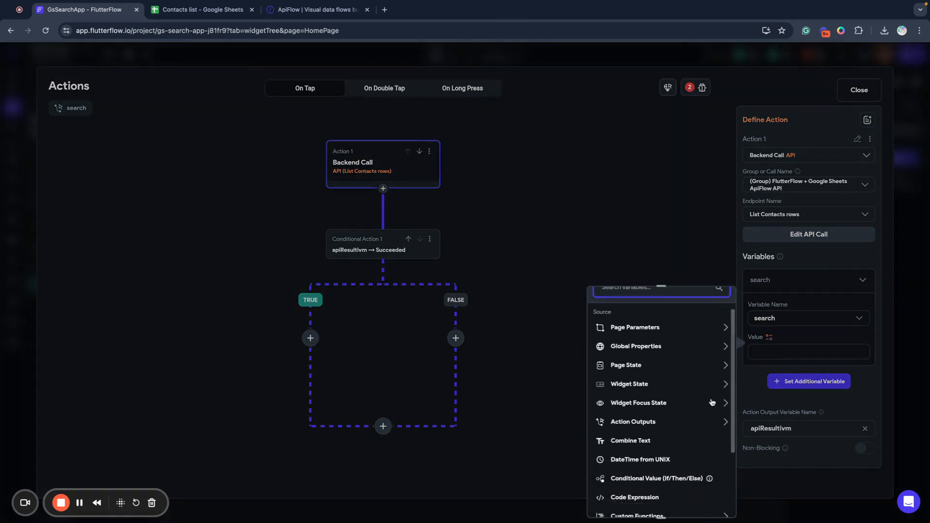
Step: Set the search value to Combine Text of '{uid:', the UID field text and '}'
left_click(630, 444)
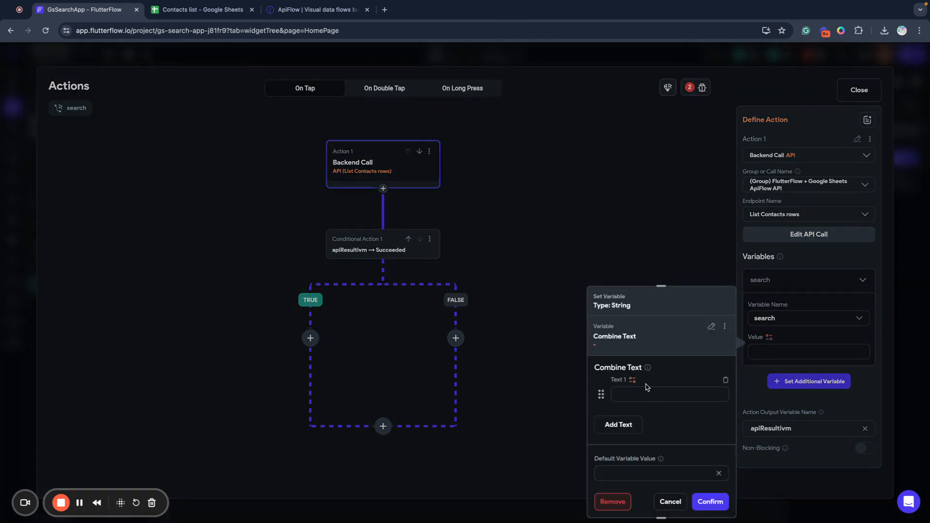
left_click(668, 395)
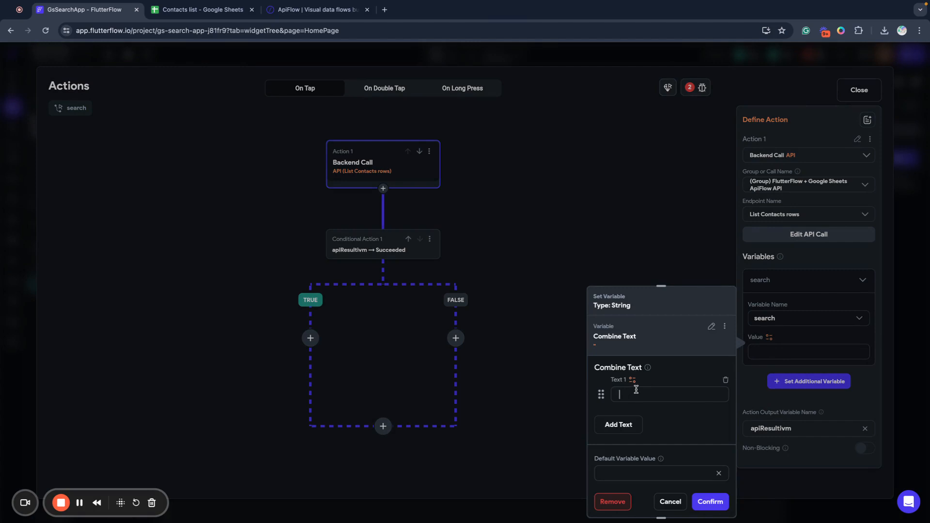
type("{uid:")
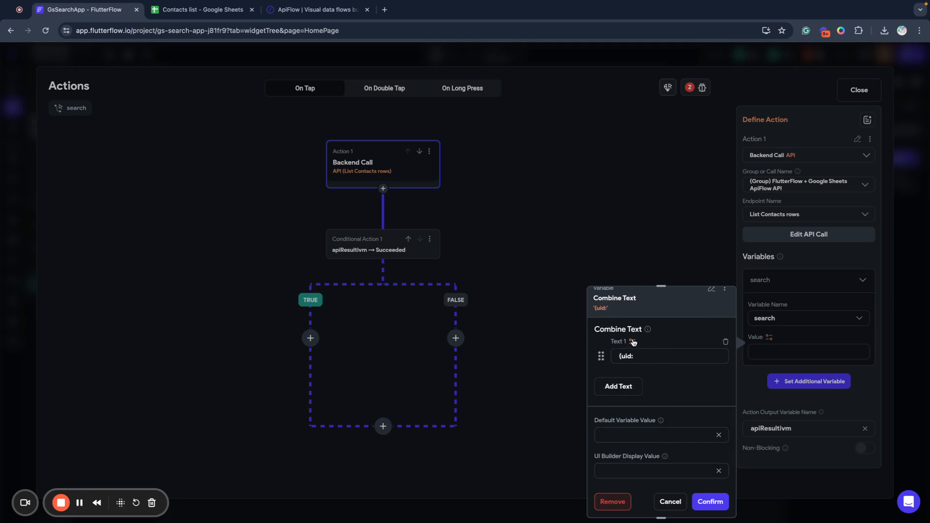
left_click(617, 387)
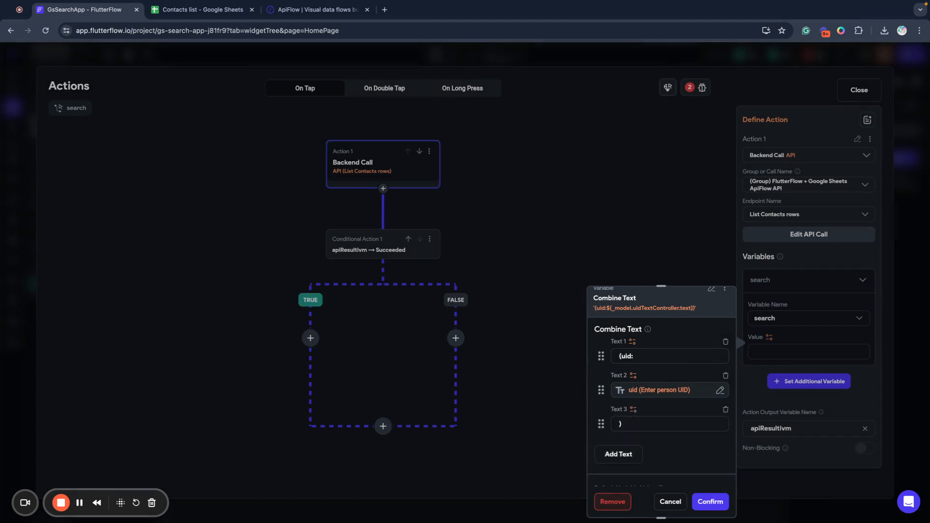
left_click(709, 501)
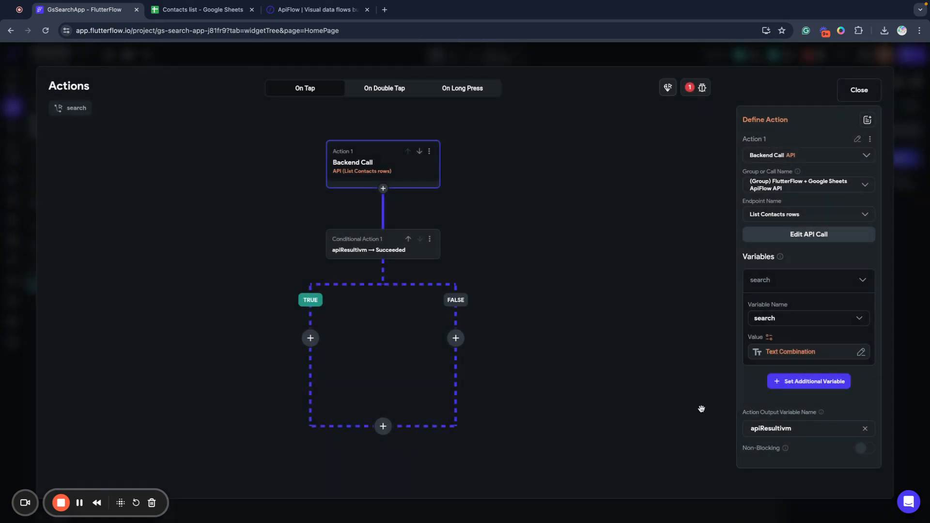
Step: Rename the API call's action output variable to apiPersons
double_click(771, 428)
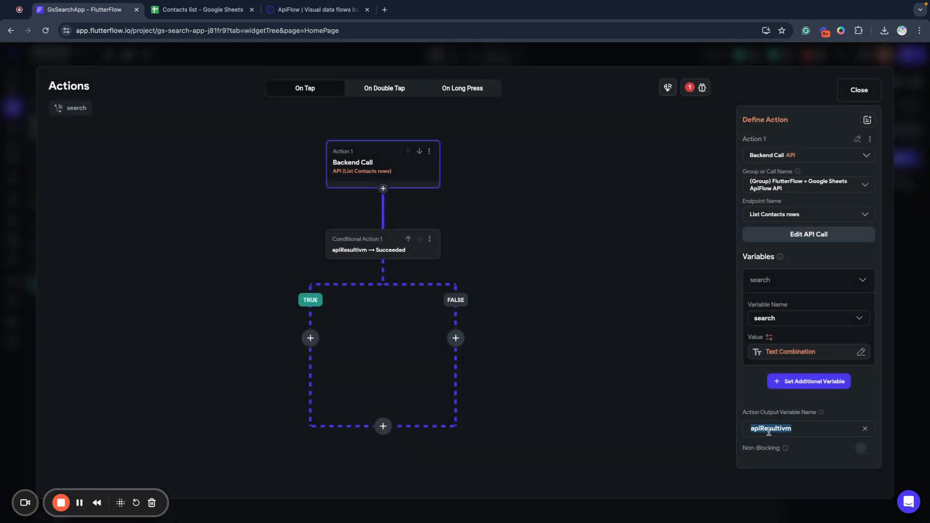
type("apiPer")
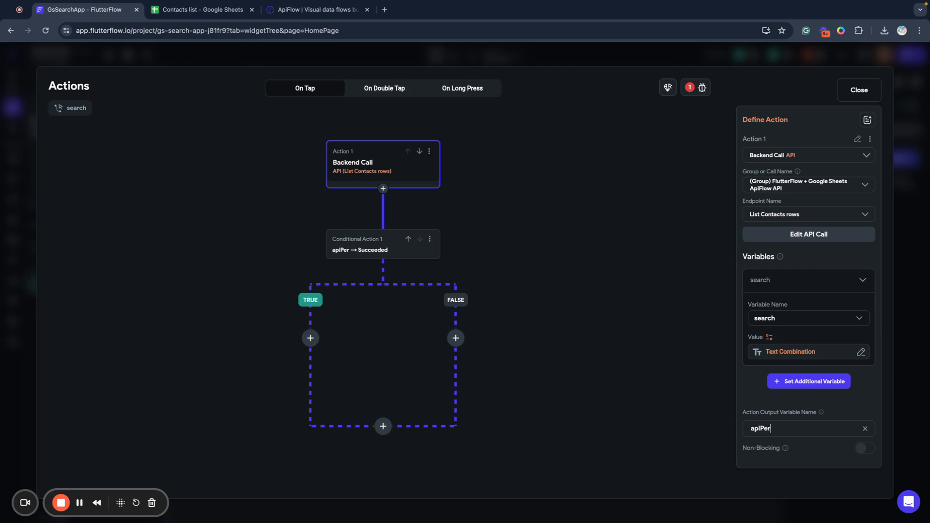
type("sons")
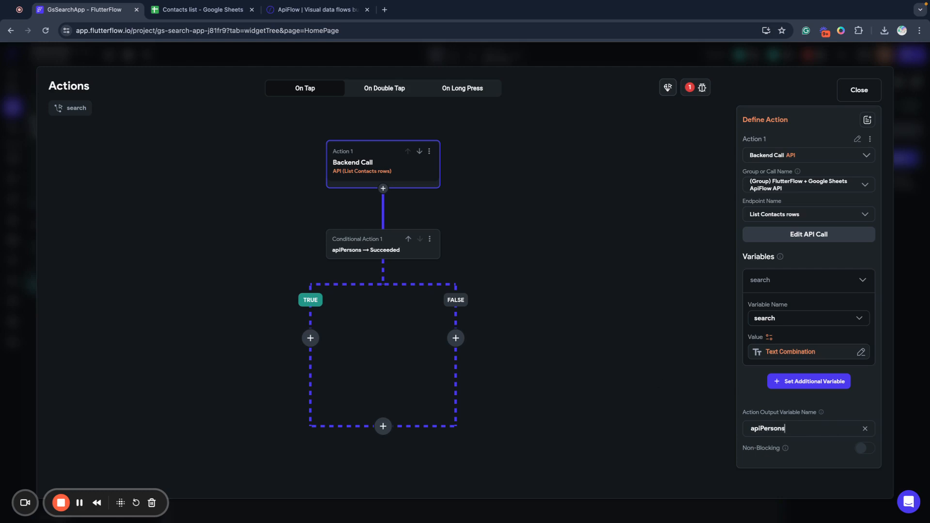
left_click(369, 254)
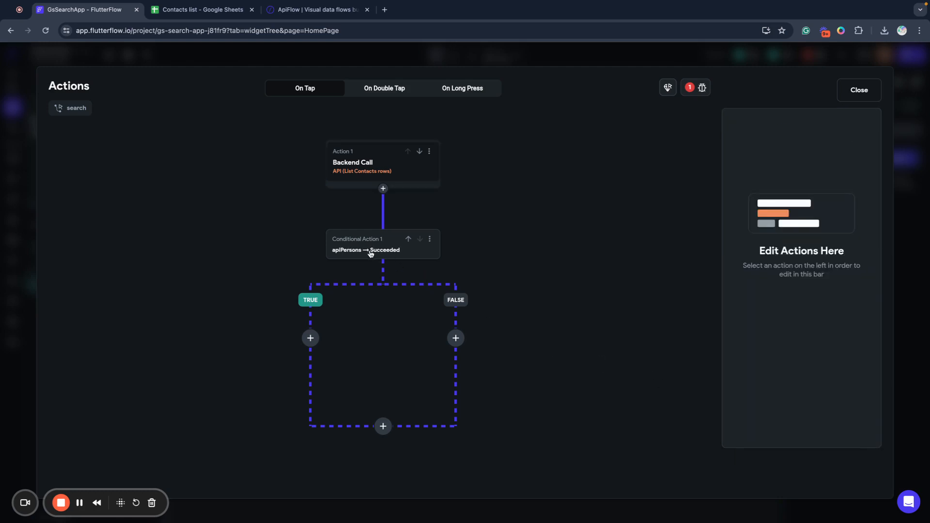
Step: Add an Update Page State action on the TRUE branch targeting the person field
left_click(310, 338)
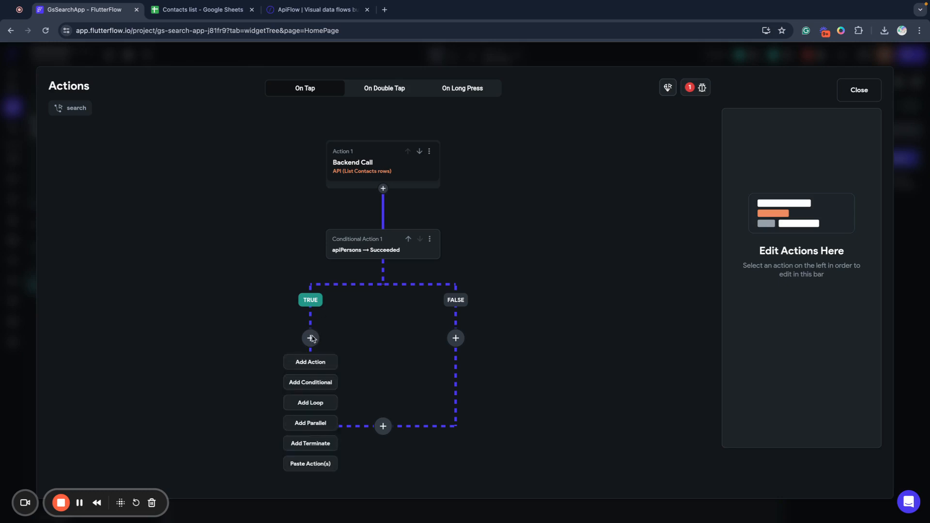
left_click(310, 361)
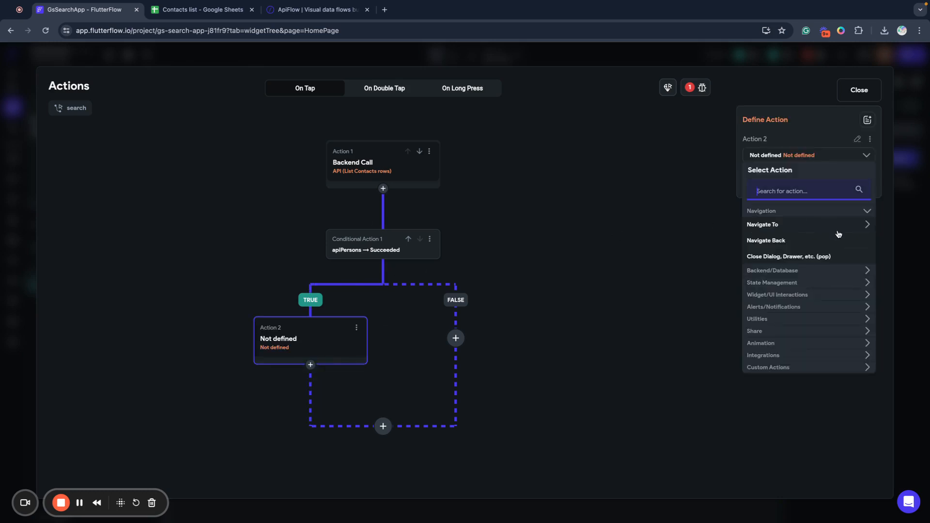
left_click(772, 282)
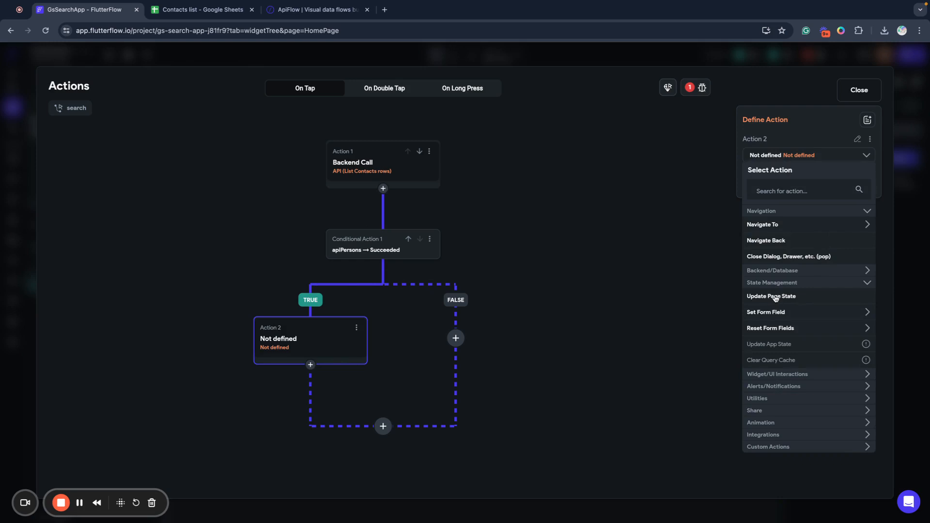
left_click(765, 312)
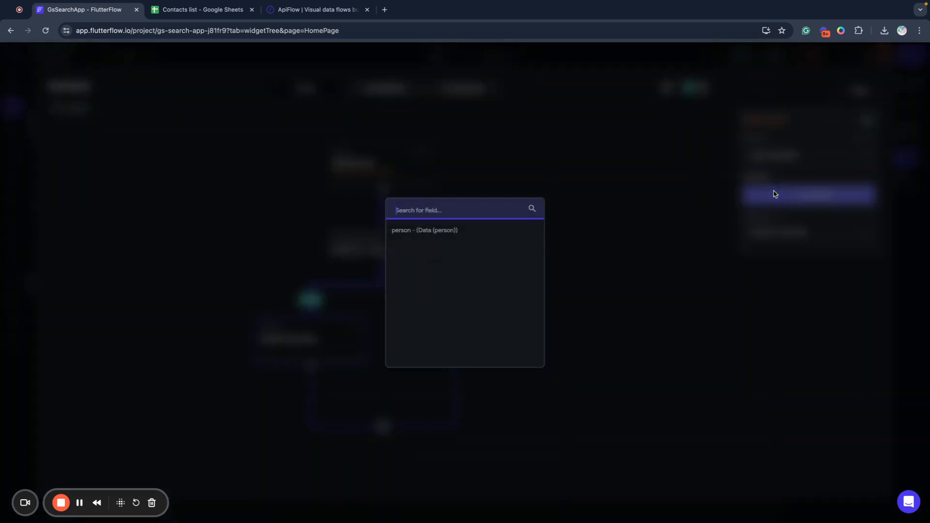
left_click(424, 230)
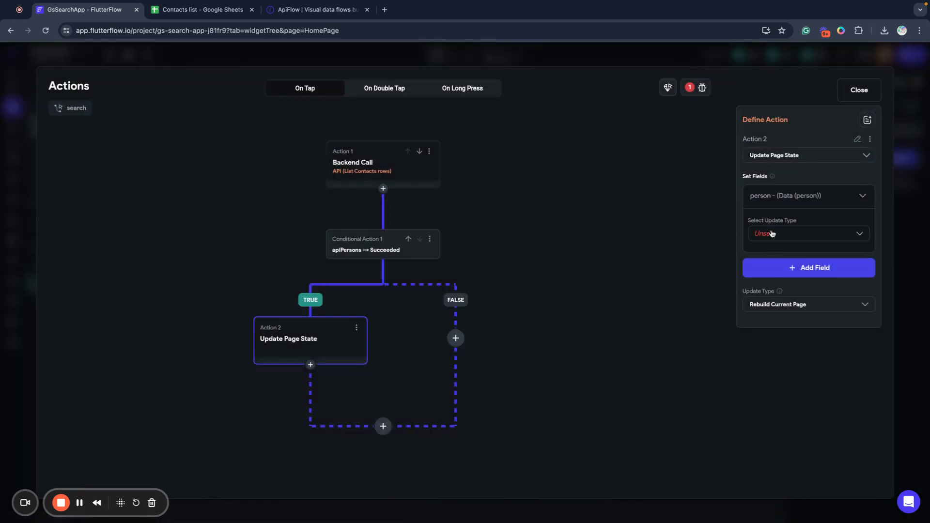
left_click(807, 233)
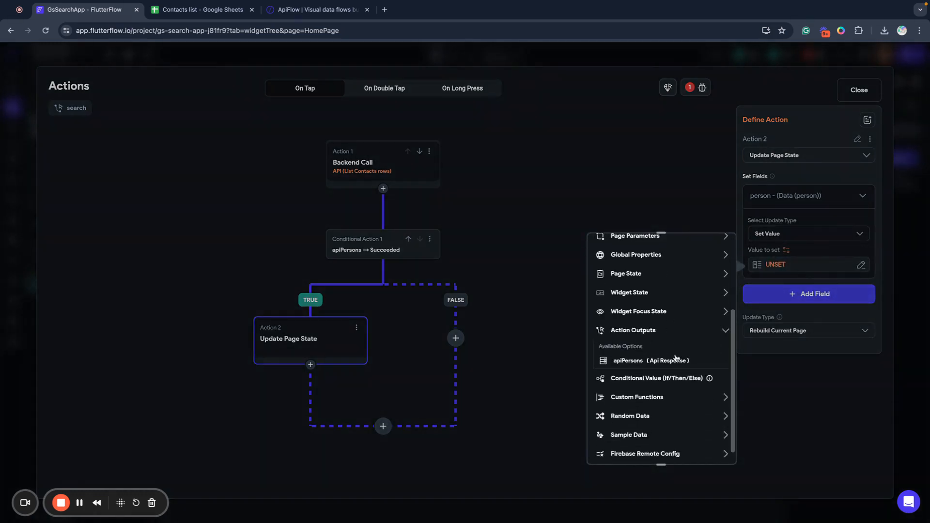
Step: Set person to apiPersons as data type, Item at Index, First, and confirm
left_click(651, 360)
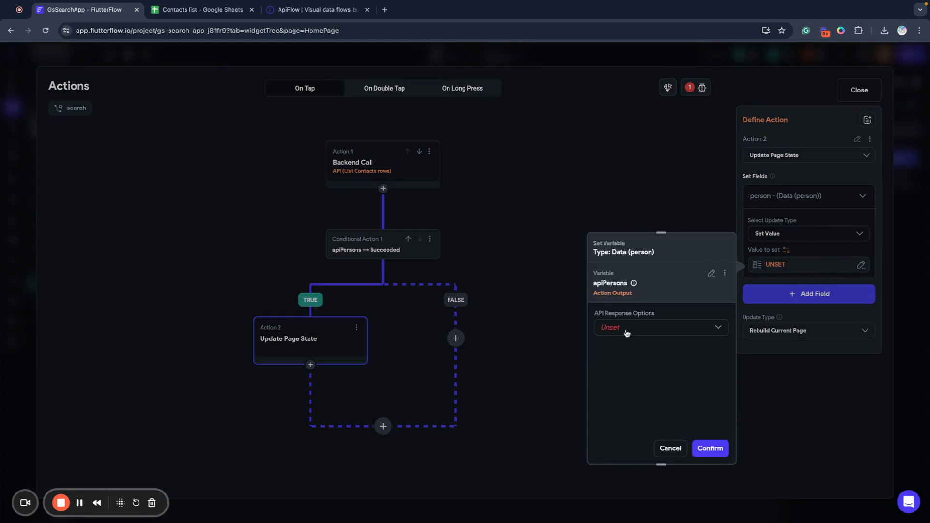
left_click(660, 326)
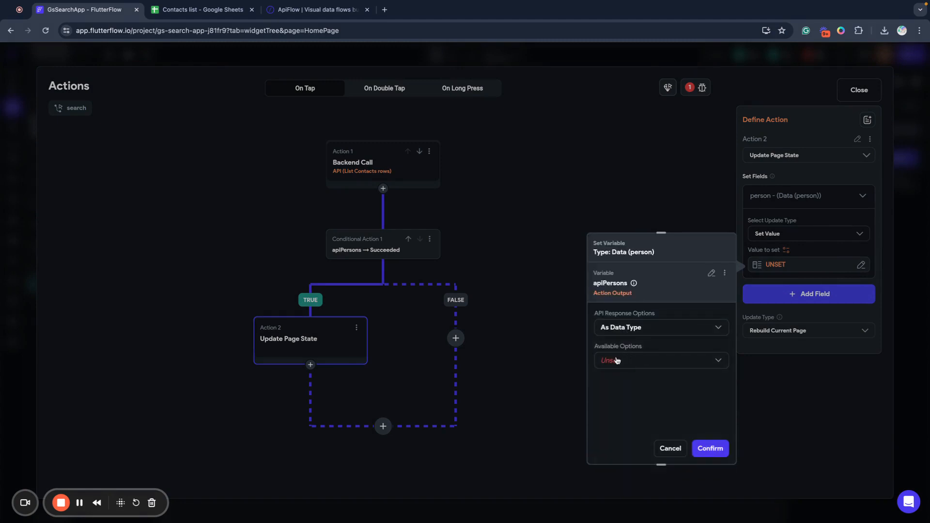
left_click(659, 360)
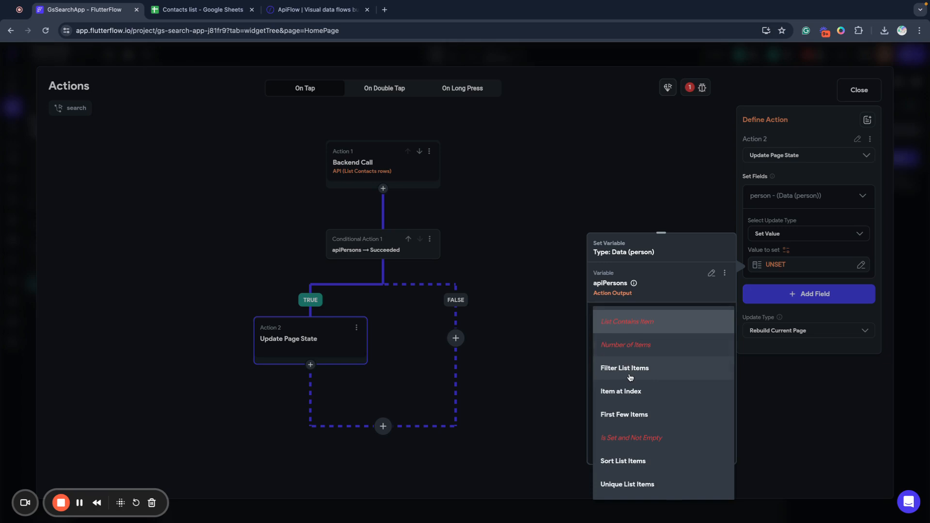
left_click(620, 390)
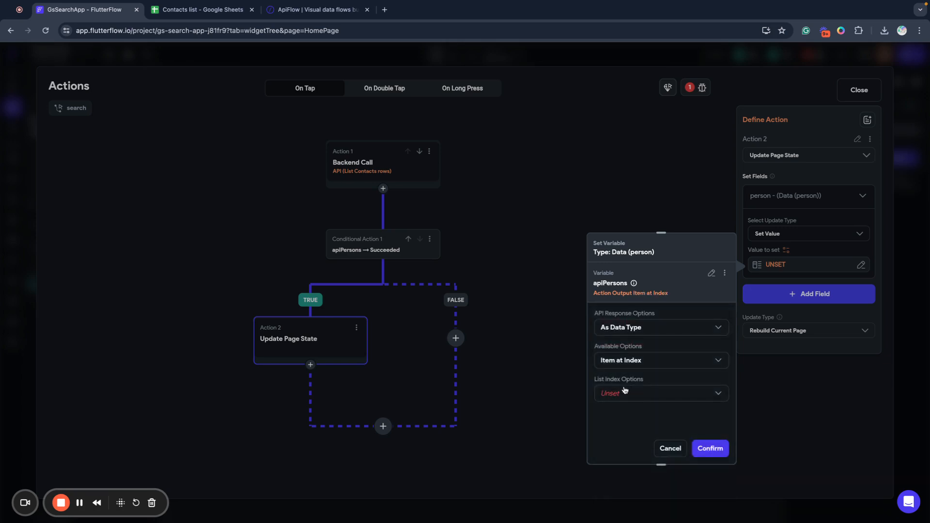
left_click(660, 392)
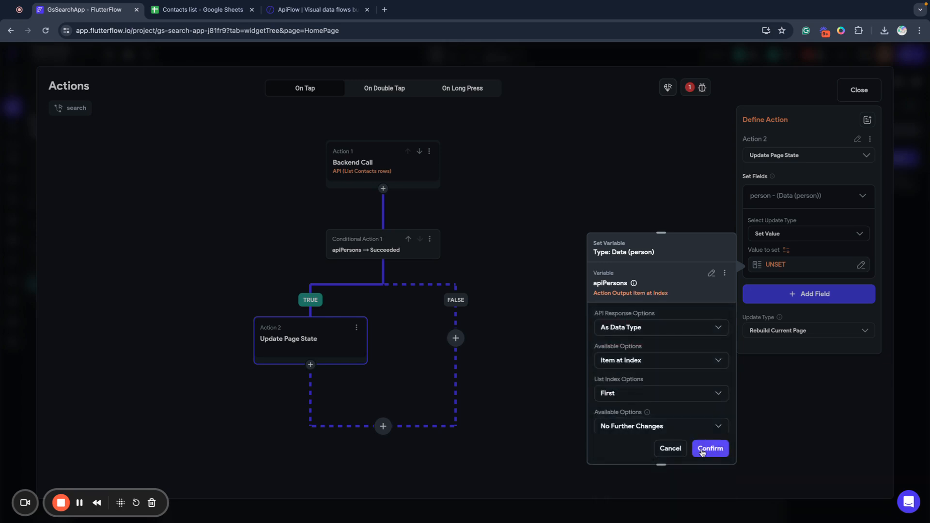
left_click(709, 449)
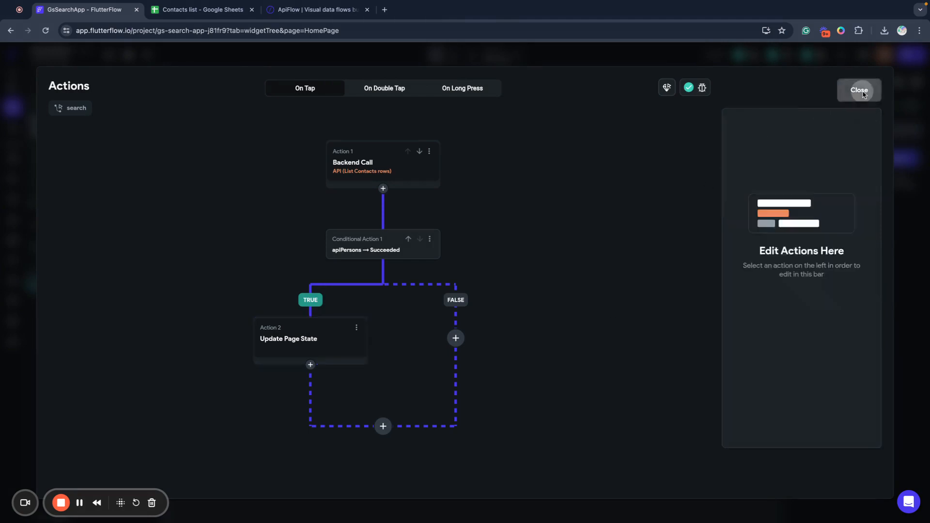
Step: Close the action flow editor and select the contact card on the page
left_click(858, 89)
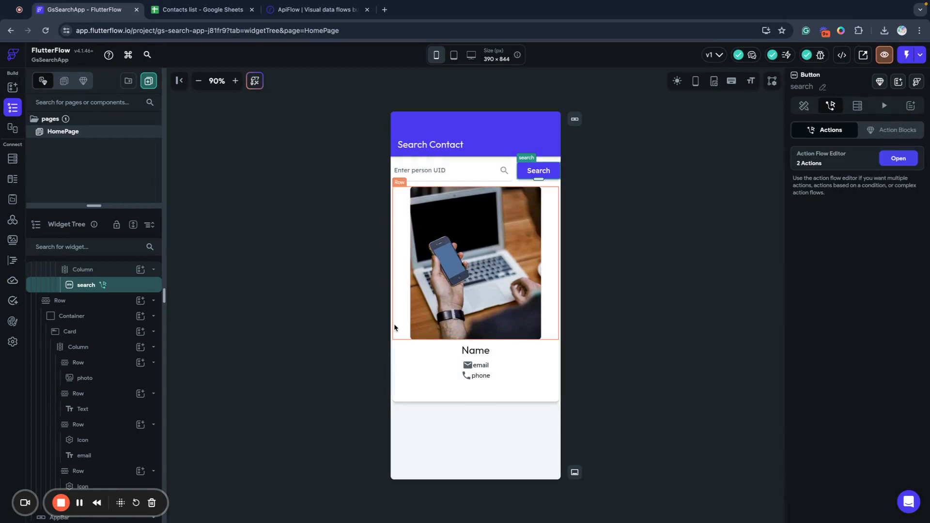
mouse_move(399, 324)
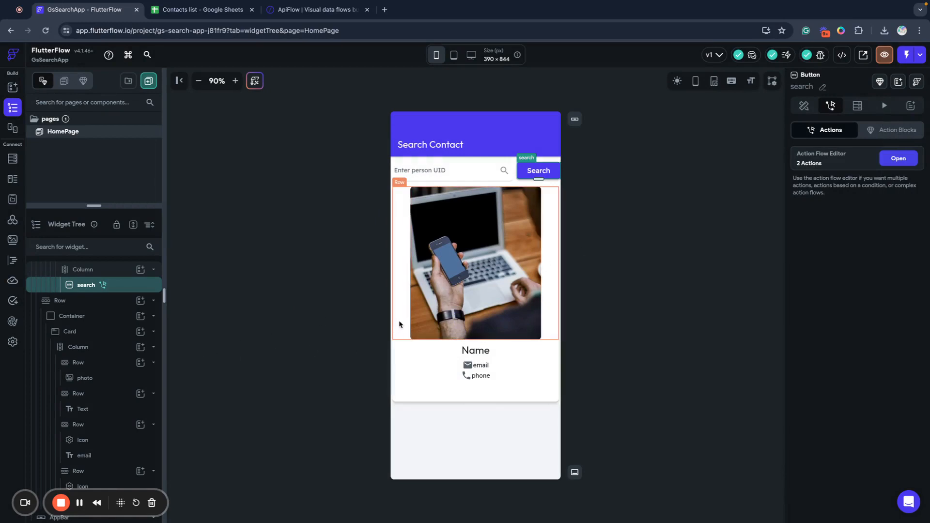
left_click(79, 326)
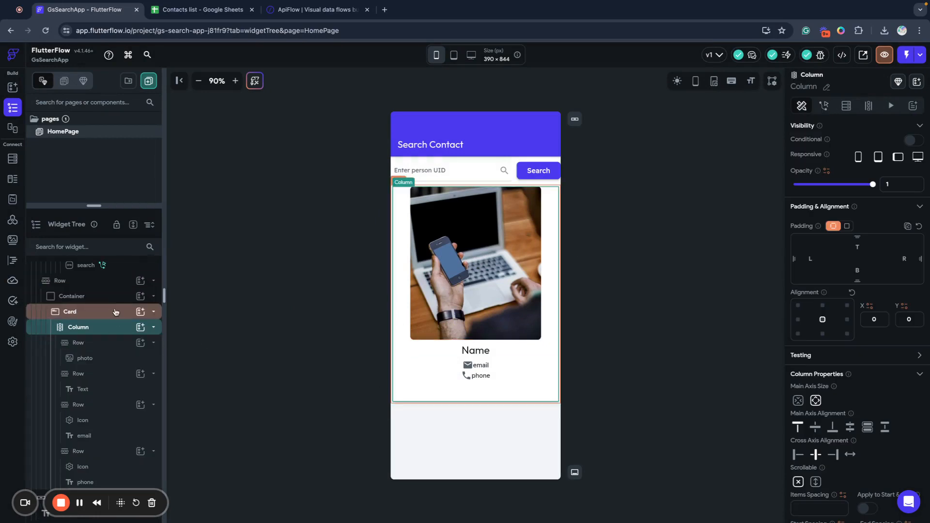
left_click(73, 296)
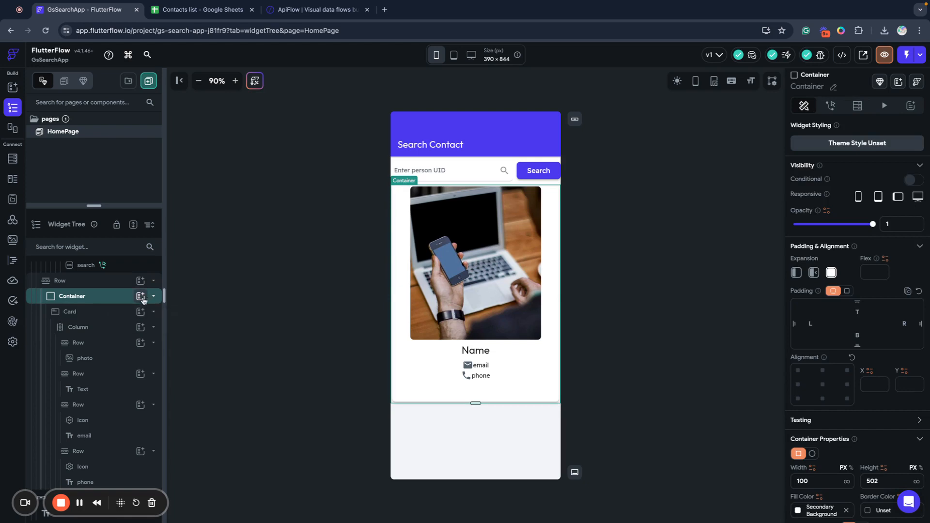
left_click(142, 297)
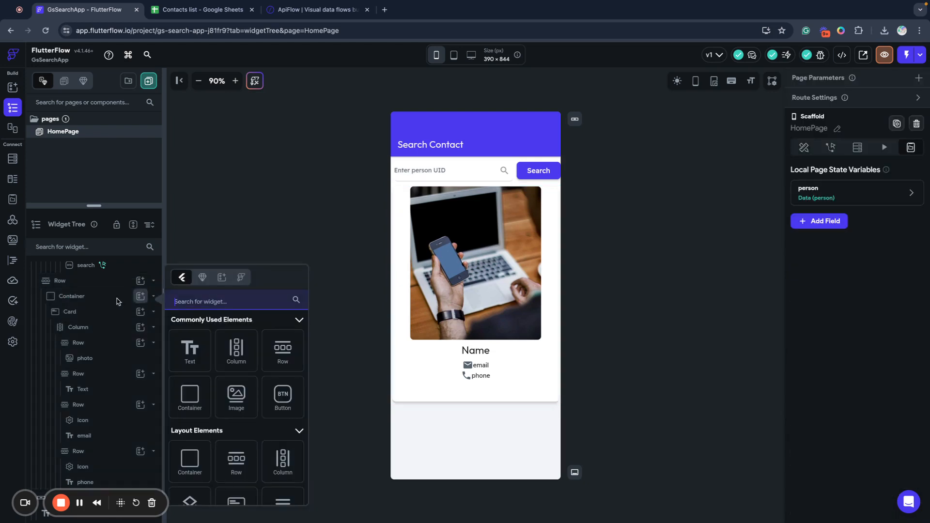
right_click(70, 296)
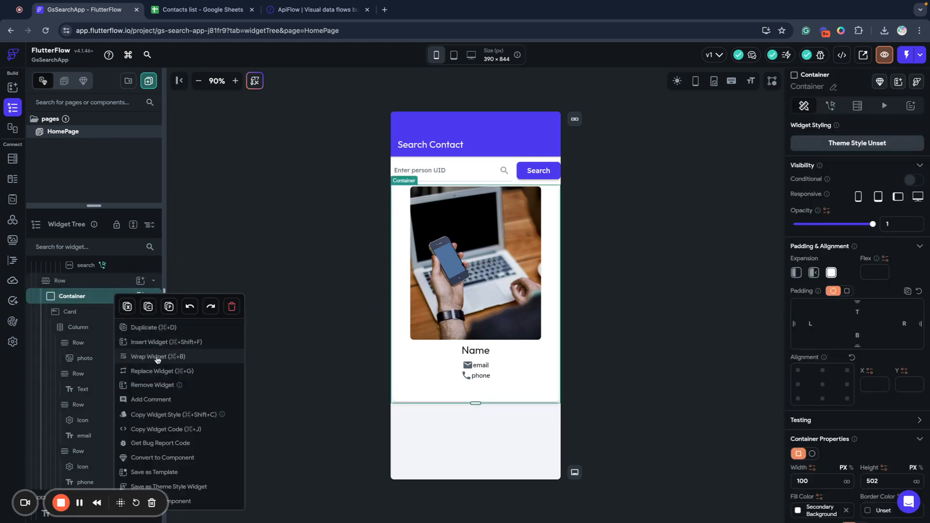
Step: Wrap the contact card Container in a ConditionalBuilder
left_click(157, 356)
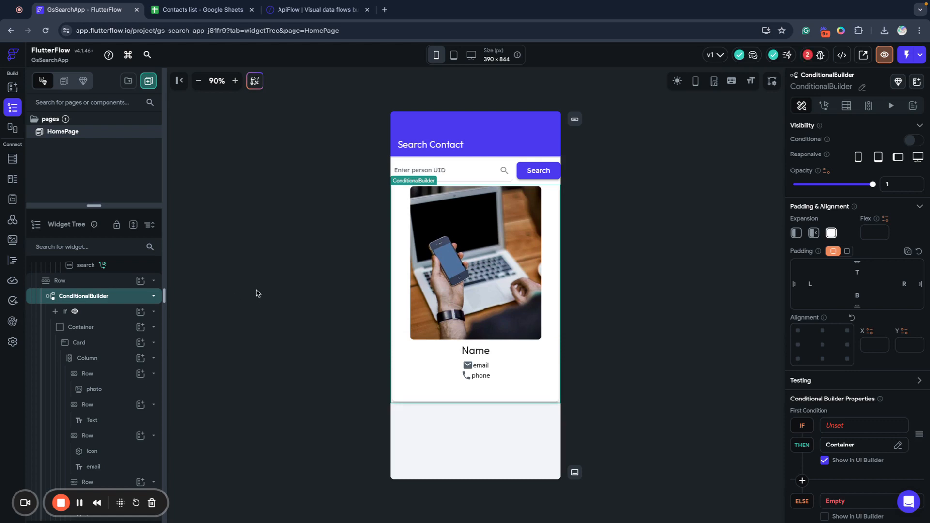
mouse_move(201, 265)
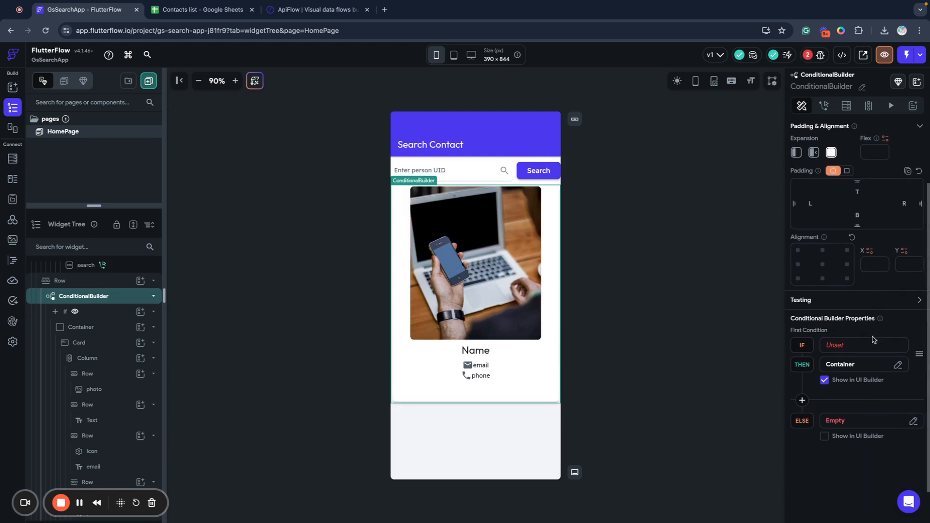
mouse_move(821, 349)
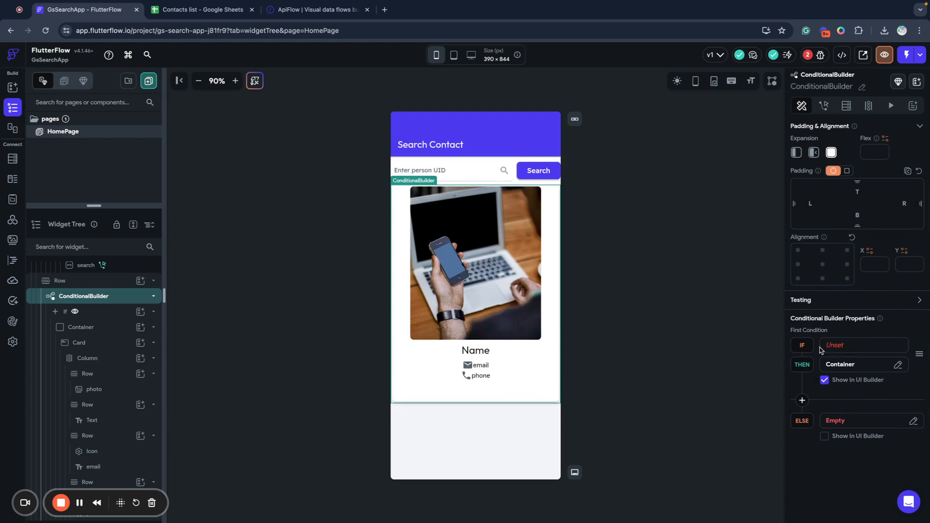
mouse_move(824, 369)
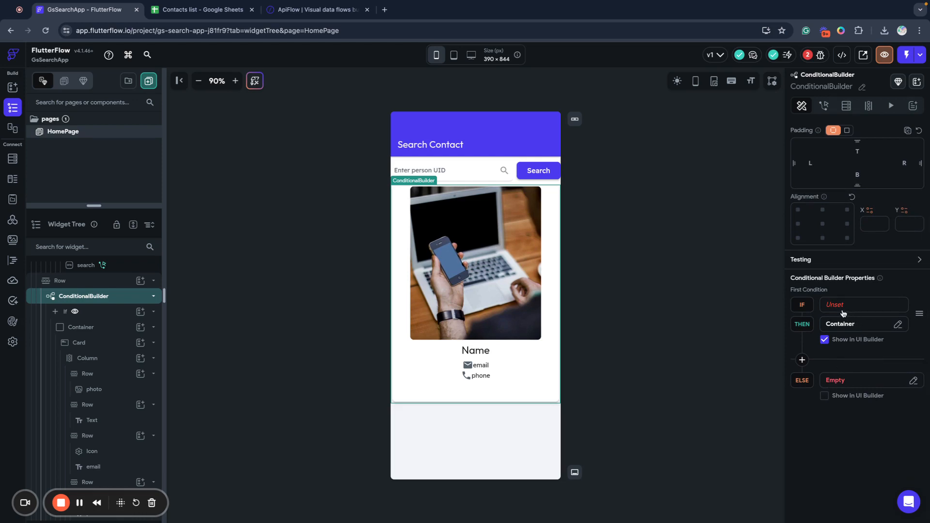
Step: Start the builder's IF condition as a single comparison
left_click(863, 304)
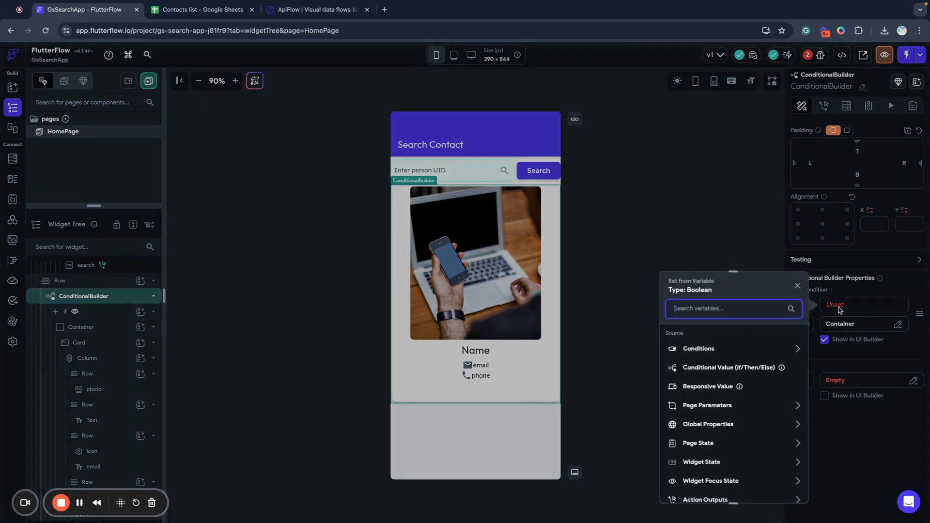
mouse_move(715, 423)
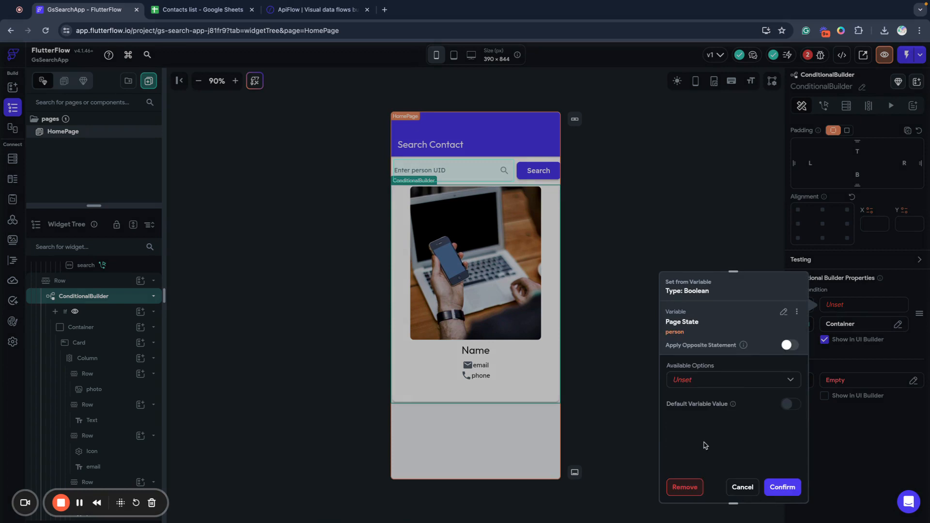
left_click(733, 379)
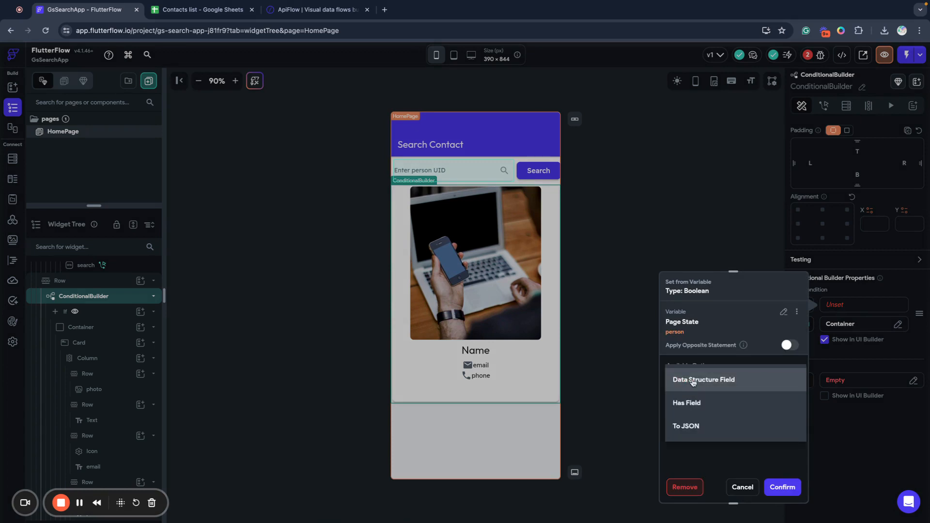
left_click(703, 379)
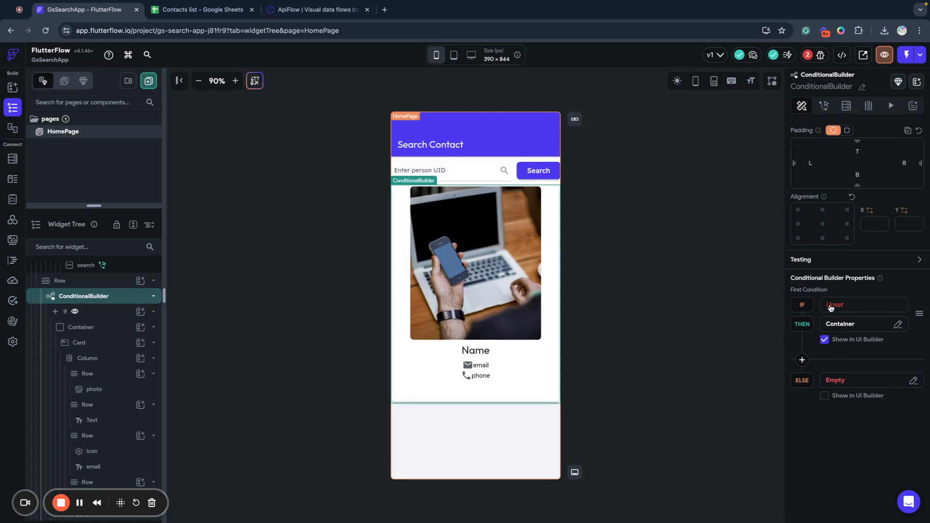
left_click(862, 304)
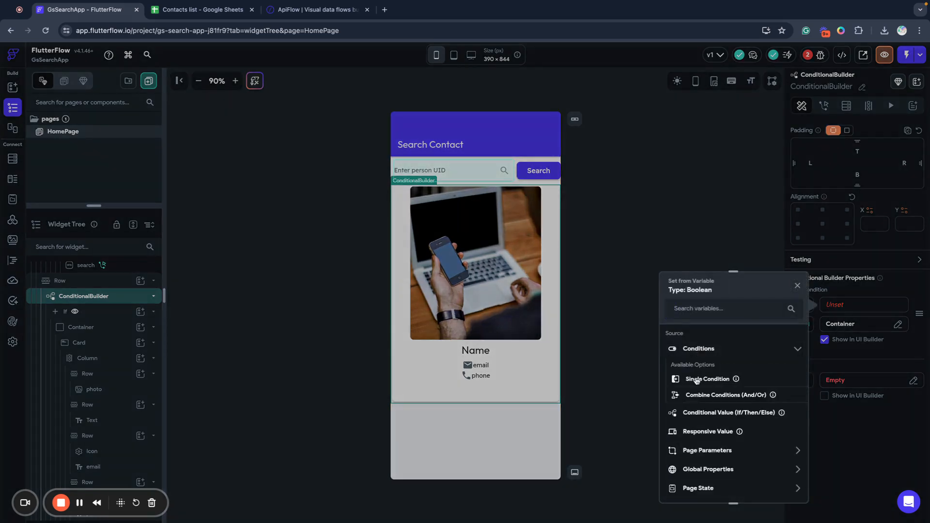
left_click(707, 379)
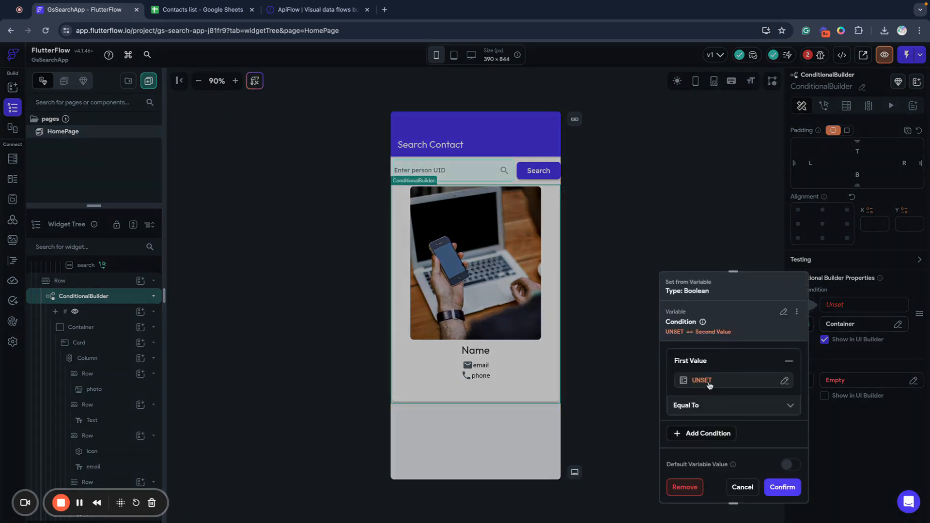
Step: Make the condition Page State person Is Set and confirm it
left_click(701, 380)
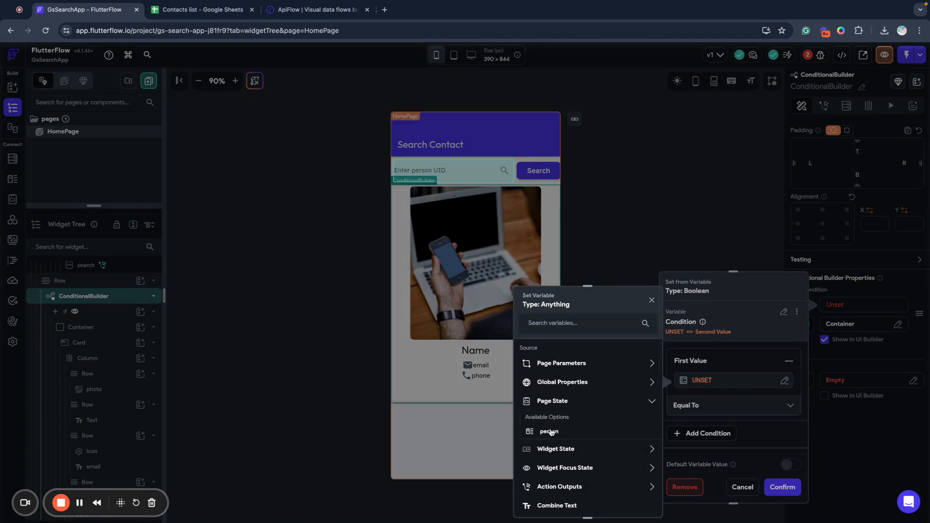
left_click(548, 432)
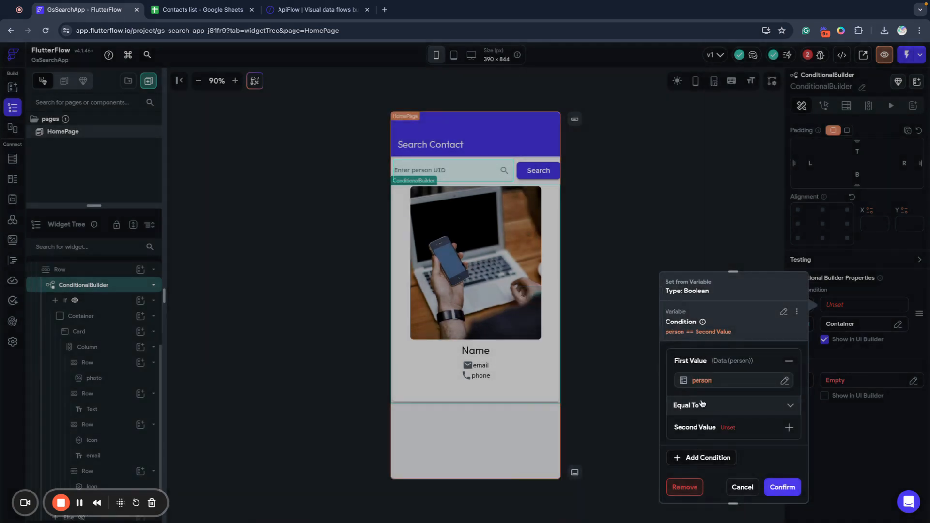
left_click(732, 405)
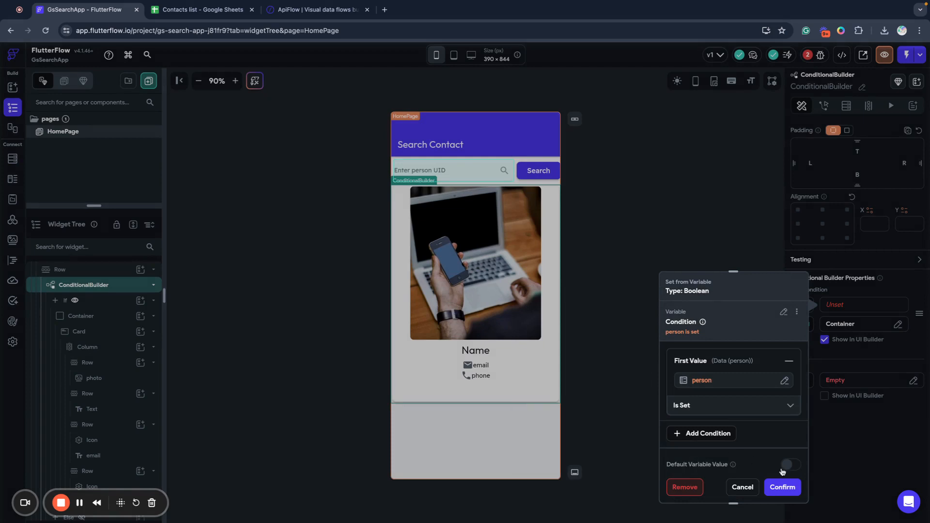
left_click(782, 487)
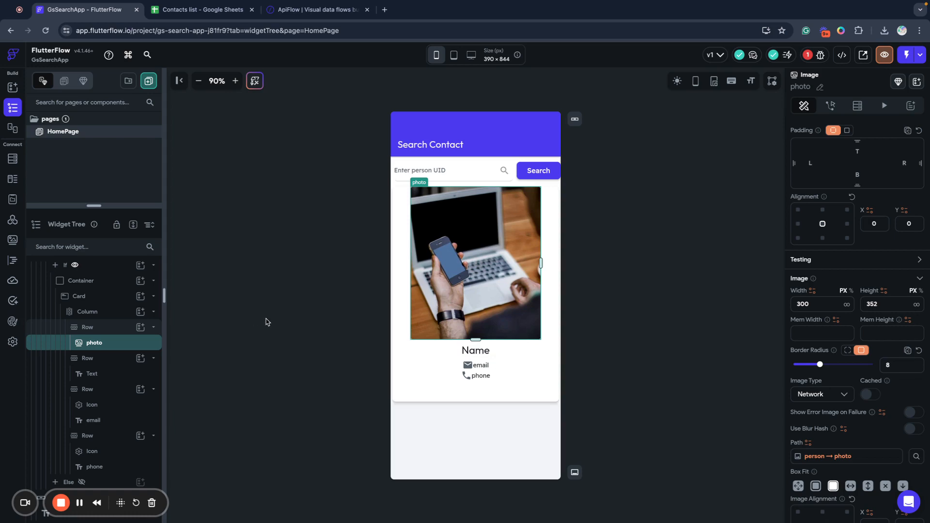
mouse_move(292, 316)
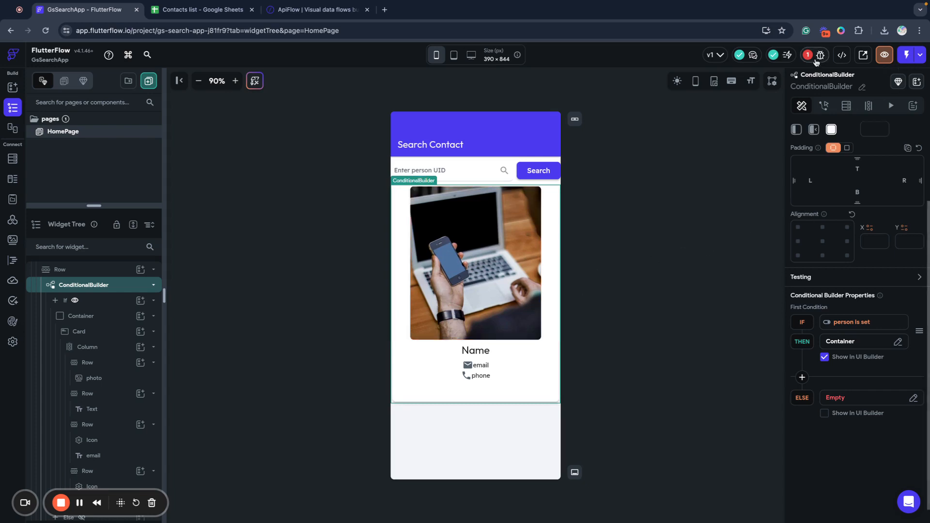
Step: Check the Issues panel and place a Row in the builder's Else branch
left_click(821, 54)
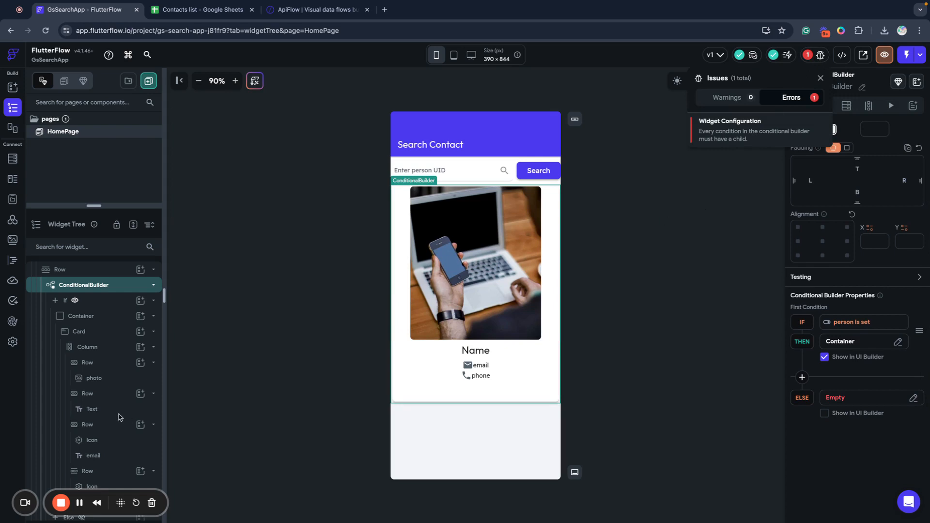
left_click(87, 393)
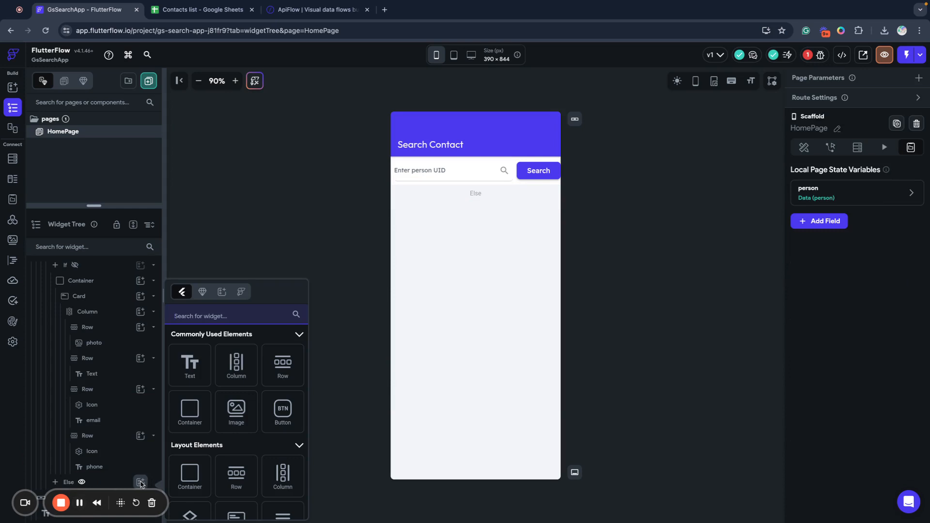
mouse_move(236, 365)
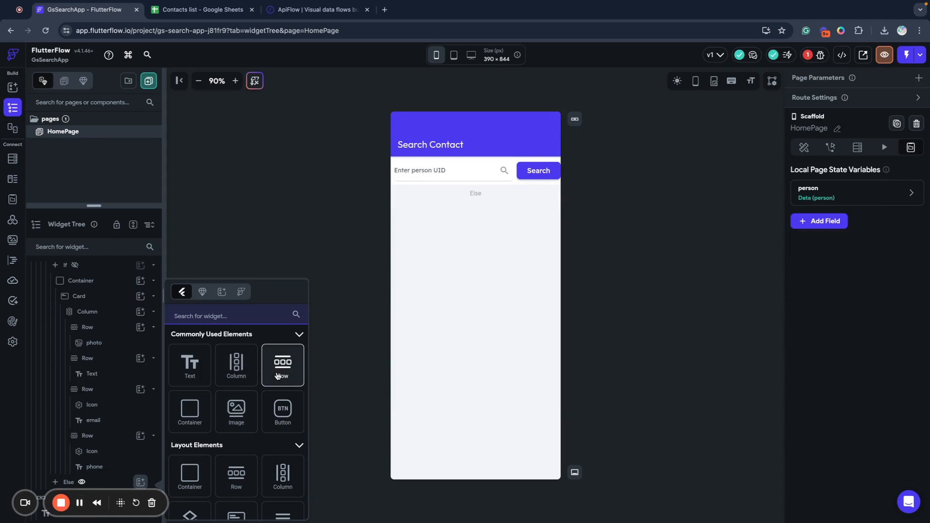
left_click(87, 435)
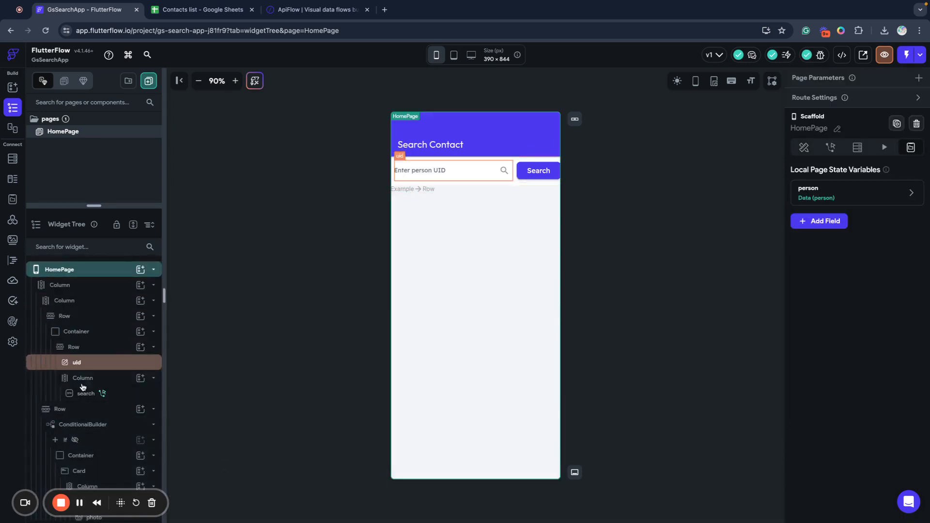
left_click(82, 424)
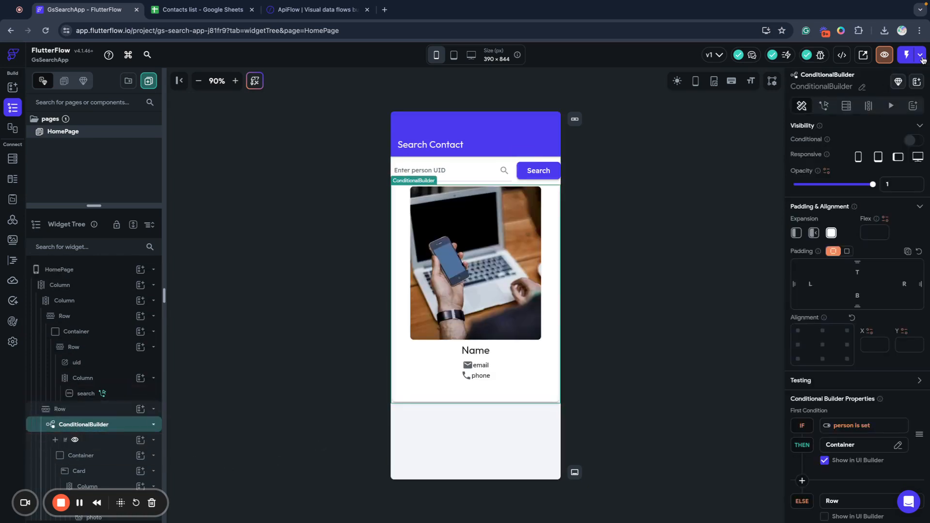
mouse_move(907, 54)
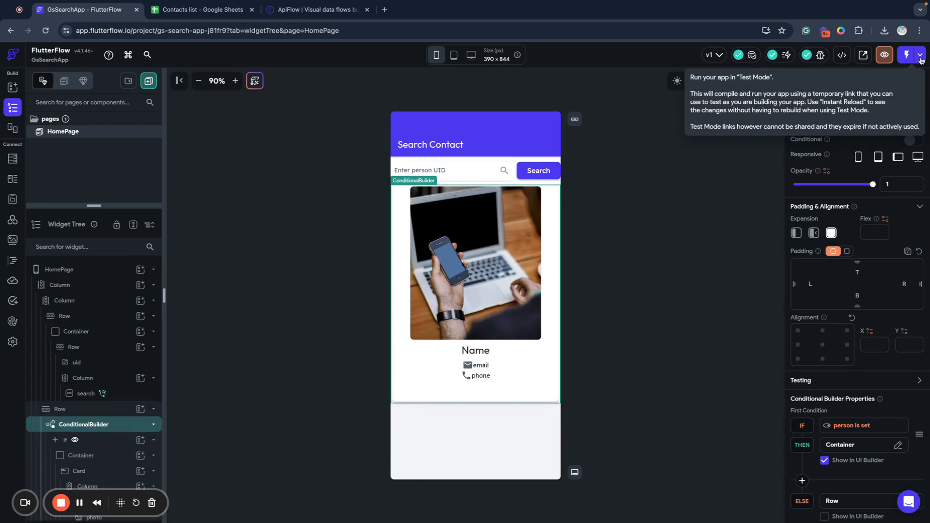
Step: Launch the app in Test Mode from the Run dropdown
left_click(917, 54)
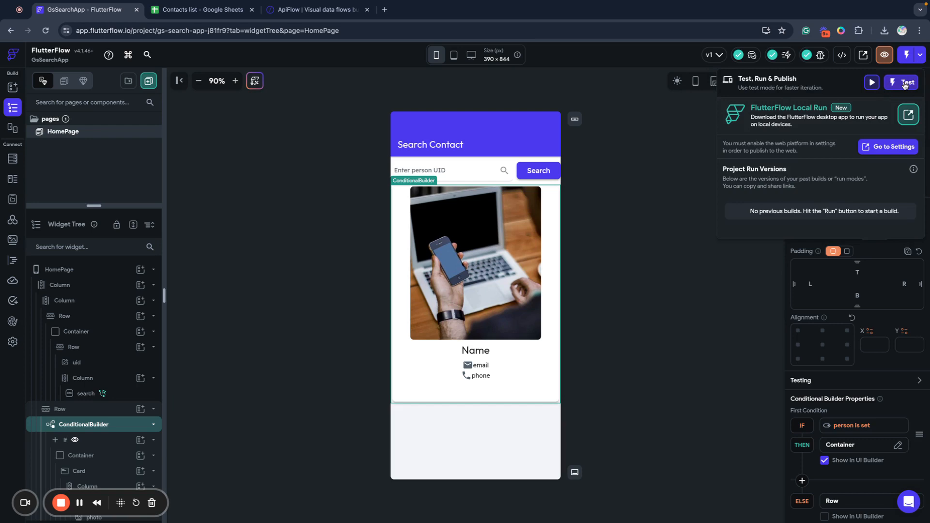
left_click(906, 82)
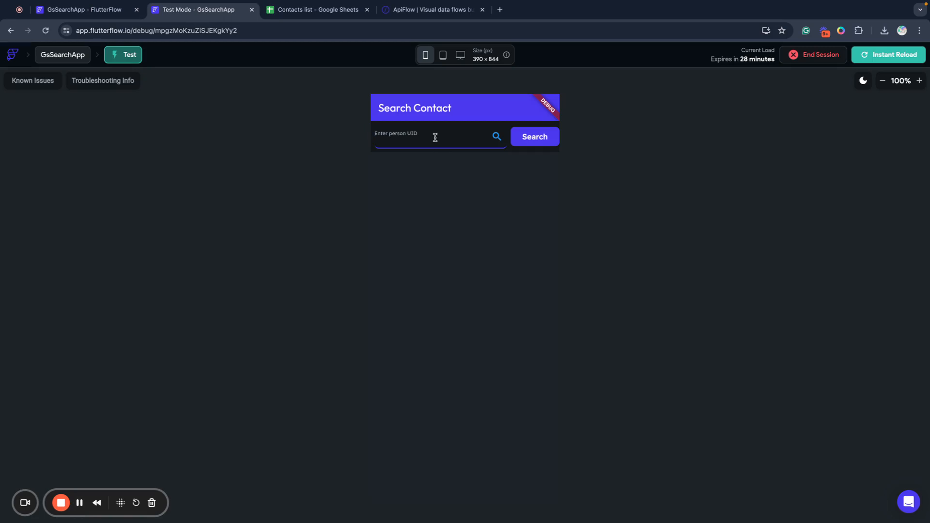
type("B")
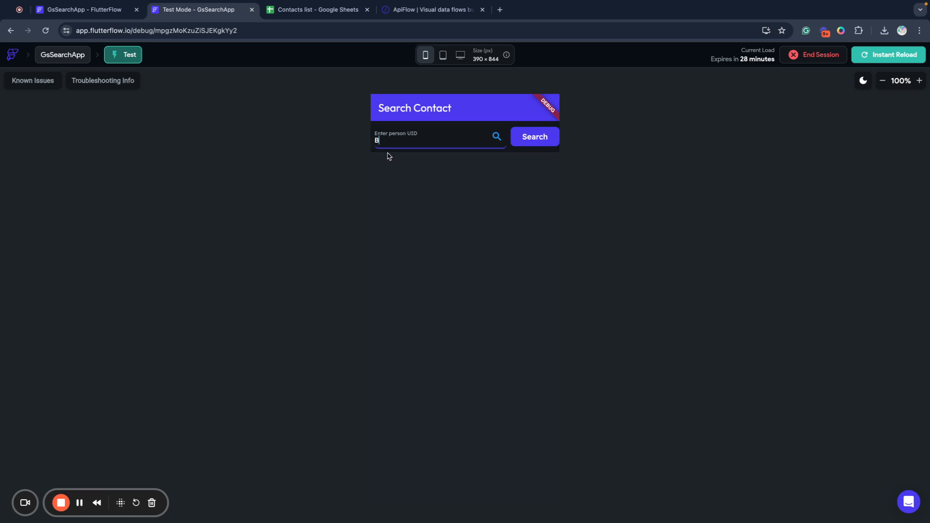
type("002")
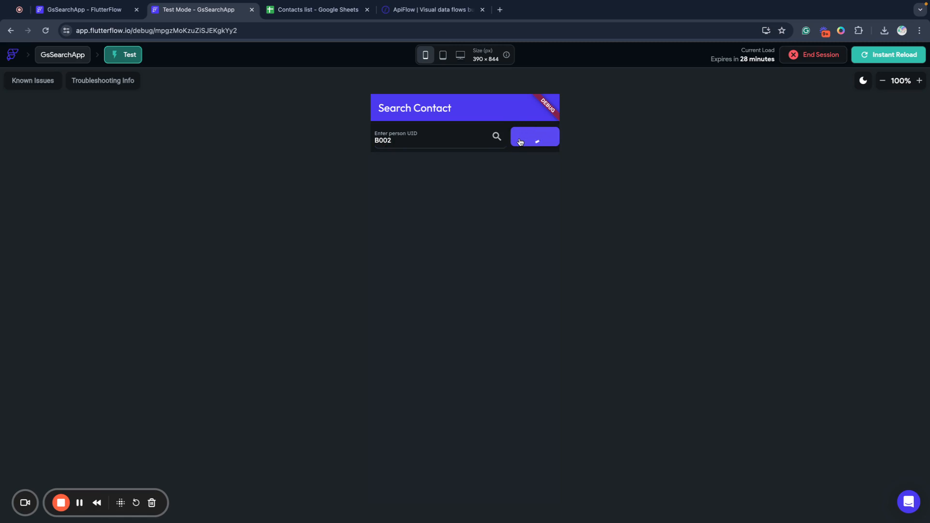
left_click(533, 136)
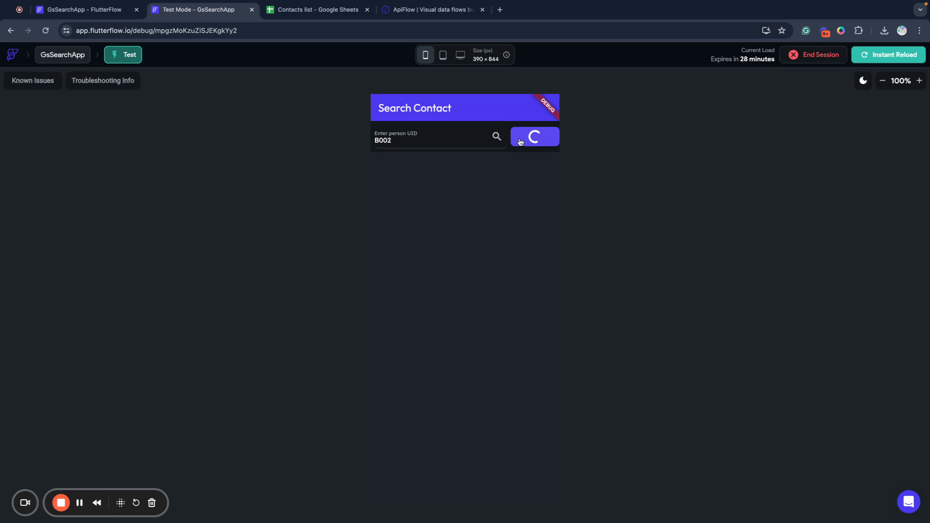
Step: Replace the UID with C003 and search, returning John Doe's card
left_click(533, 136)
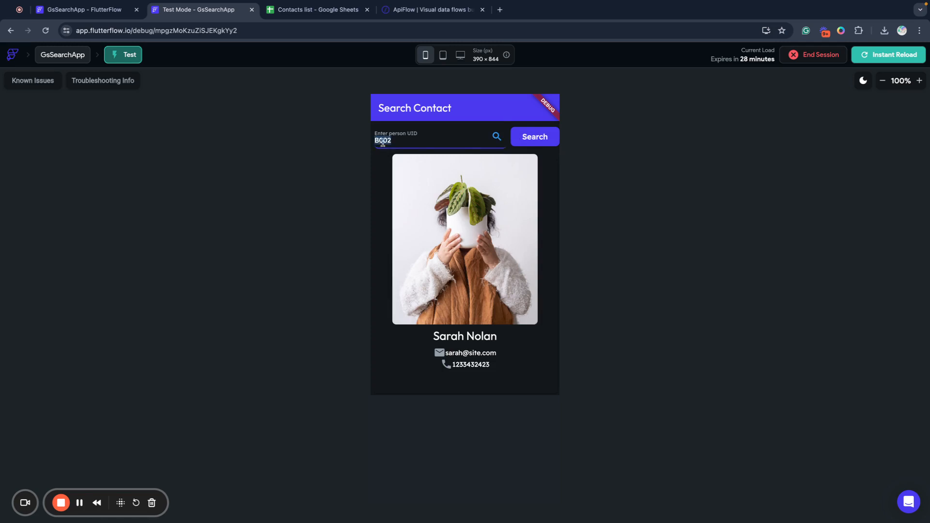
type("C003")
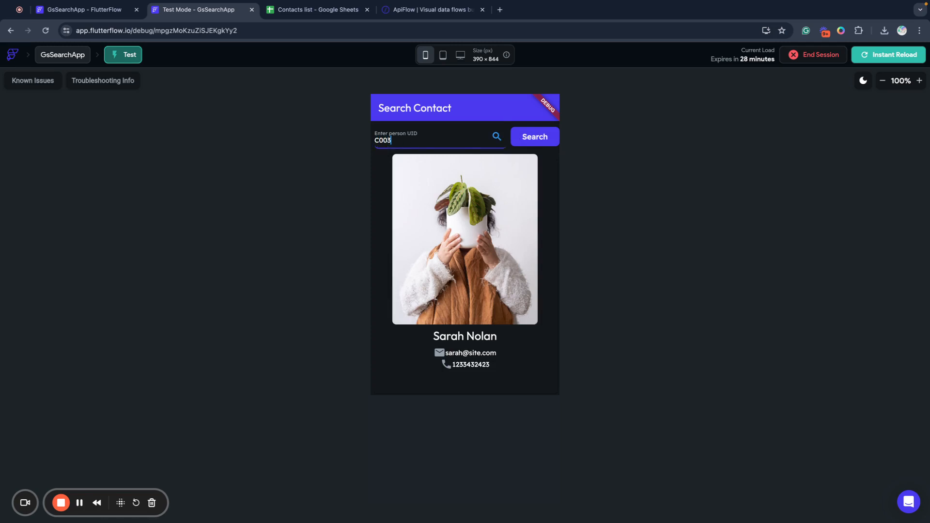
left_click(533, 137)
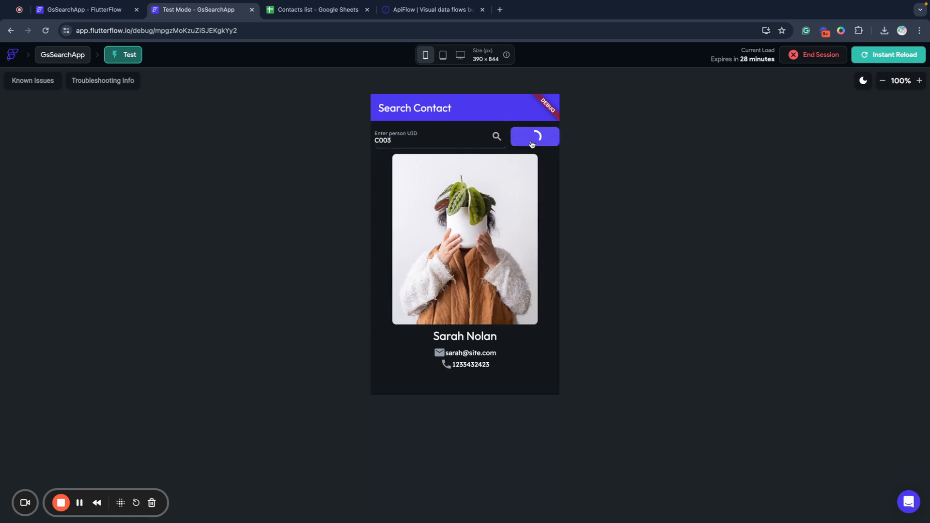
left_click(534, 136)
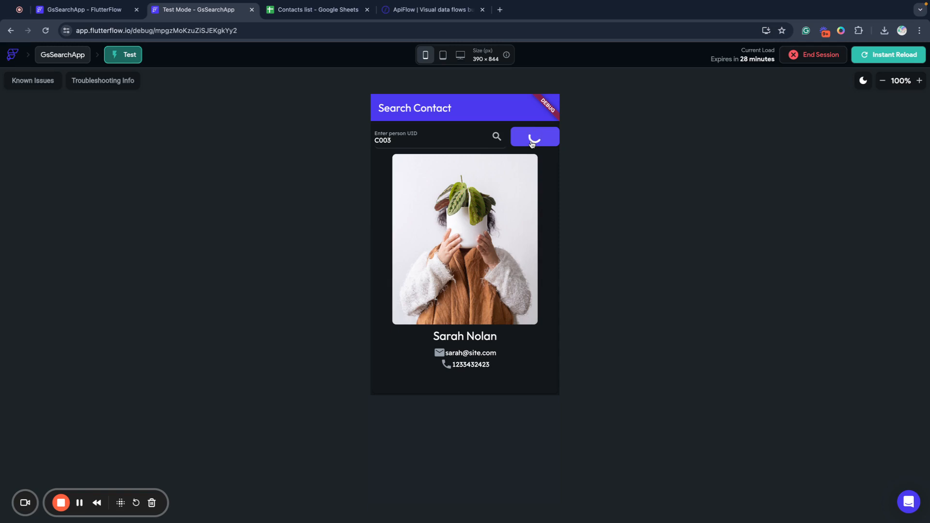
left_click(534, 136)
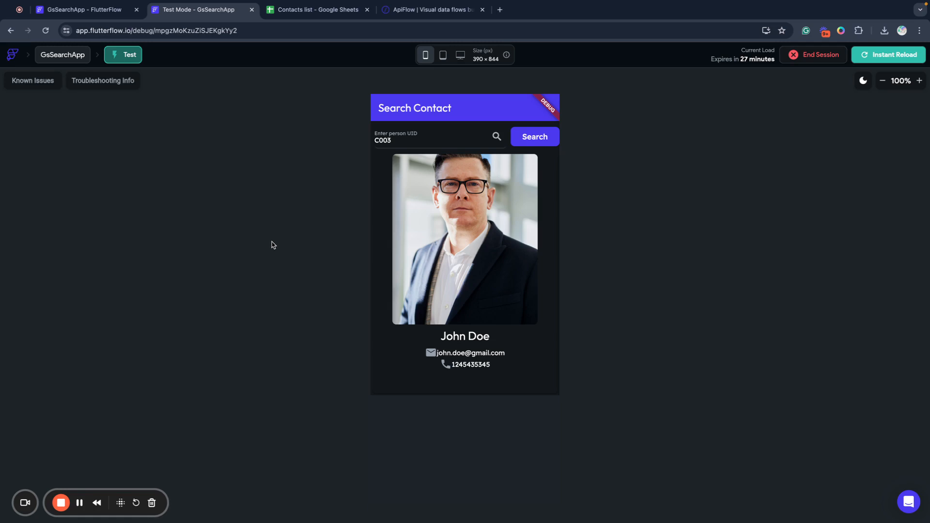
left_click(83, 10)
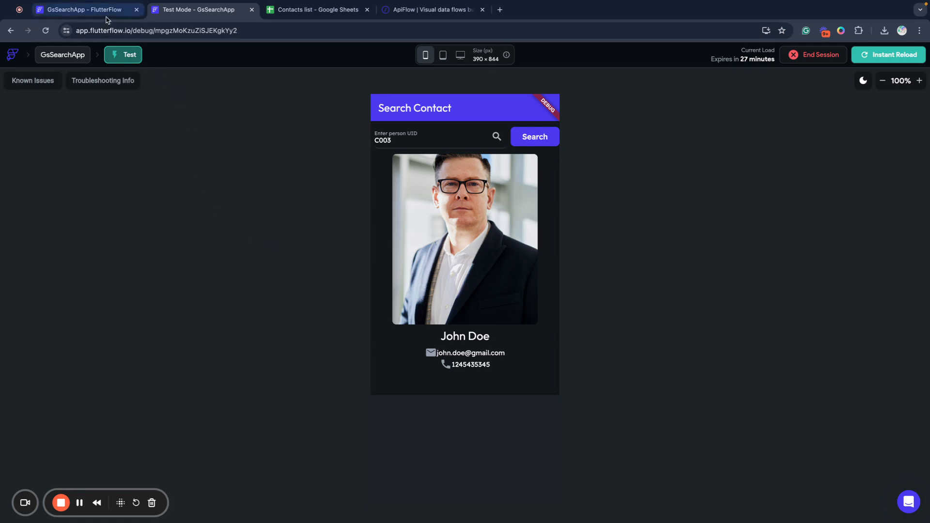
Step: Return to the GsSearchApp FlutterFlow editor tab
left_click(83, 10)
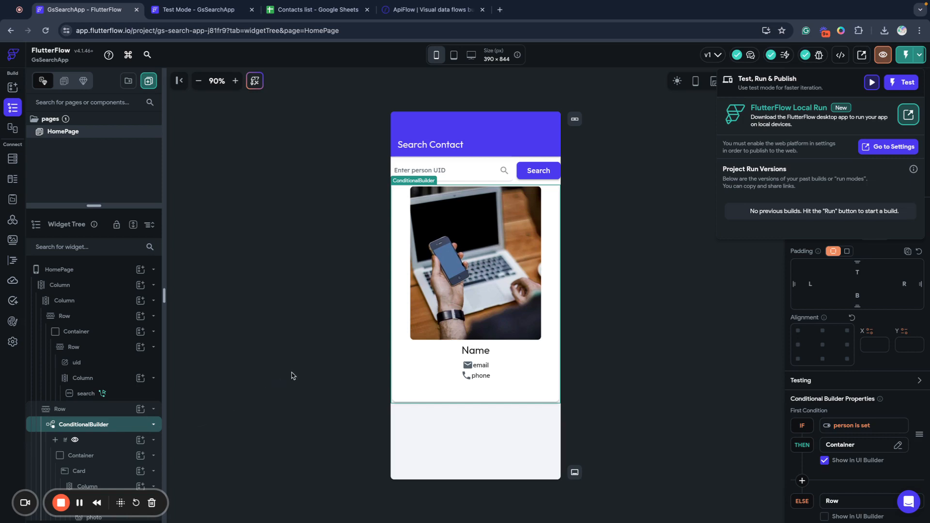
mouse_move(325, 374)
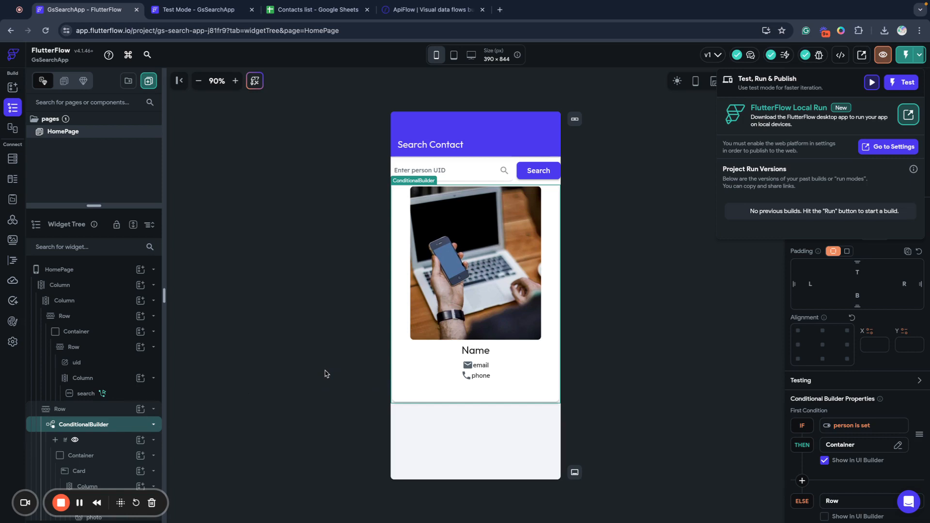
mouse_move(299, 375)
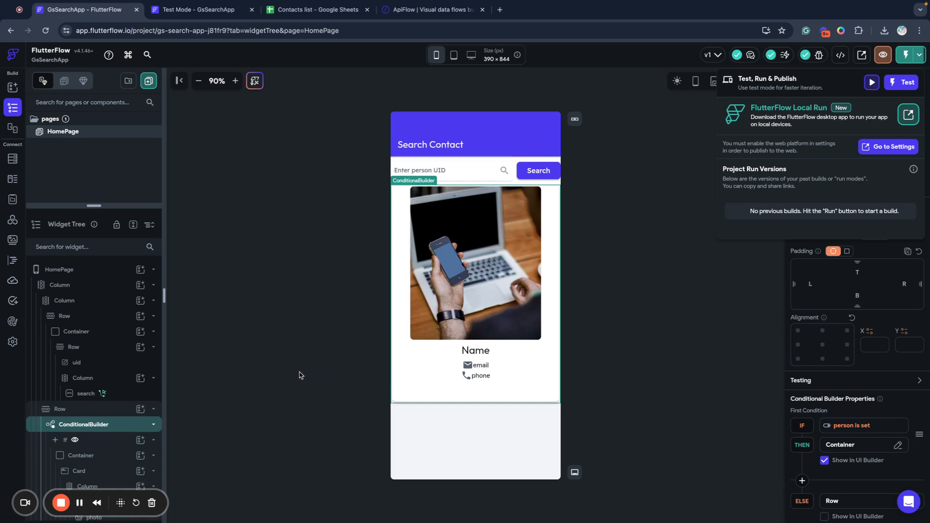